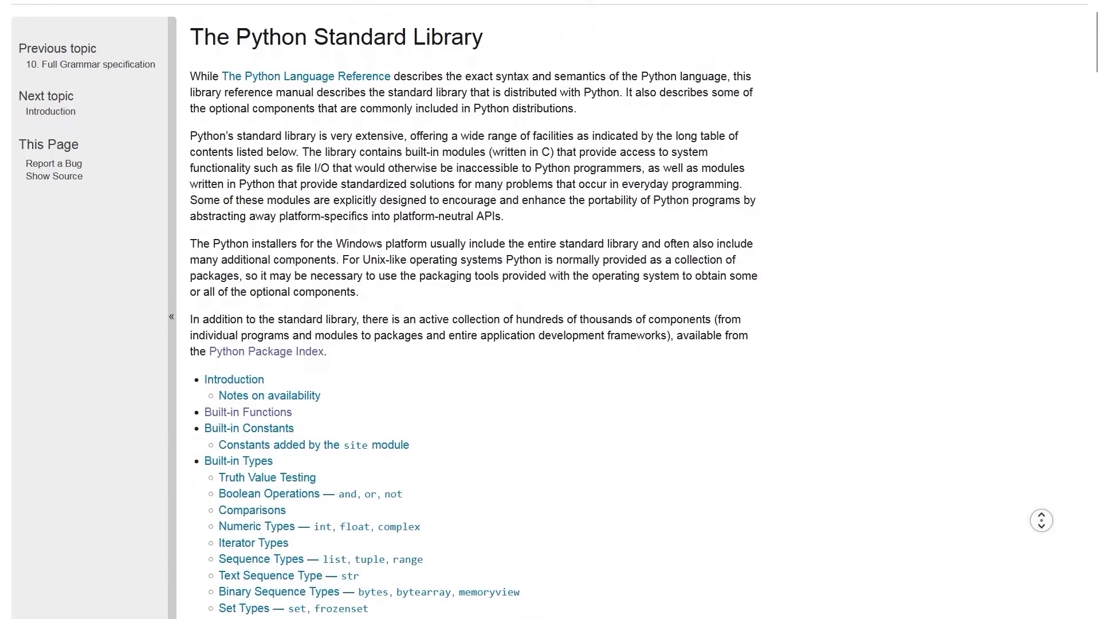
Scroll through the Python Standard Library docs index toward python.org's 3.11.2 download page
{"action": "scroll", "scroll_direction": "down", "scroll_amount": 3}
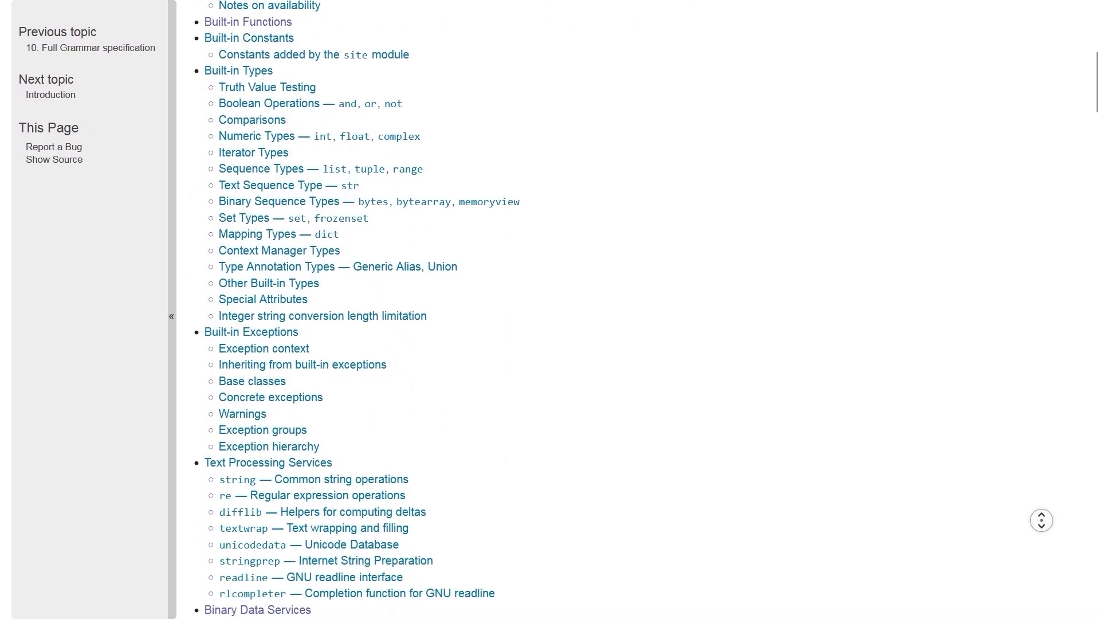
{"action": "scroll", "scroll_direction": "down", "scroll_amount": 3}
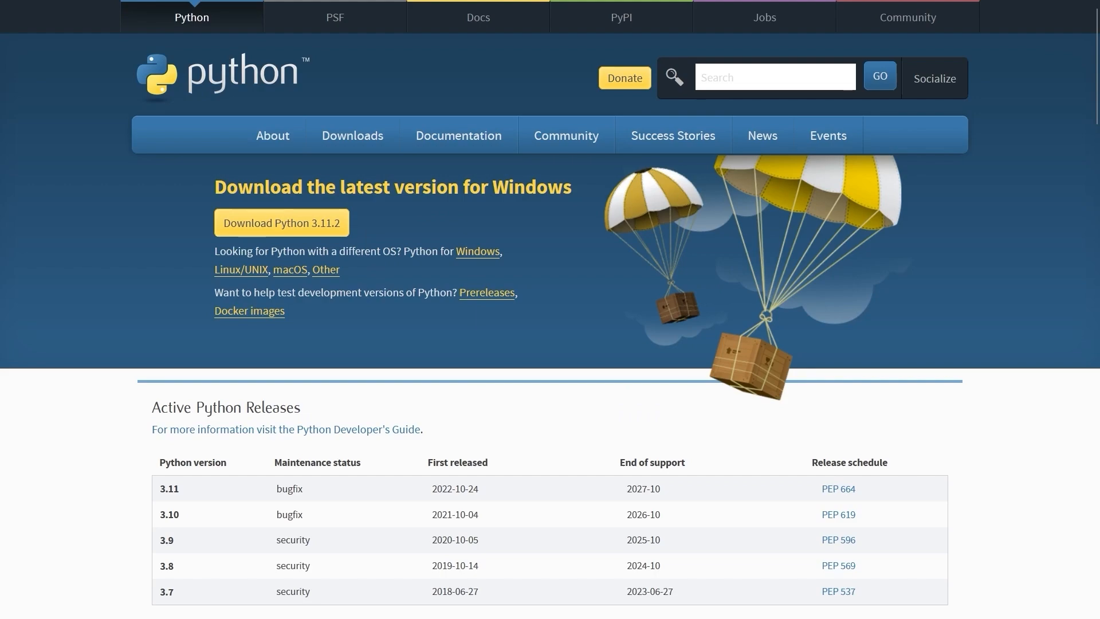
Start the VS Code download for Windows and open the ctypes documentation page
{"action": "left_click", "coordinate": [280, 222]}
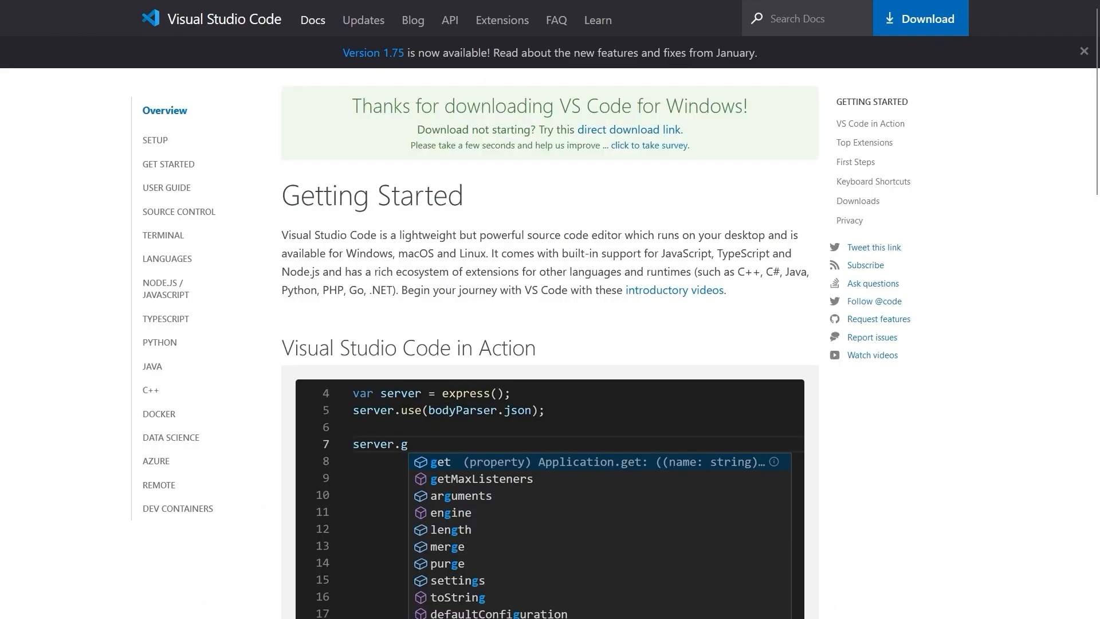
{"action": "left_click", "coordinate": [919, 18]}
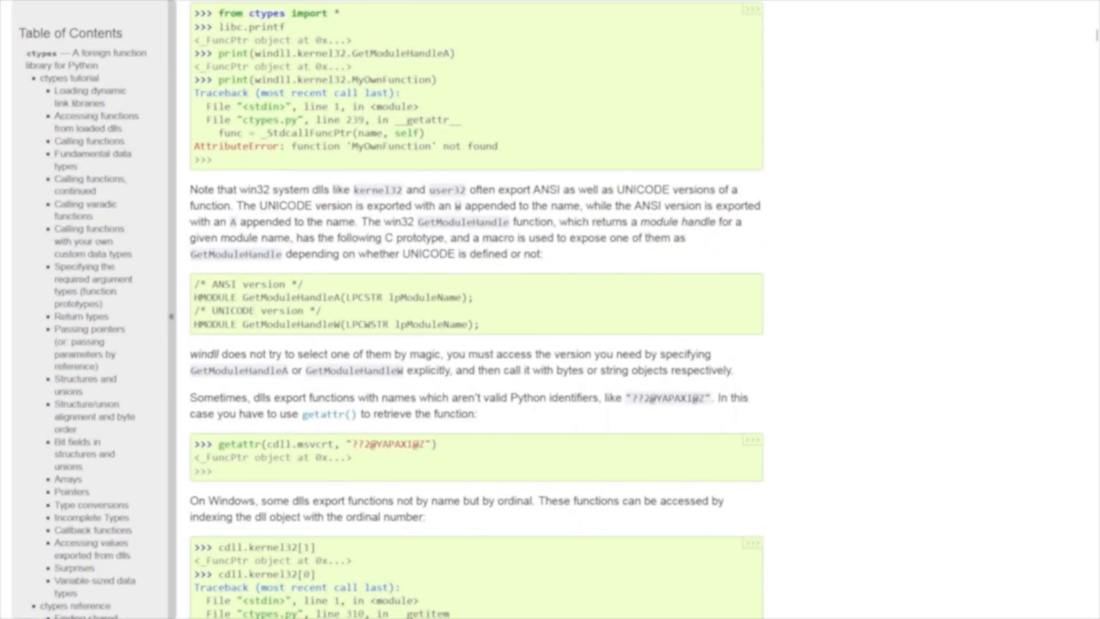
Scroll the ctypes docs through 'Calling functions' and the fundamental data types table
{"action": "scroll", "scroll_direction": "down", "scroll_amount": 3}
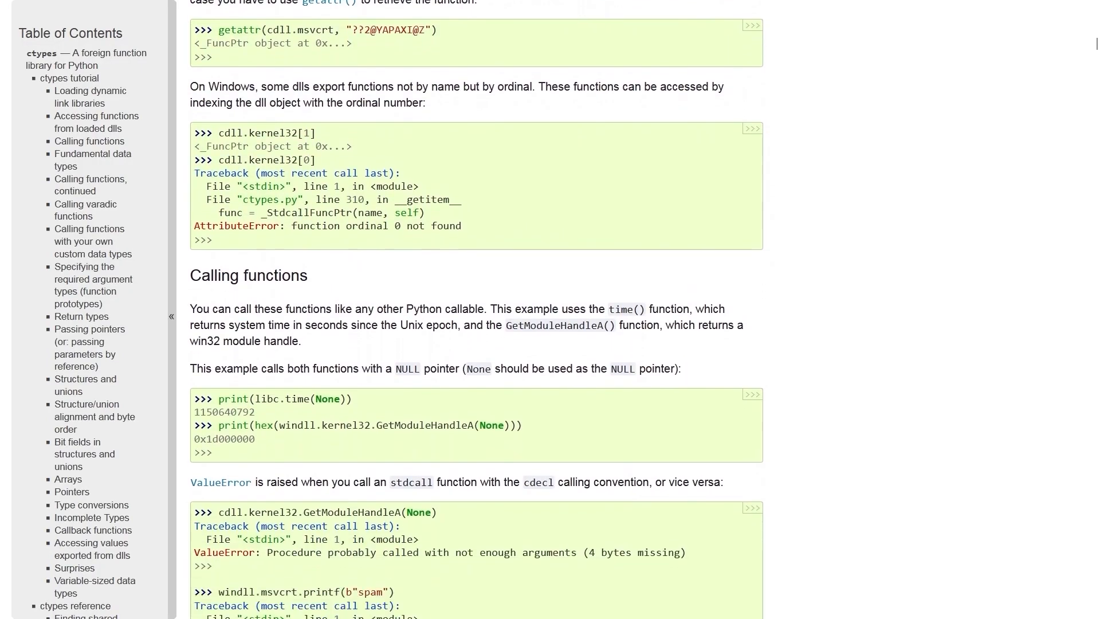
{"action": "scroll", "scroll_direction": "down", "scroll_amount": 3}
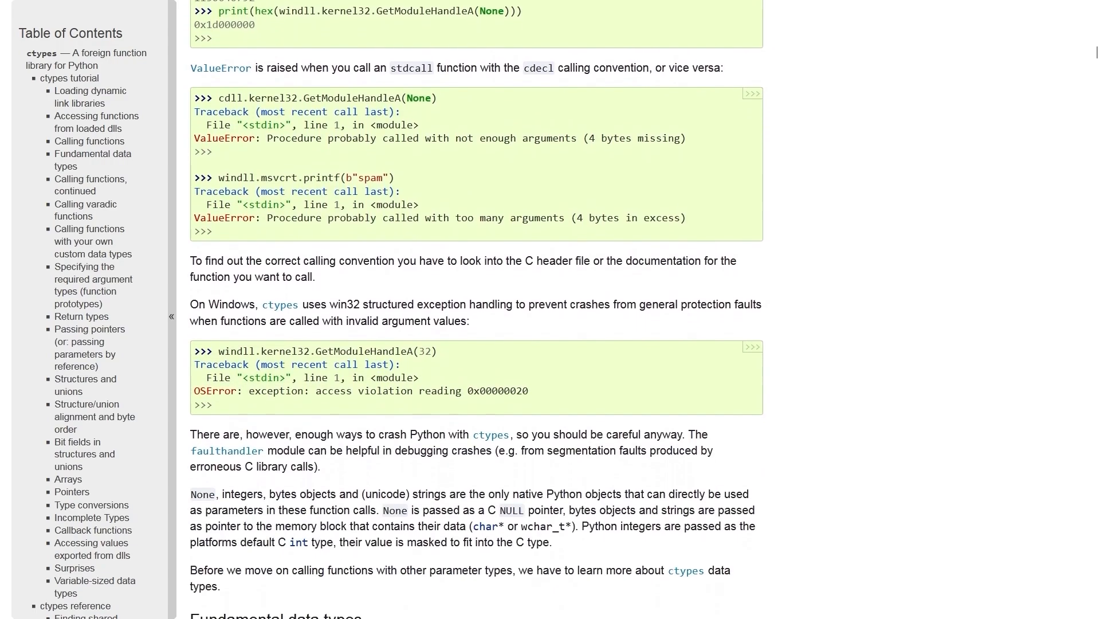
{"action": "scroll", "scroll_direction": "down", "scroll_amount": 3}
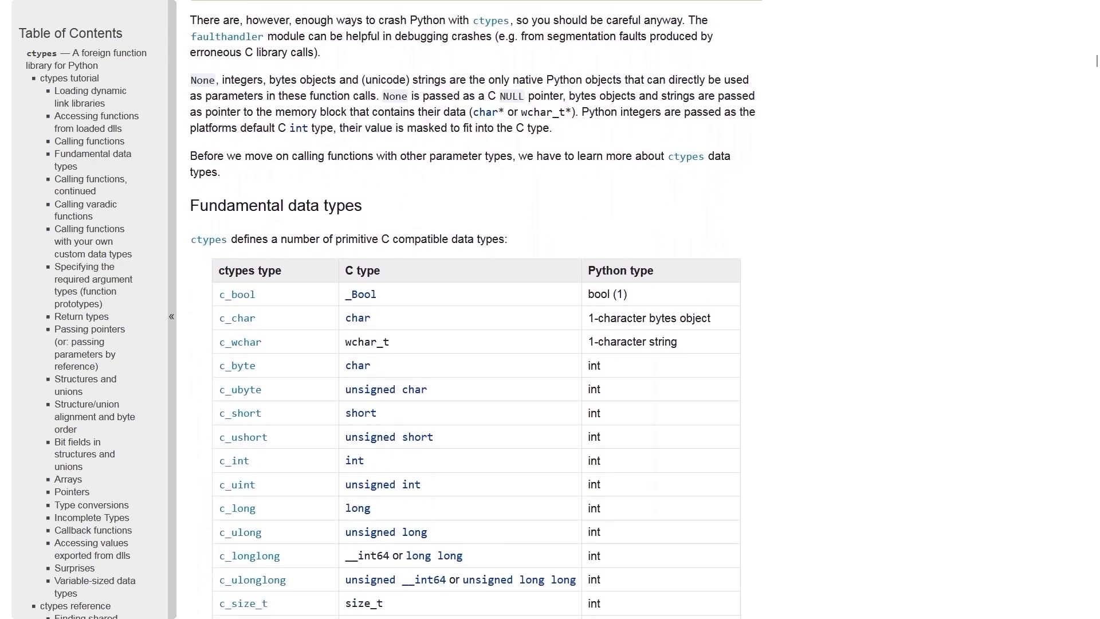
{"action": "scroll", "scroll_direction": "down", "scroll_amount": 3}
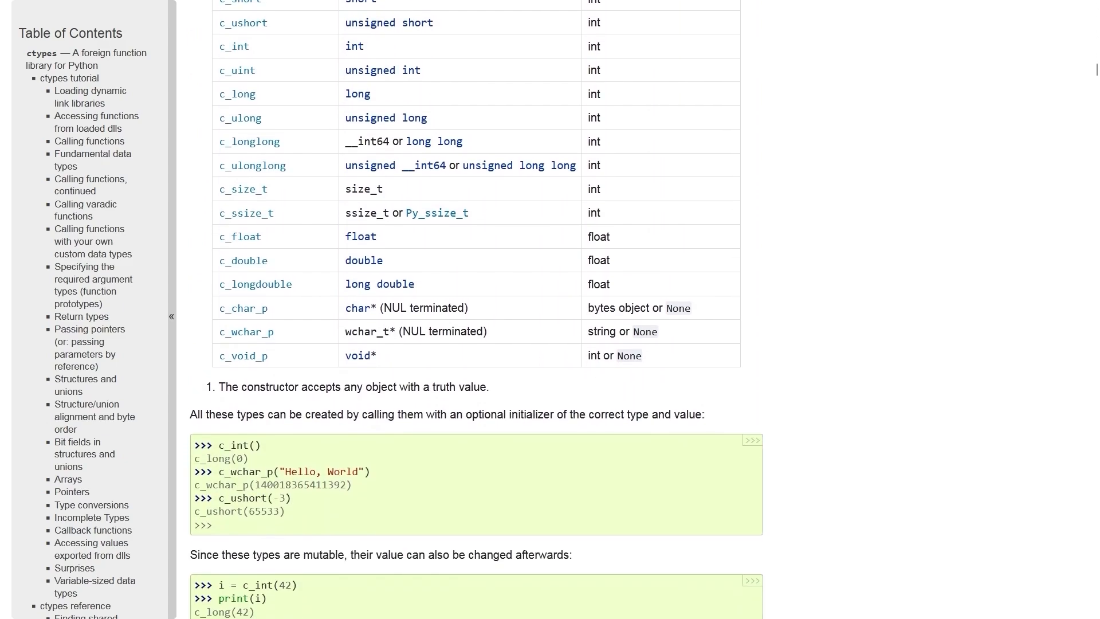
{"action": "scroll", "scroll_direction": "down", "scroll_amount": 3}
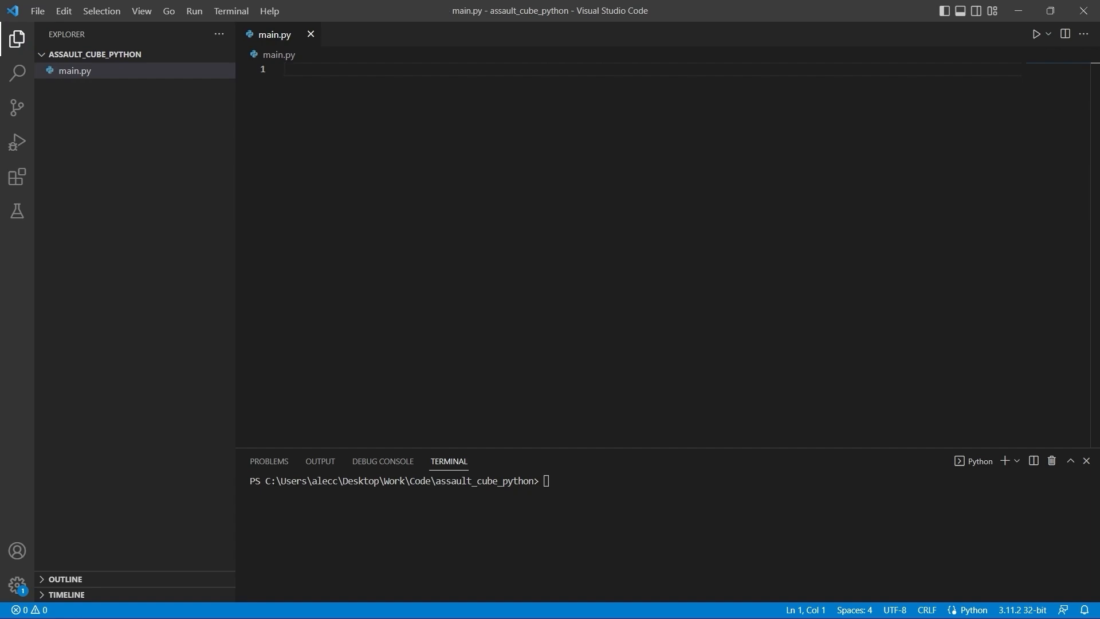
Write 'import ctypes' and 'var = ctypes.c_bool(True)' in main.py, separated by a blank line
{"action": "type", "text": "import ctypes"}
{"action": "type", "text": "var = c"}
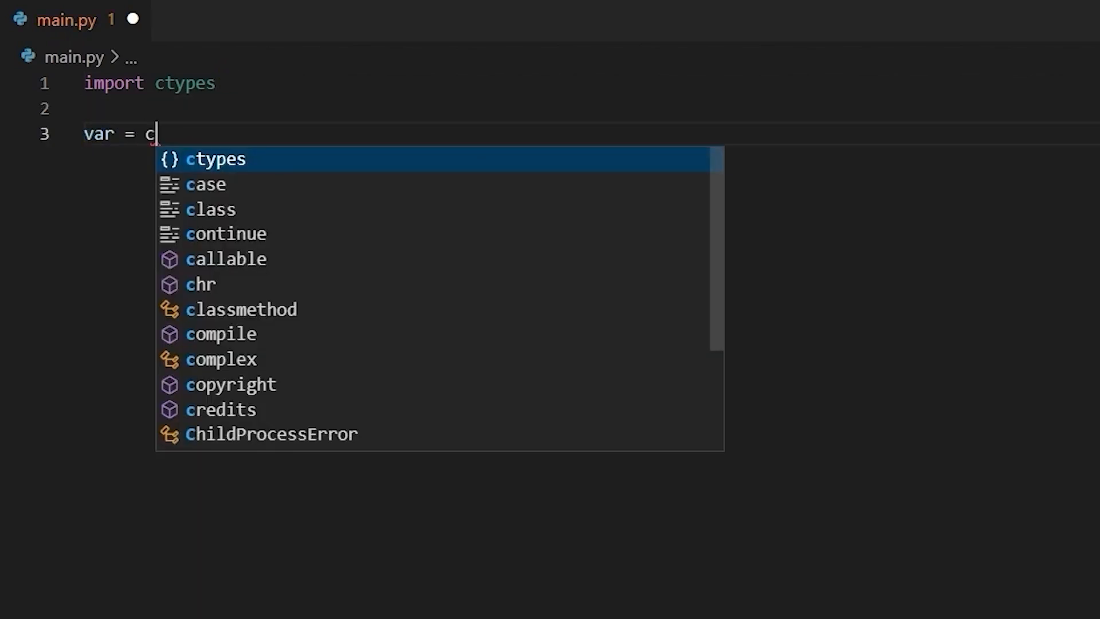
{"action": "type", "text": "types."}
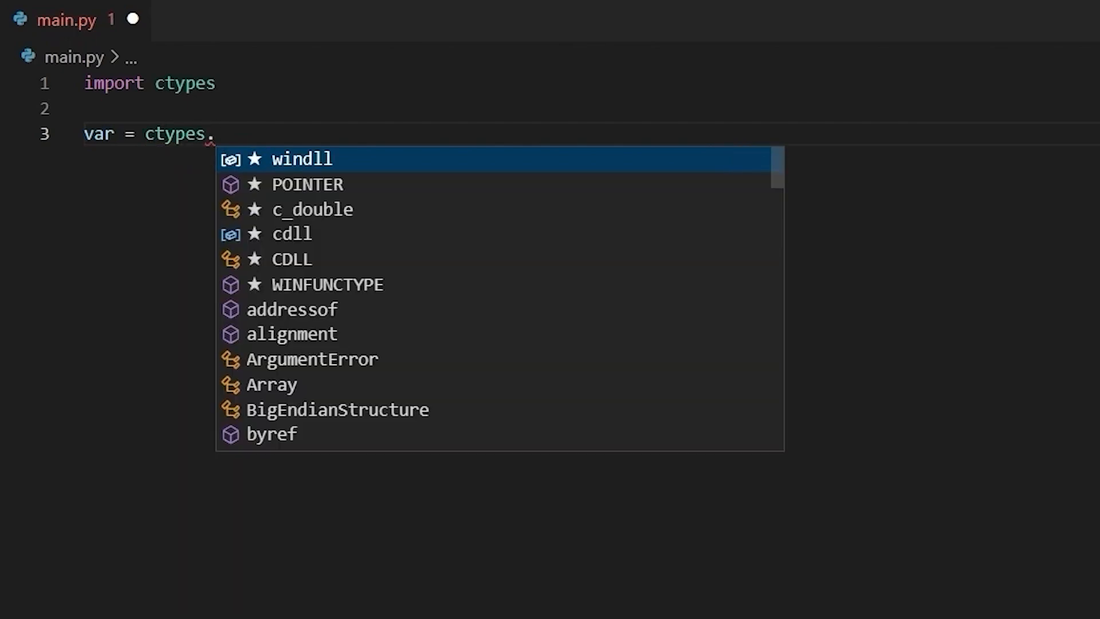
{"action": "type", "text": "C_"}
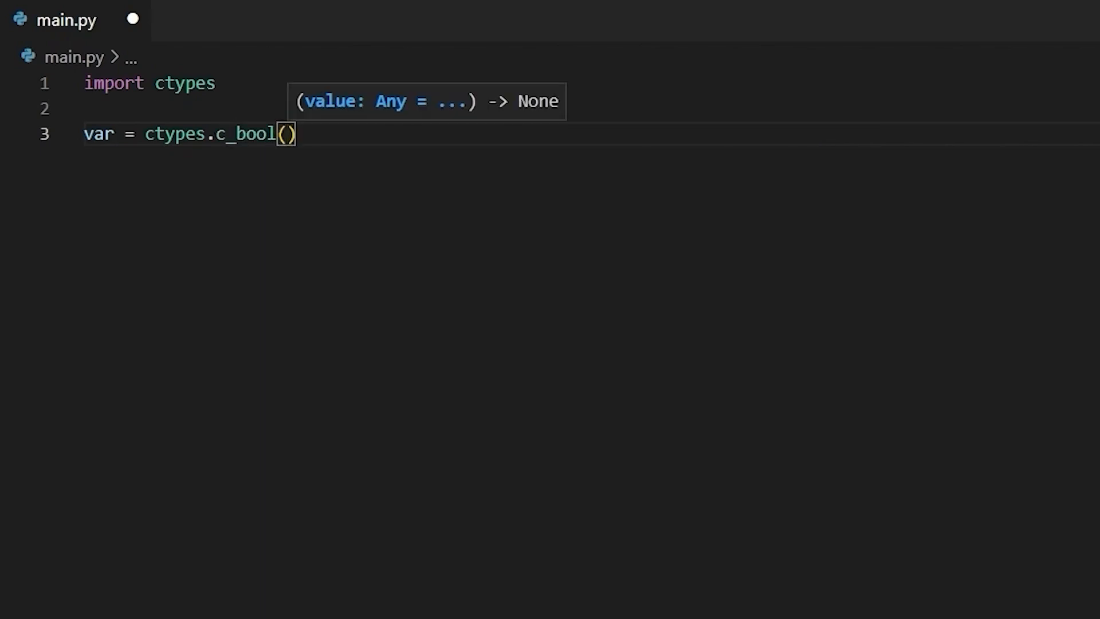
{"action": "type", "text": "True"}
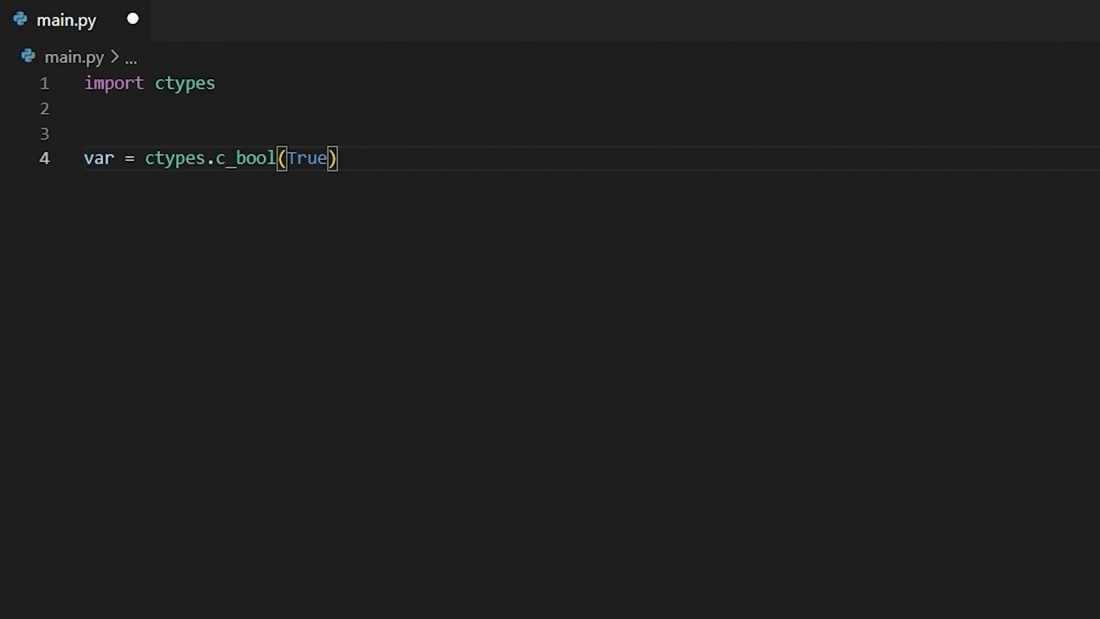
{"action": "type", "text": "cty"}
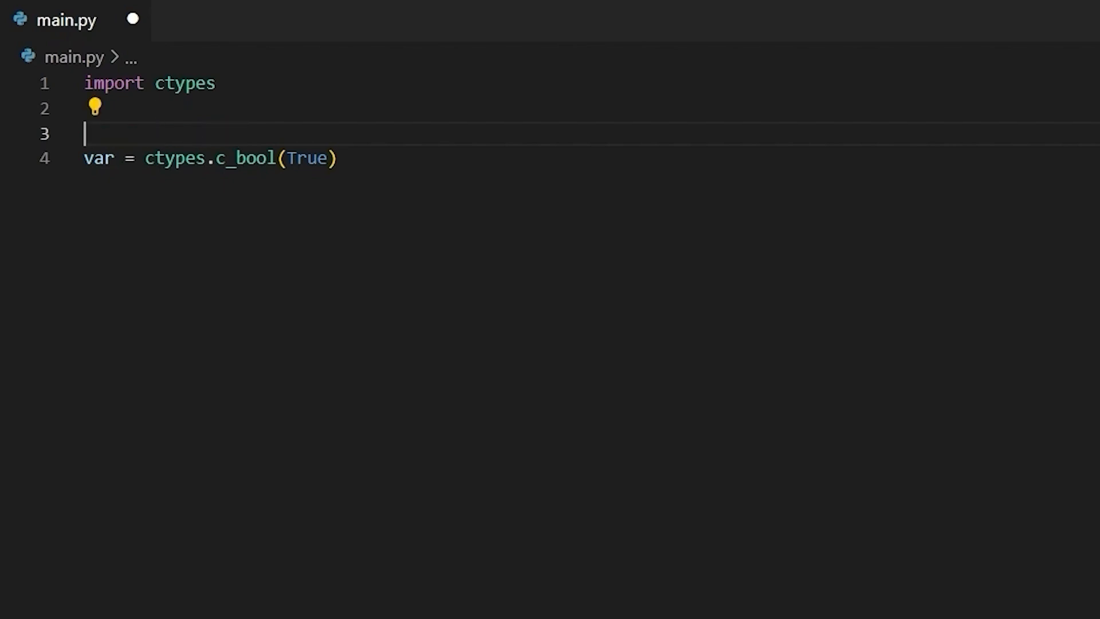
Assign MessageBoxA from ctypes.windll.user32.MessageBoxA in main.py
{"action": "type", "text": "ctypes"}
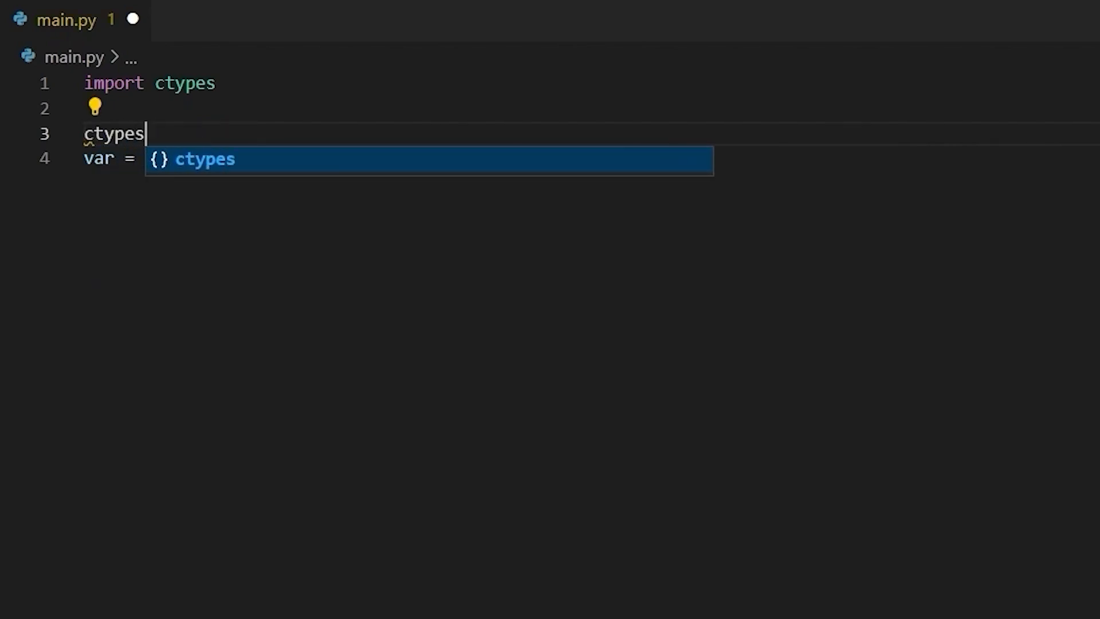
{"action": "type", "text": ".windll"}
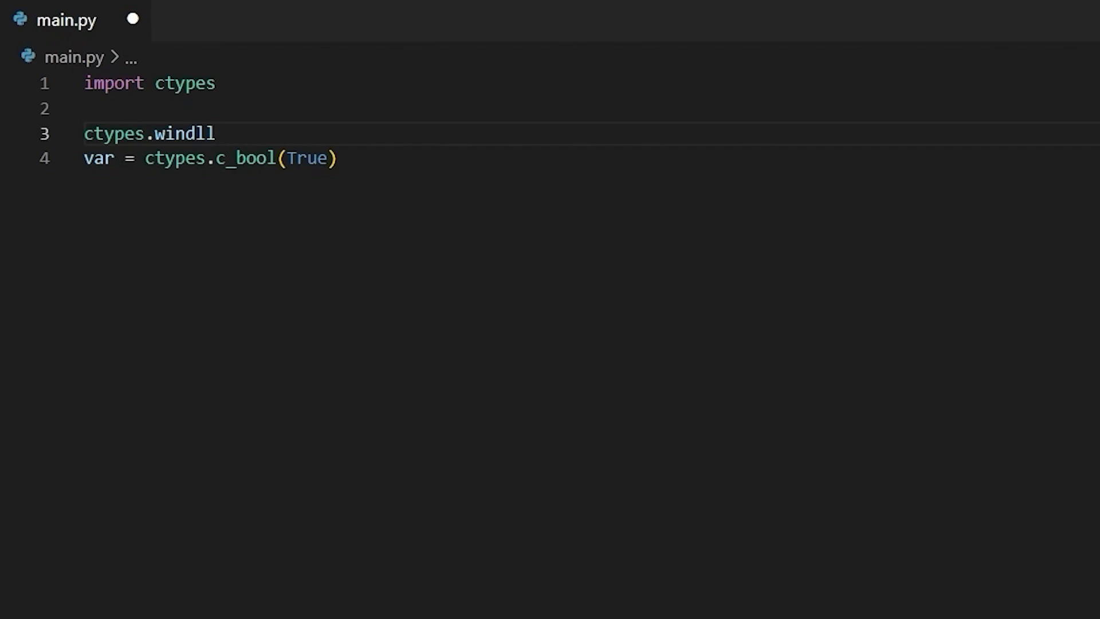
{"action": "double_click", "coordinate": [184, 134]}
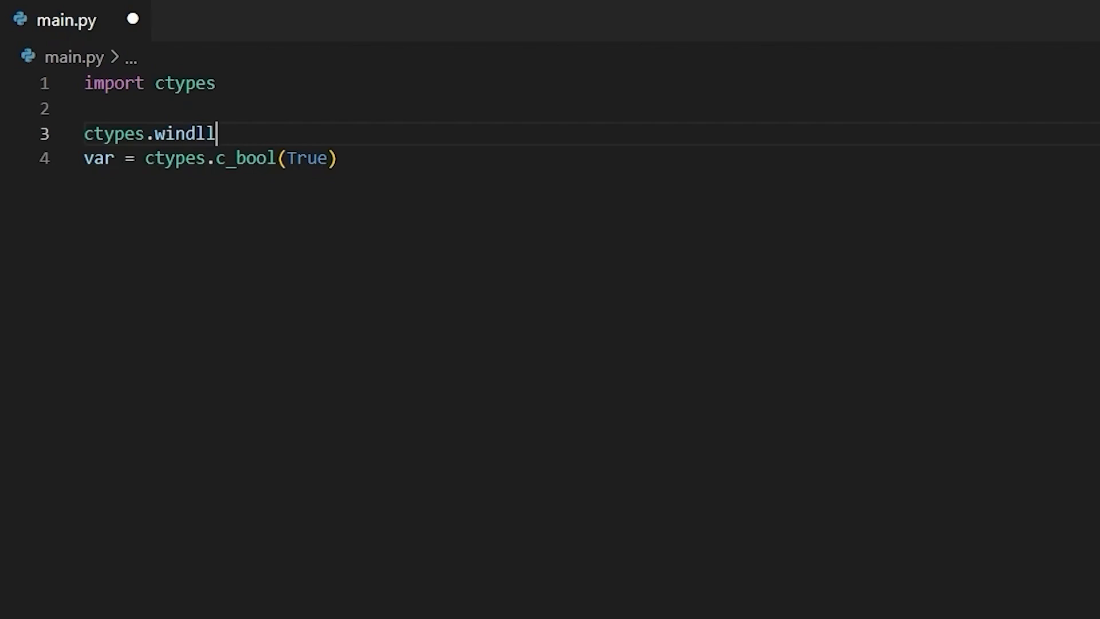
{"action": "type", "text": ".u"}
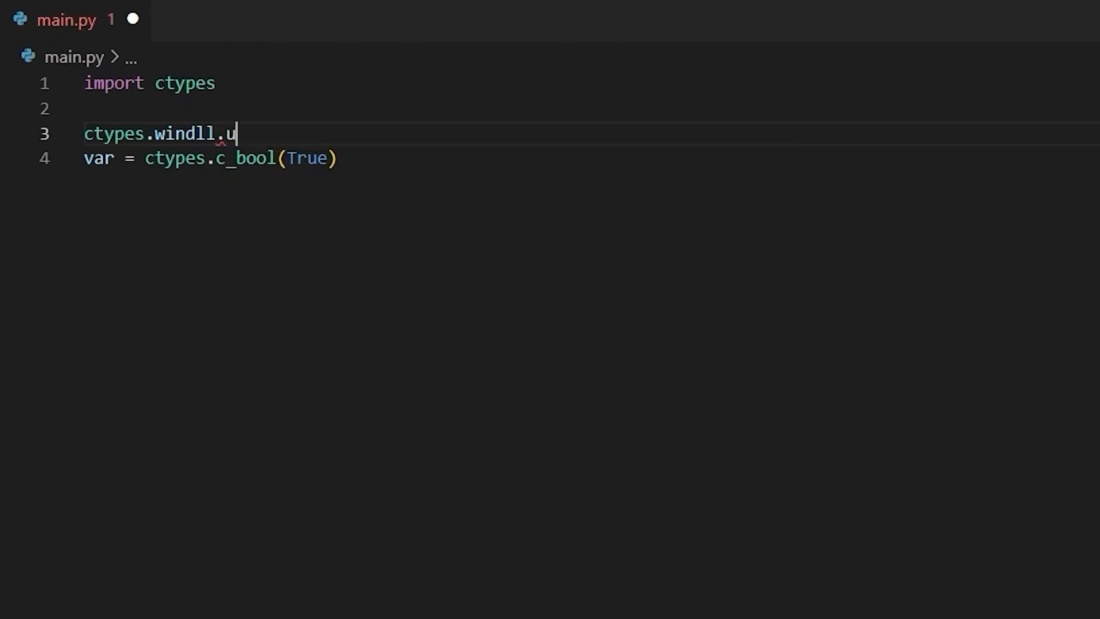
{"action": "type", "text": "ser32.MessageBoxA"}
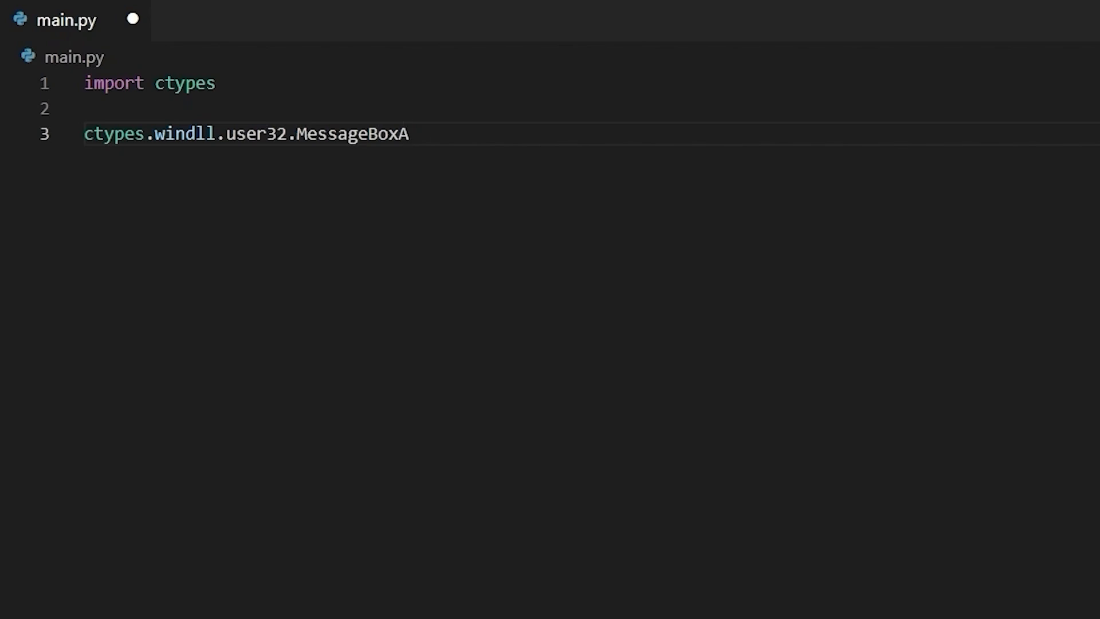
Define the constants NULL = 0 and MB_OK = 0, leaving a fresh line below
{"action": "type", "text": "N"}
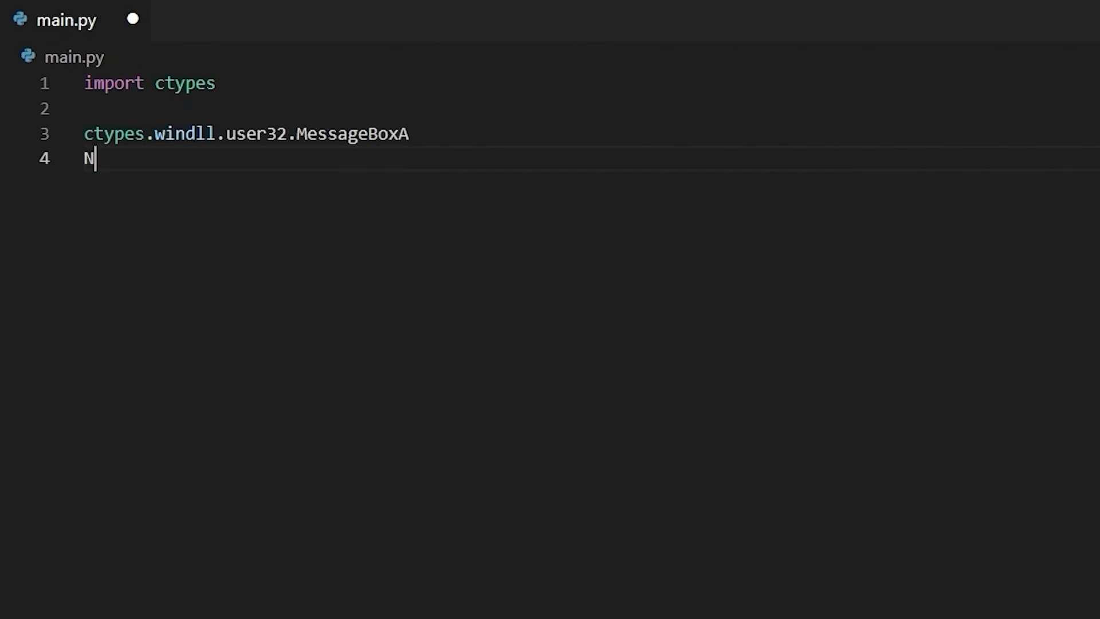
{"action": "type", "text": "ULL = 0"}
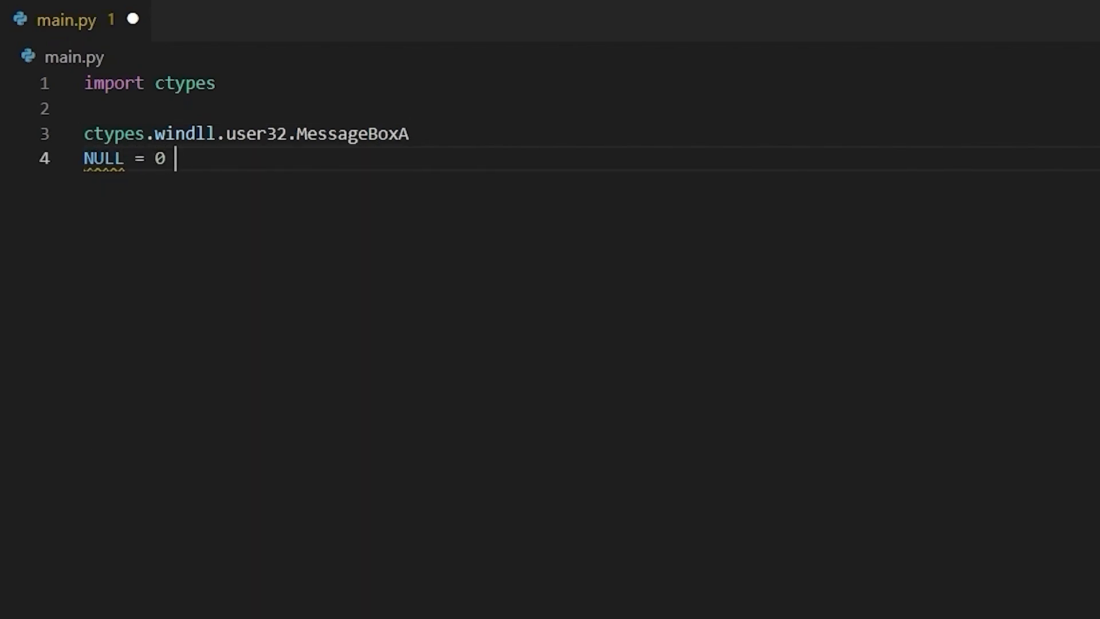
{"action": "type", "text": "MB_OK"}
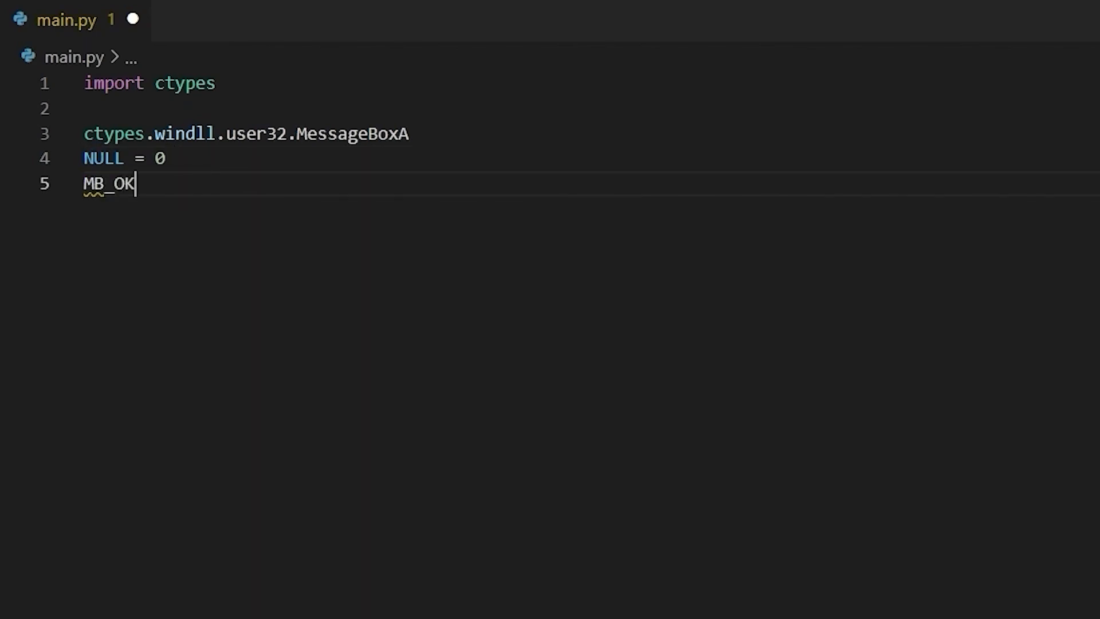
{"action": "type", "text": "= 0"}
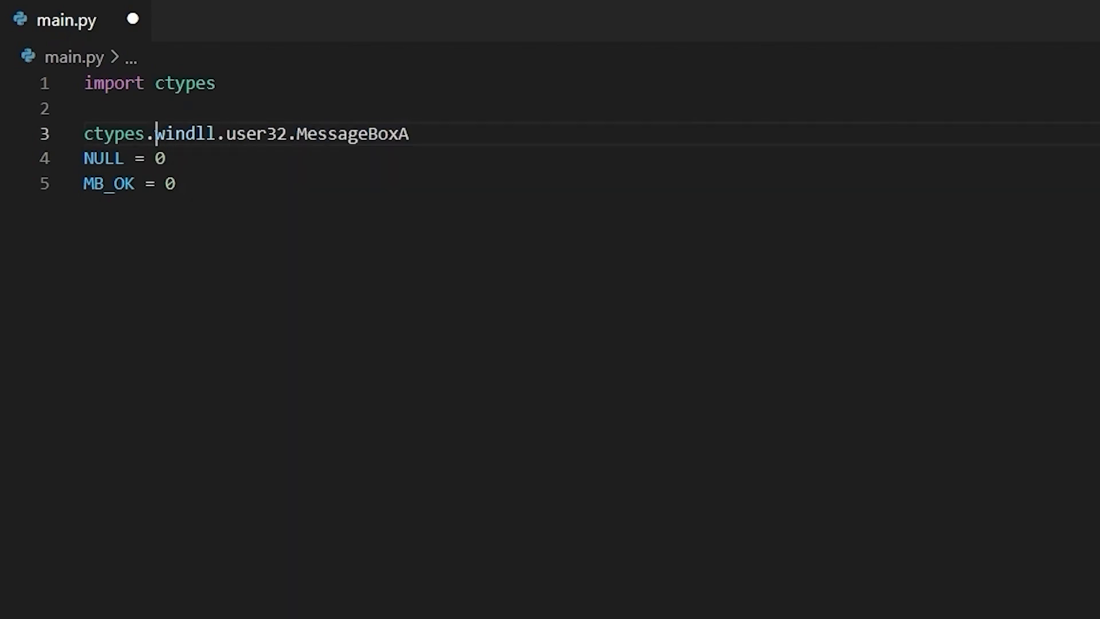
{"action": "type", "text": "MessageBoxA ="}
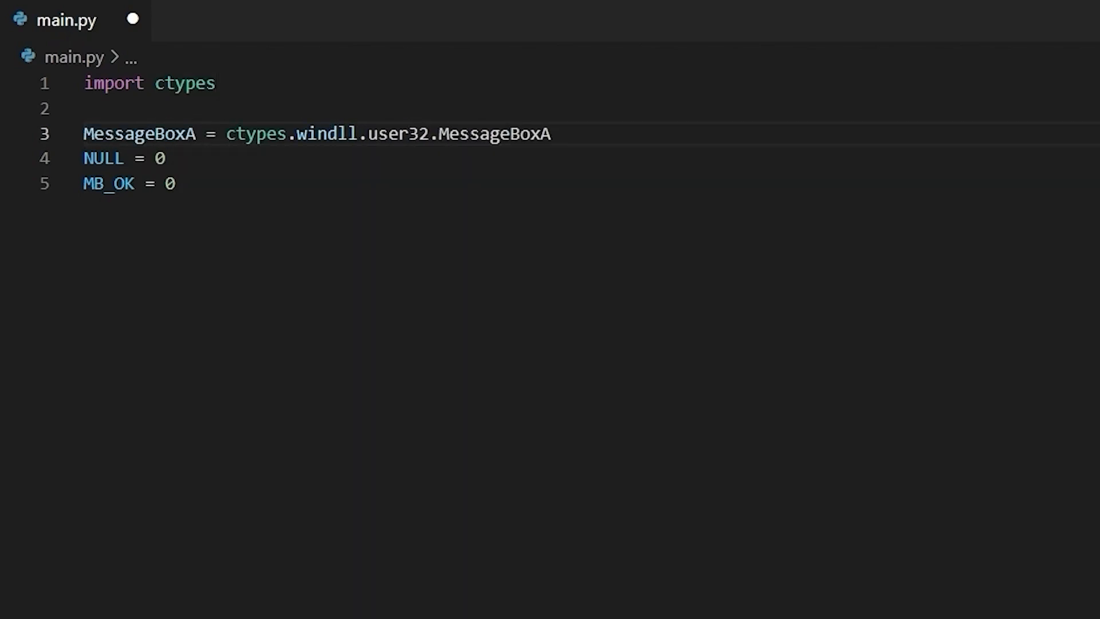
{"action": "key", "text": "Enter"}
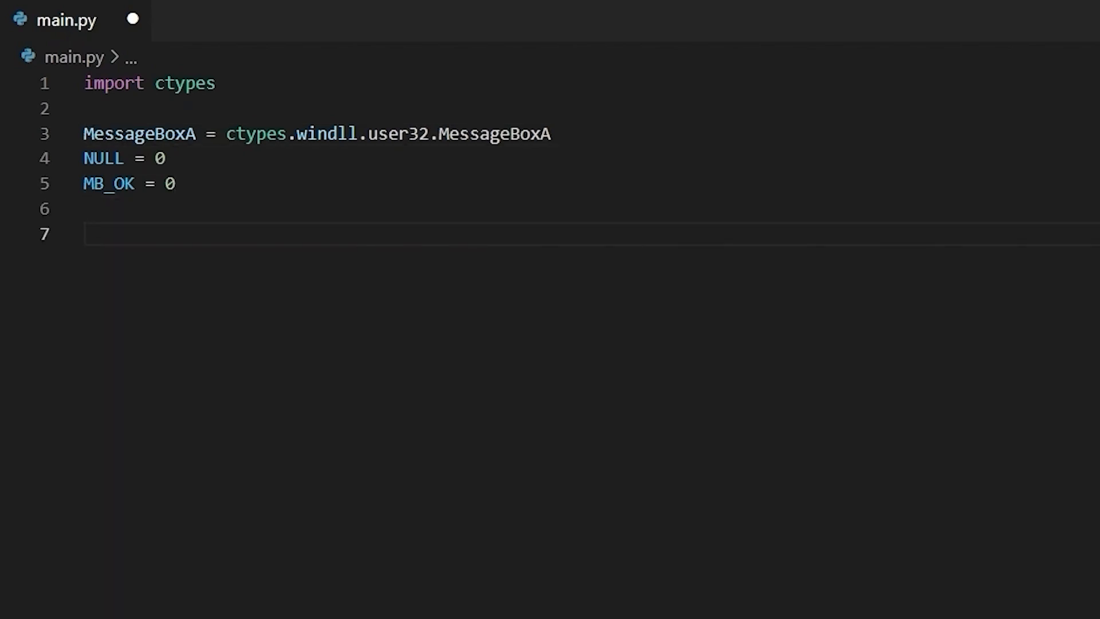
Start the MessageBoxA call with NULL and a ctypes.c_char_p(b"") argument
{"action": "type", "text": "MessageBoxA(NULL, , , MB_OK"}
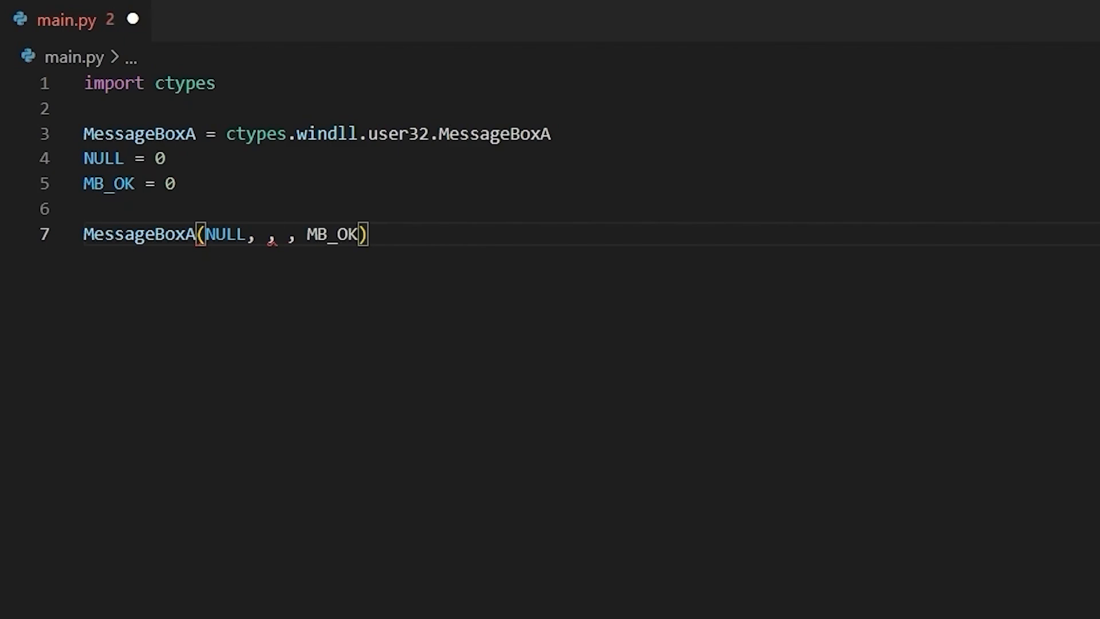
{"action": "type", "text": "ctypes"}
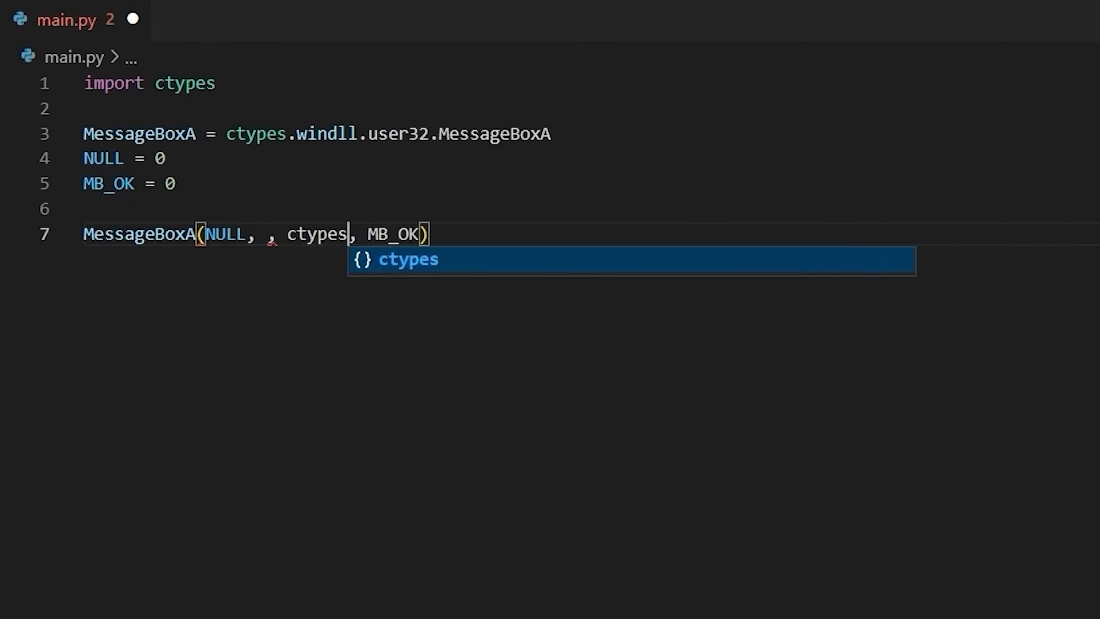
{"action": "type", "text": ".c_"}
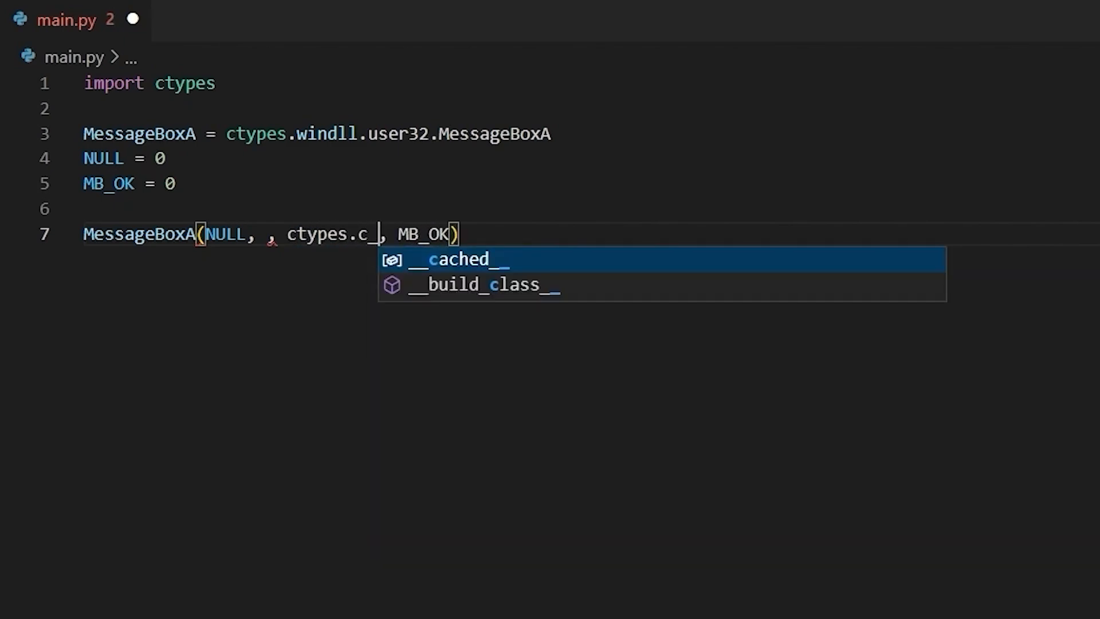
{"action": "type", "text": "har_p"}
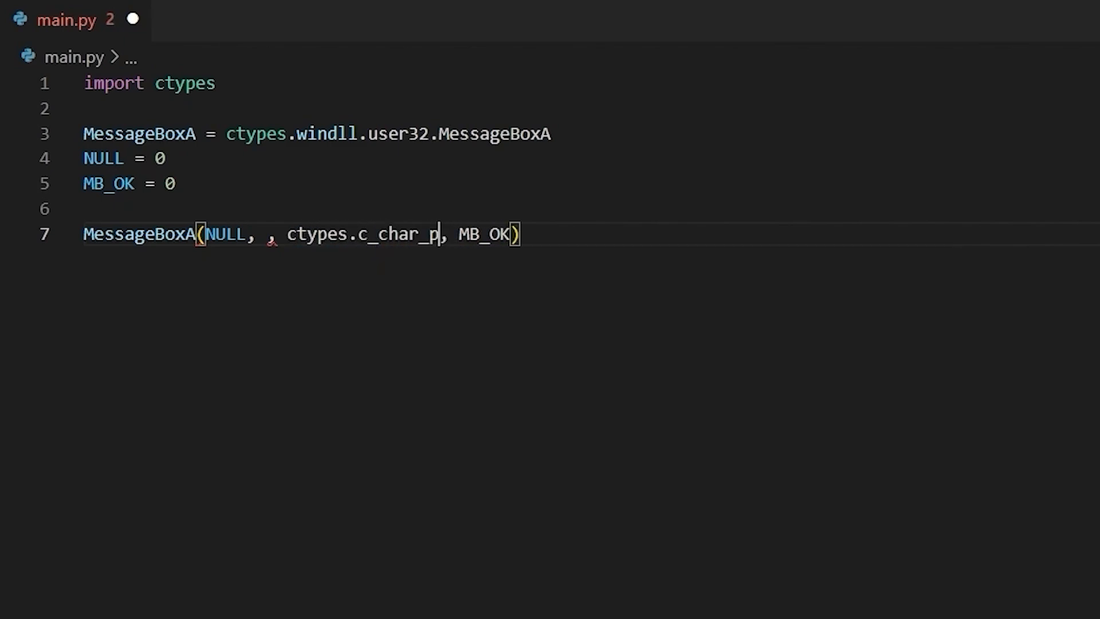
{"action": "type", "text": "("}
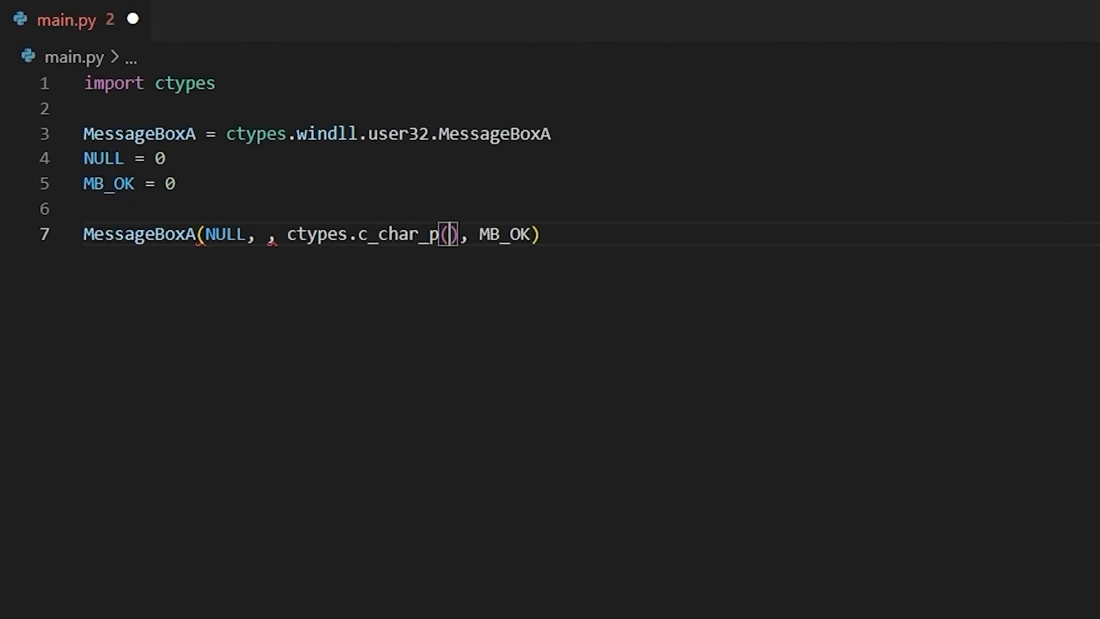
{"action": "type", "text": "\"\""}
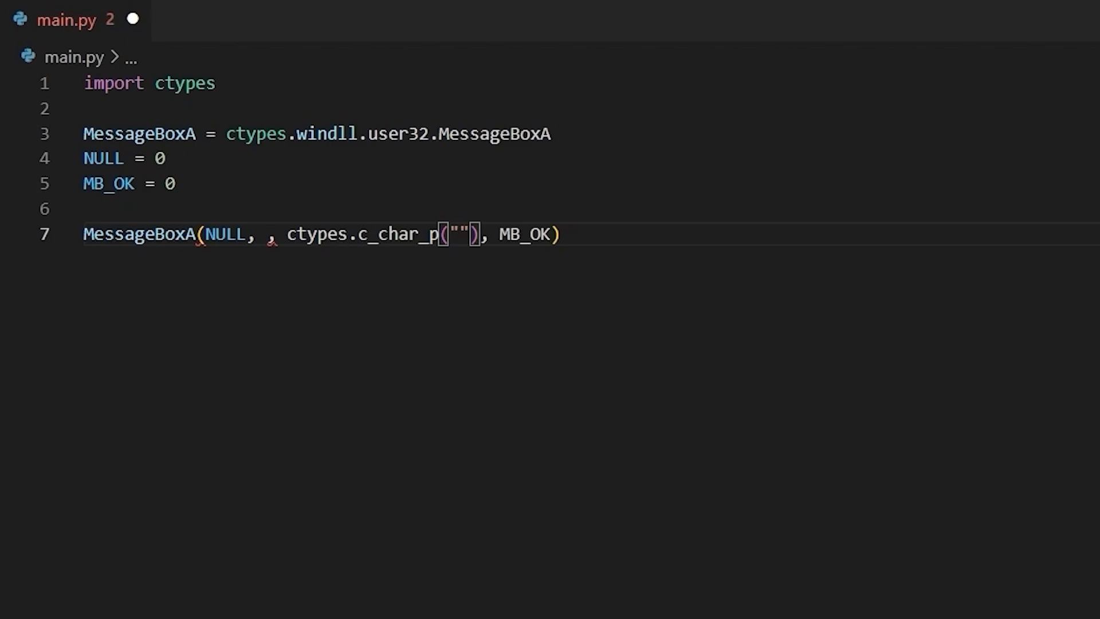
{"action": "type", "text": "b"}
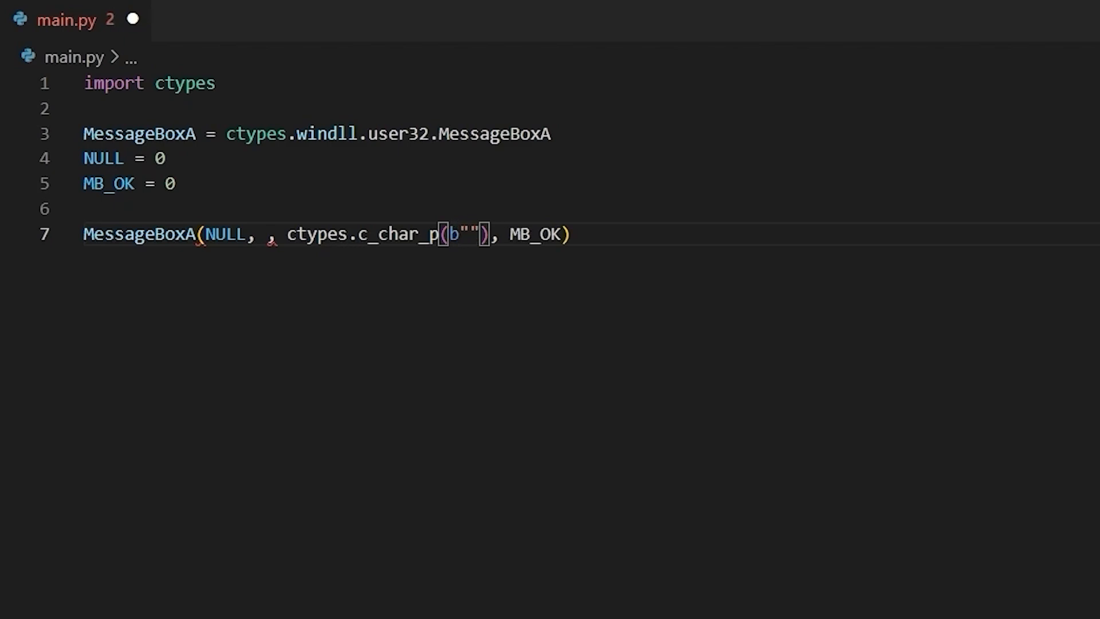
Fill the arguments with b"Hello from python." and a second c_char_p holding b"Alert"
{"action": "double_click", "coordinate": [396, 235]}
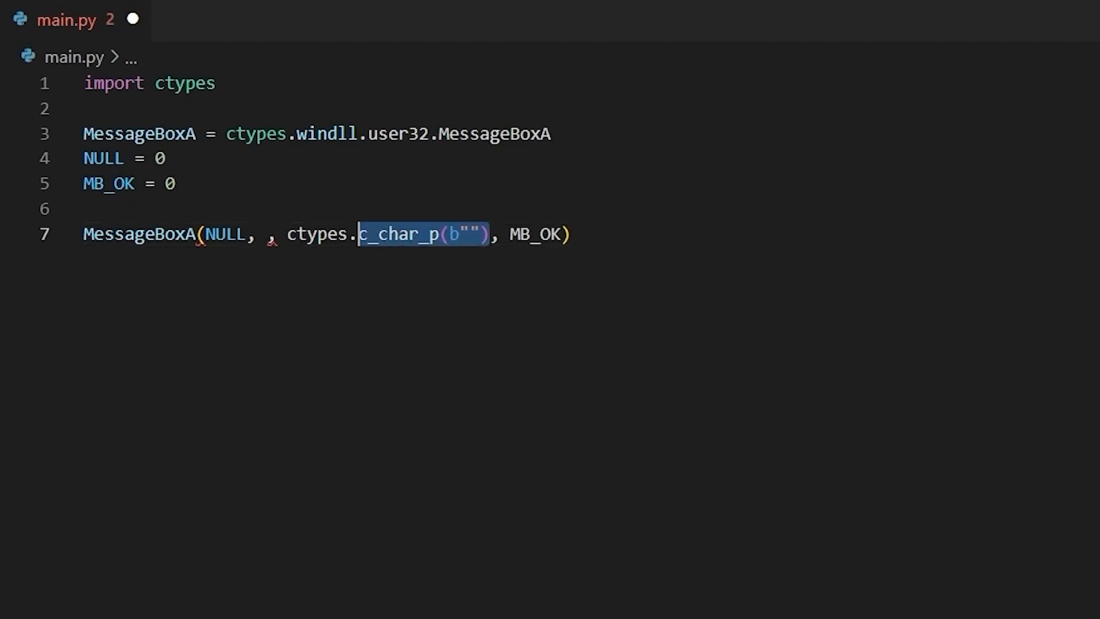
{"action": "type", "text": "ctypes.c_char_p(b\"\")"}
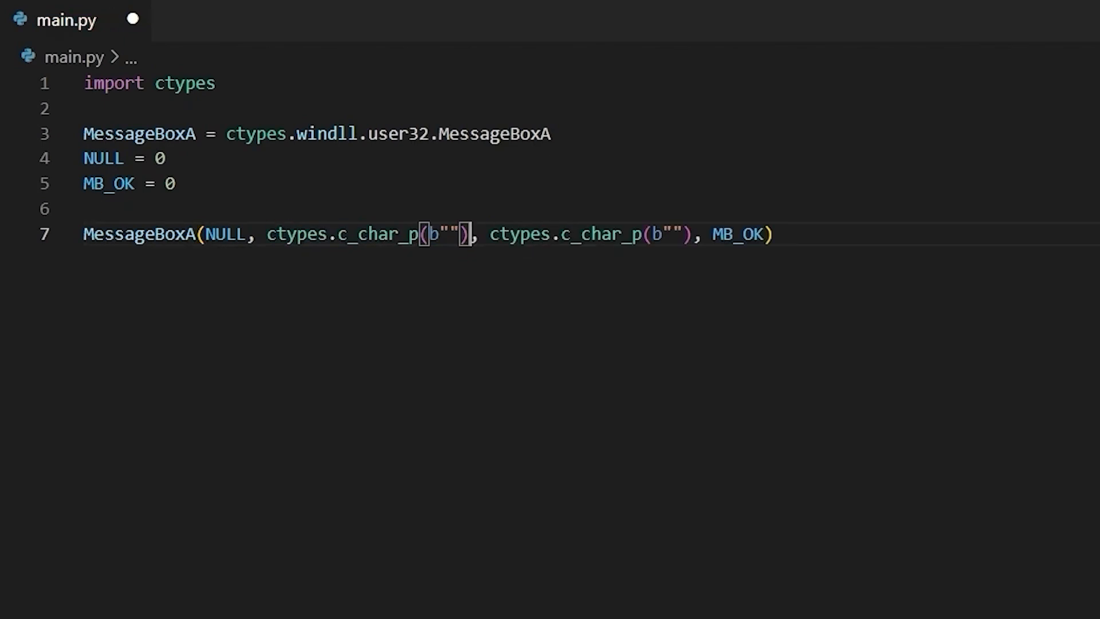
{"action": "type", "text": "Hello"}
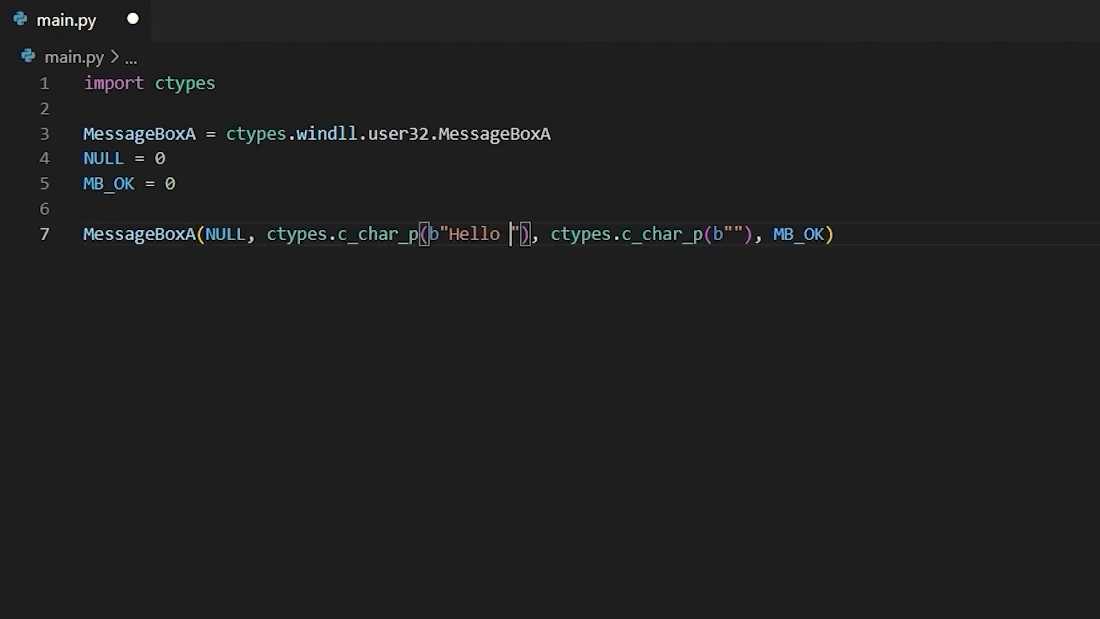
{"action": "type", "text": "from python."}
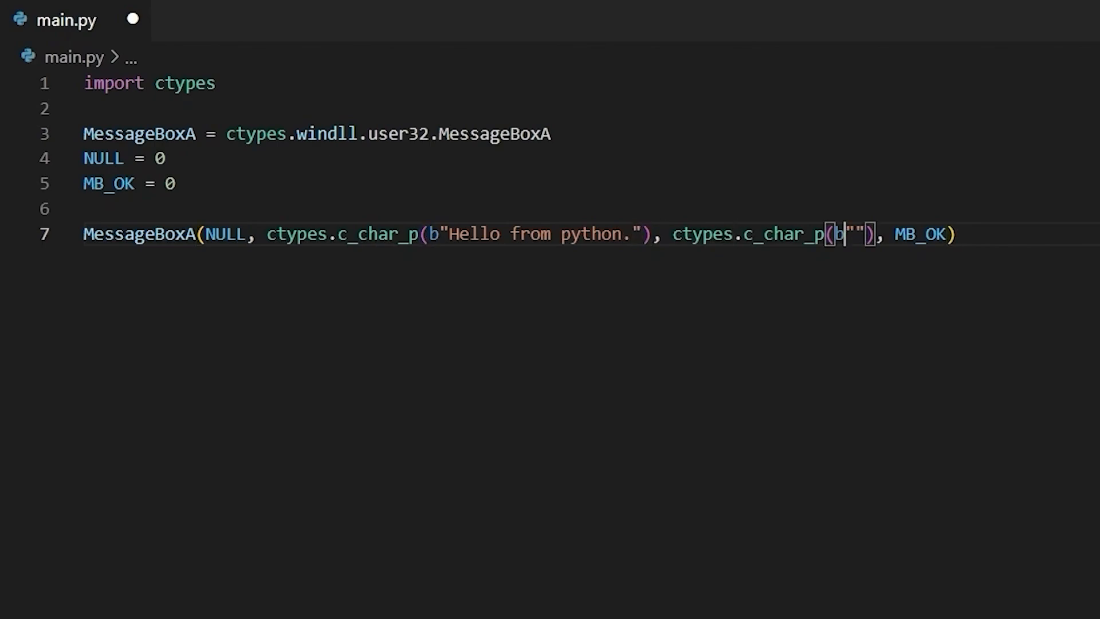
{"action": "type", "text": "Alert"}
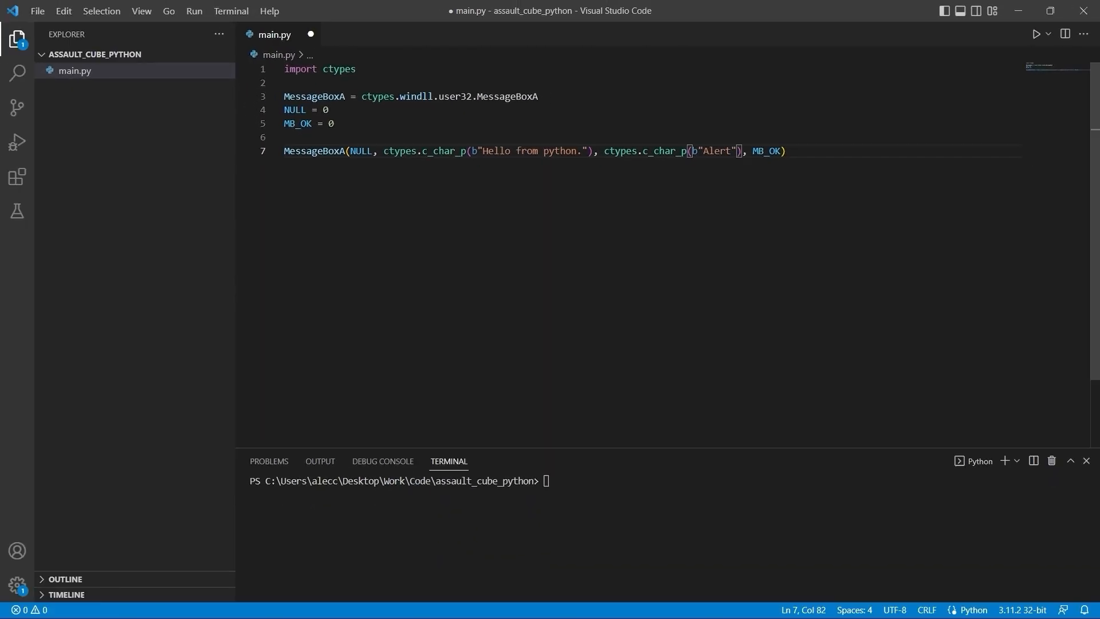
Run main.py and dismiss the 'Hello from python.' Alert box
{"action": "left_click", "coordinate": [1036, 33]}
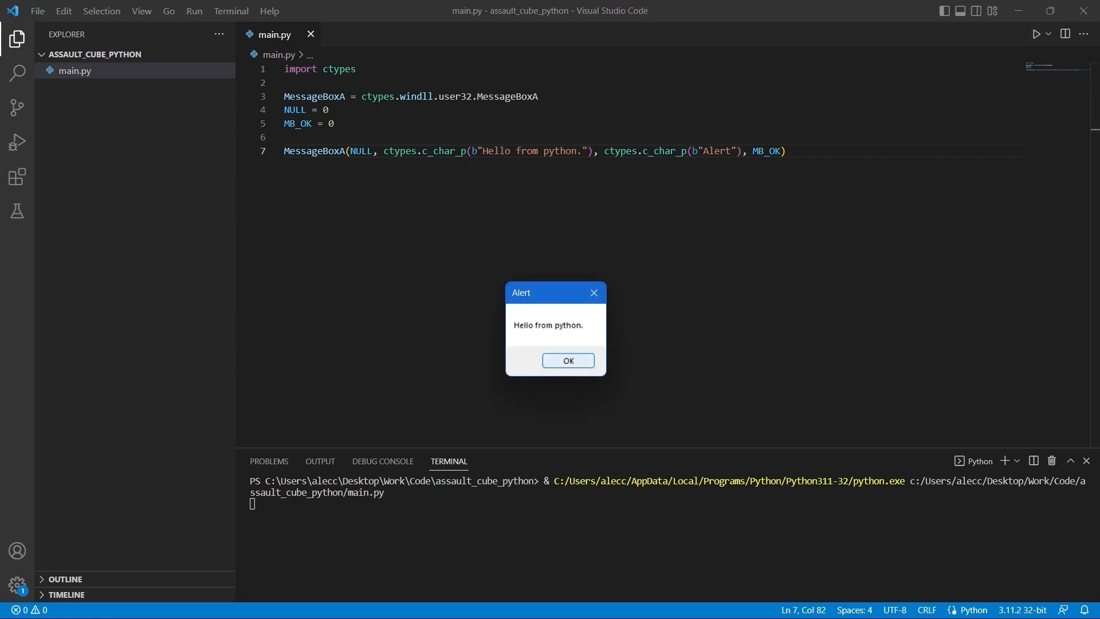
{"action": "left_click", "coordinate": [566, 360]}
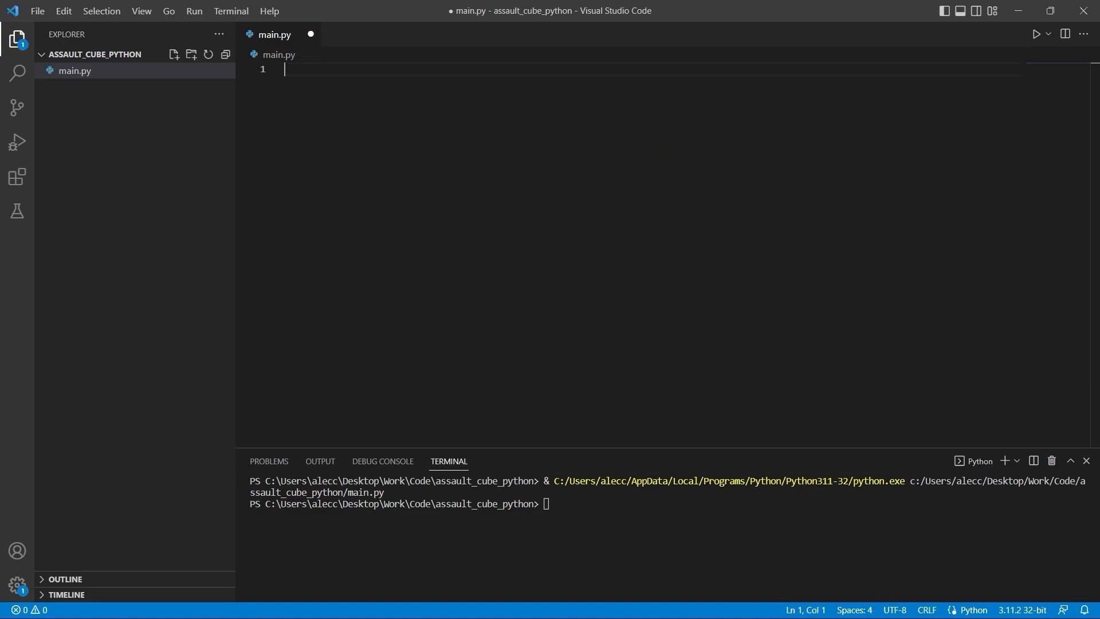
Begin main.py with 'import ctypes, utility' and a 'from const...' import line
{"action": "left_click", "coordinate": [173, 54]}
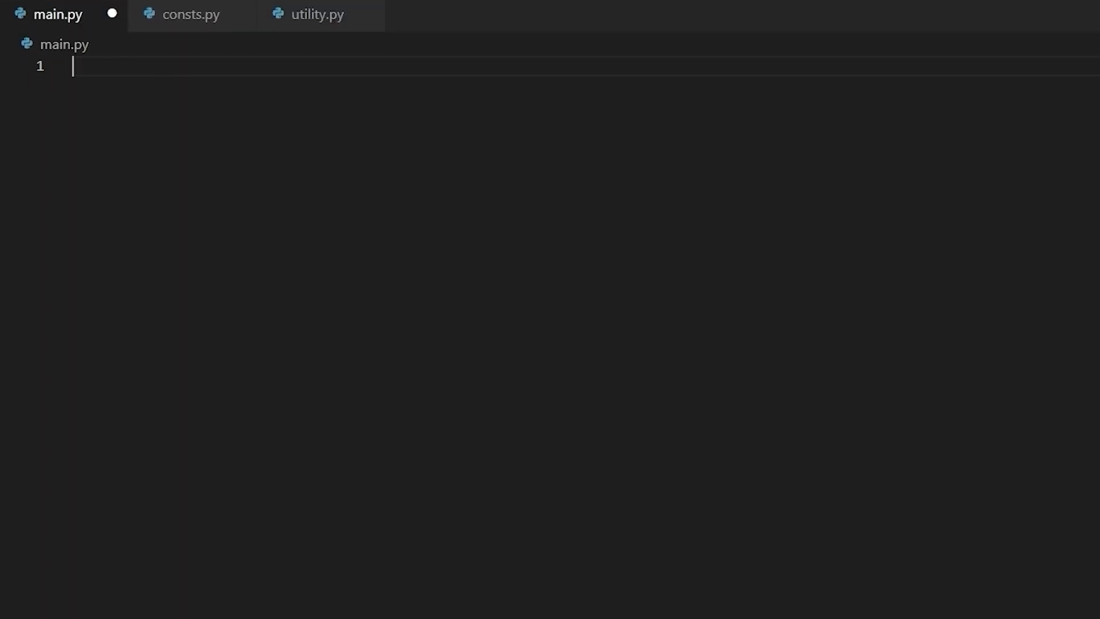
{"action": "type", "text": "import ctypes"}
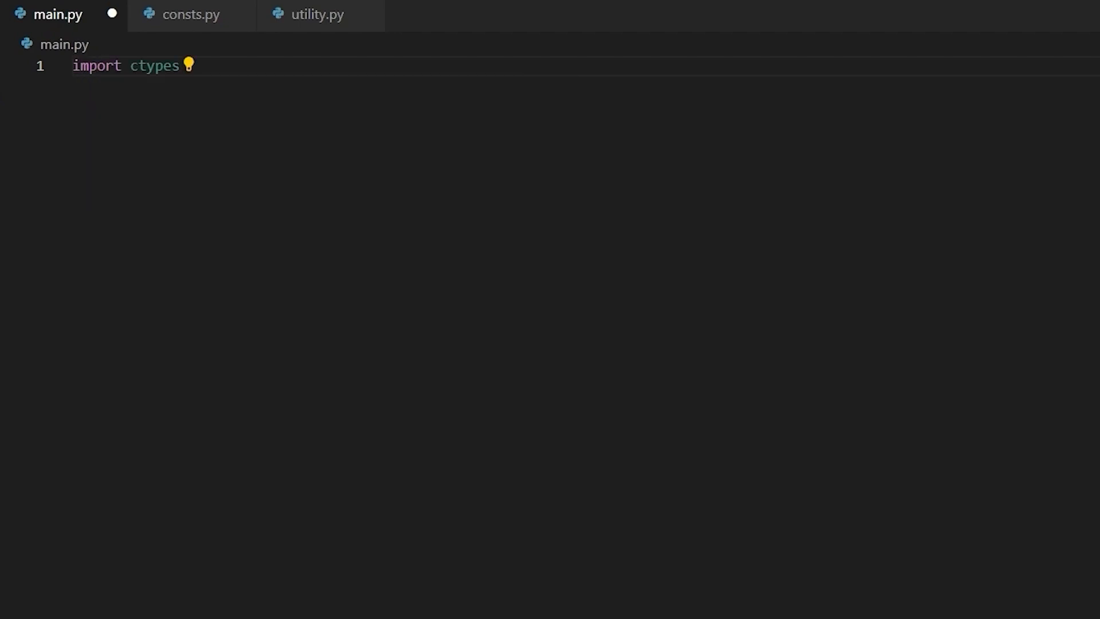
{"action": "type", "text": ", utility"}
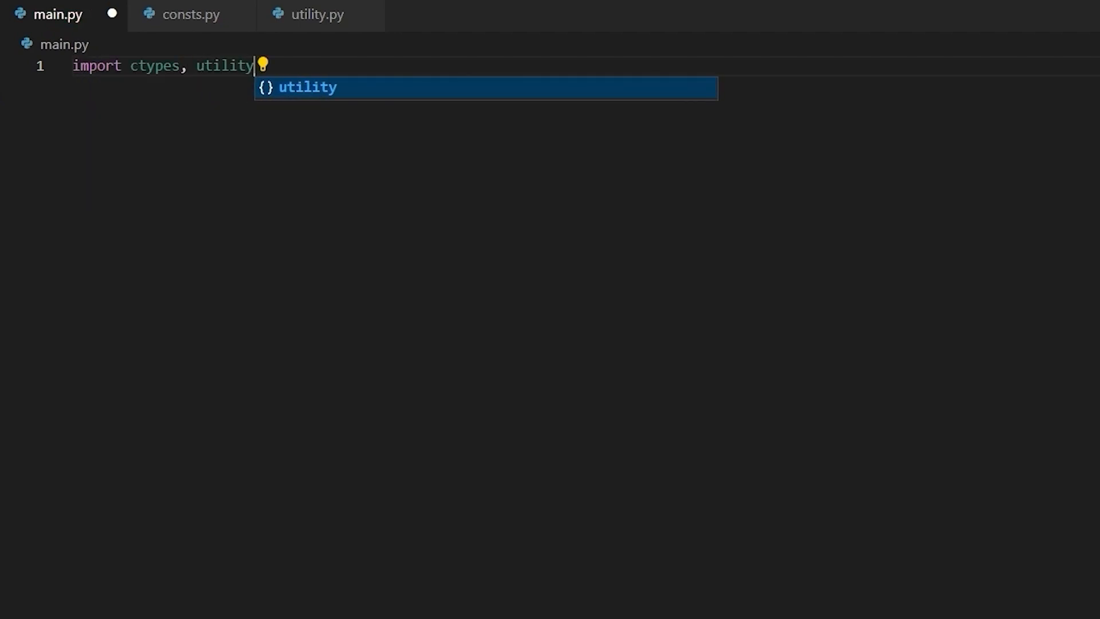
{"action": "key", "text": "Escape"}
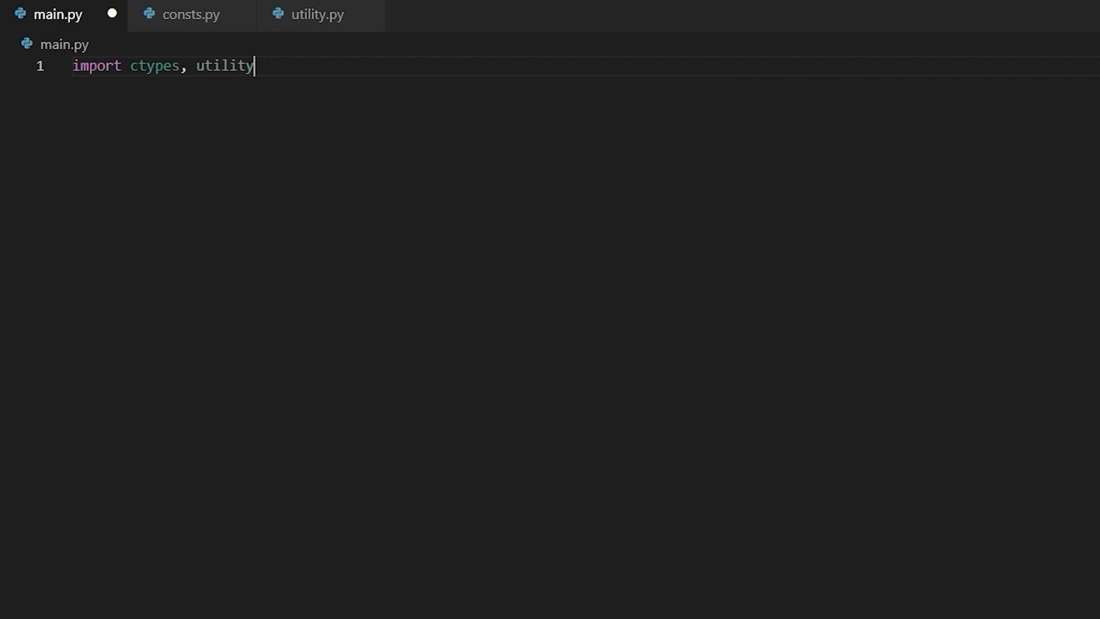
{"action": "type", "text": "from consts import *"}
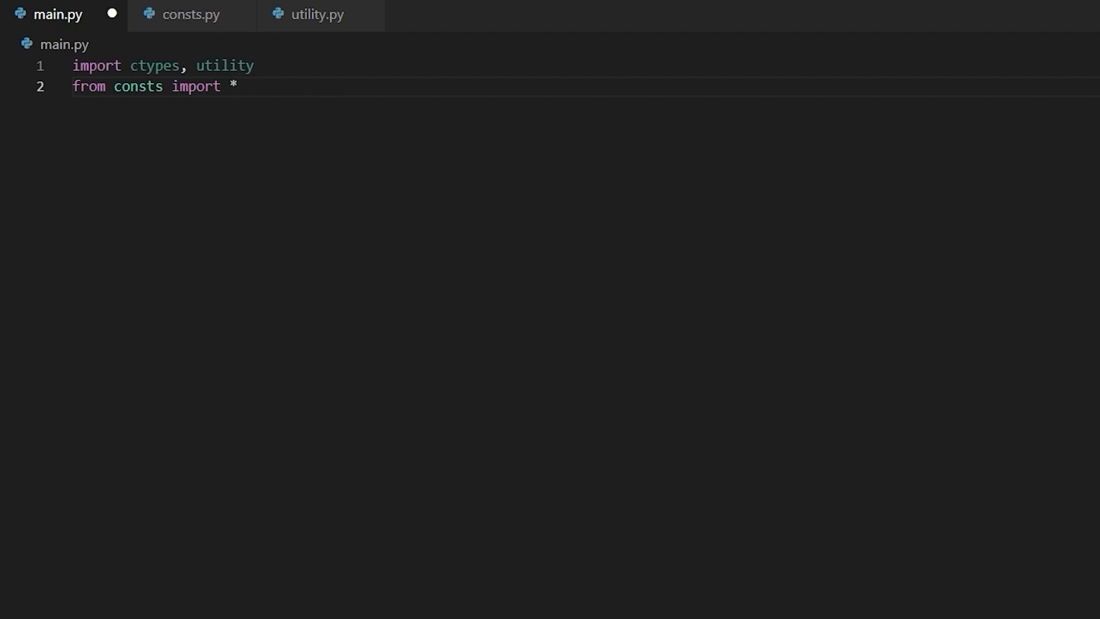
{"action": "left_click", "coordinate": [238, 87]}
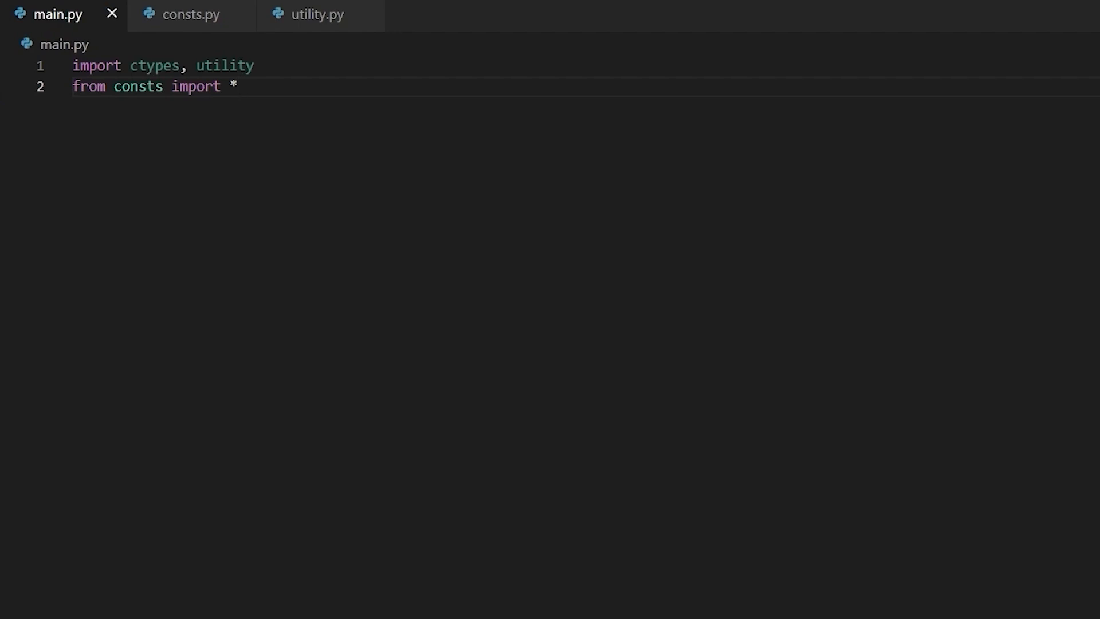
{"action": "left_click", "coordinate": [238, 86]}
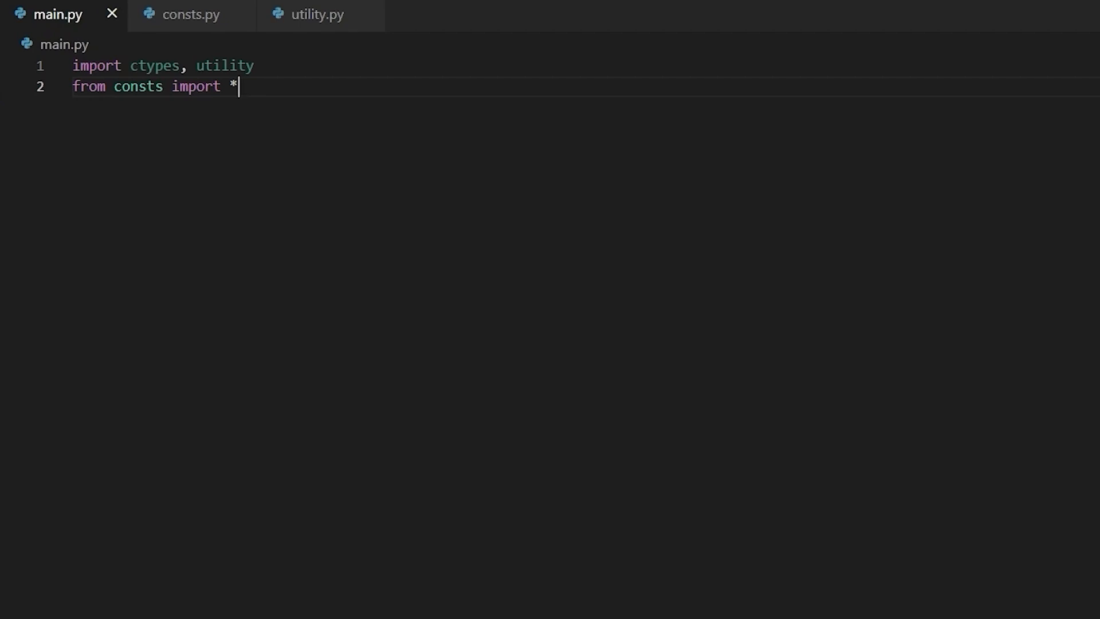
Move between utility.py and consts.py to review the snapshot constants
{"action": "left_click", "coordinate": [317, 13]}
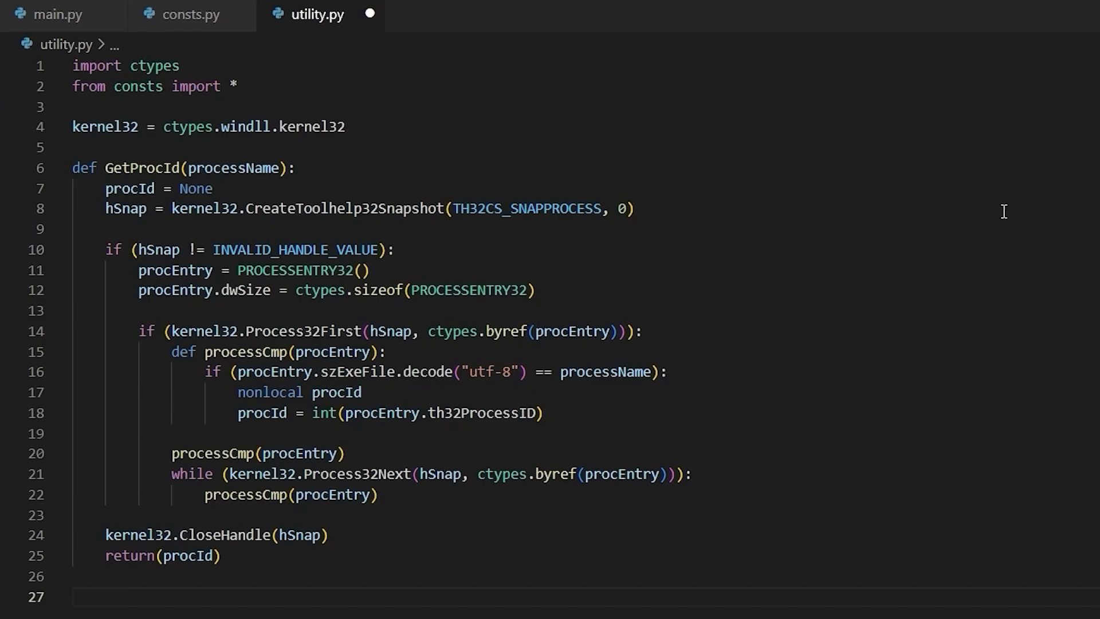
{"action": "mouse_move", "coordinate": [381, 208]}
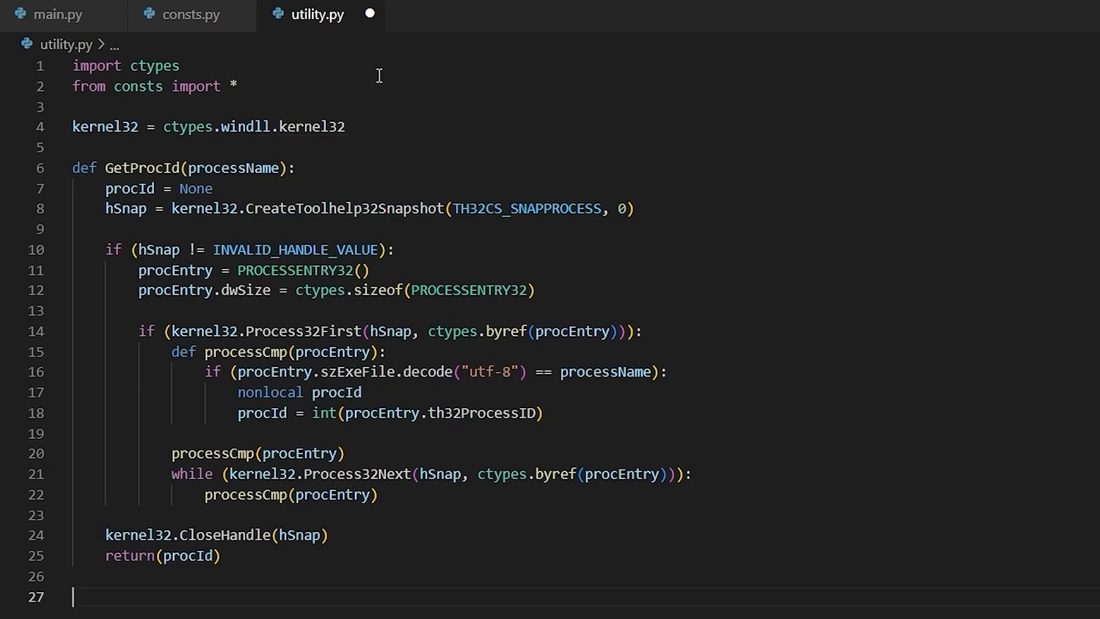
{"action": "mouse_move", "coordinate": [106, 127]}
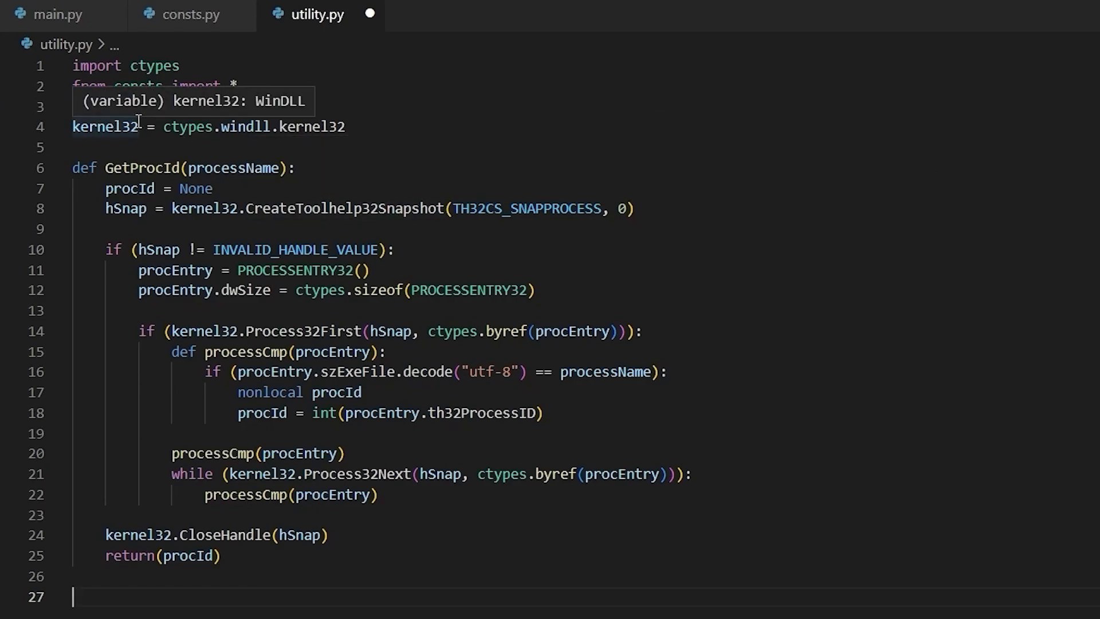
{"action": "mouse_move", "coordinate": [736, 267]}
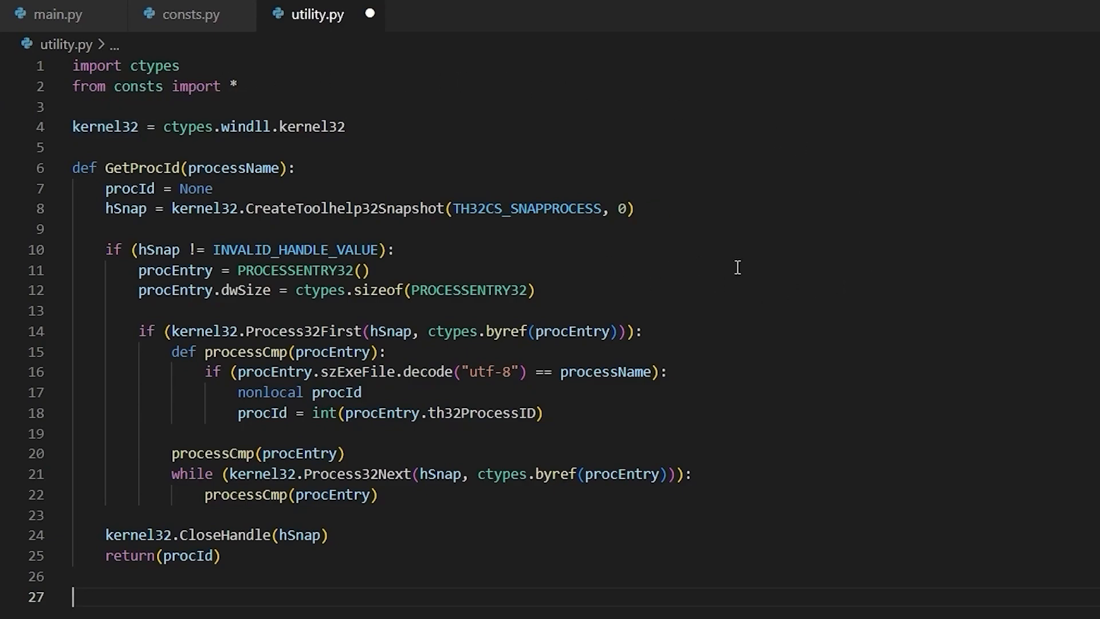
{"action": "left_click", "coordinate": [188, 14]}
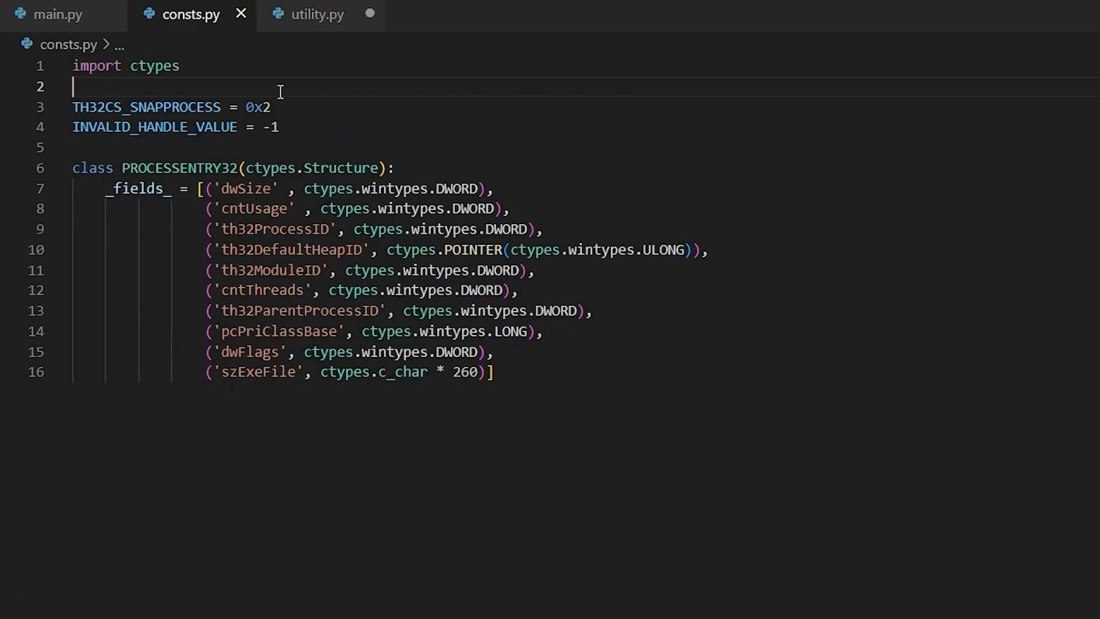
{"action": "mouse_move", "coordinate": [147, 107]}
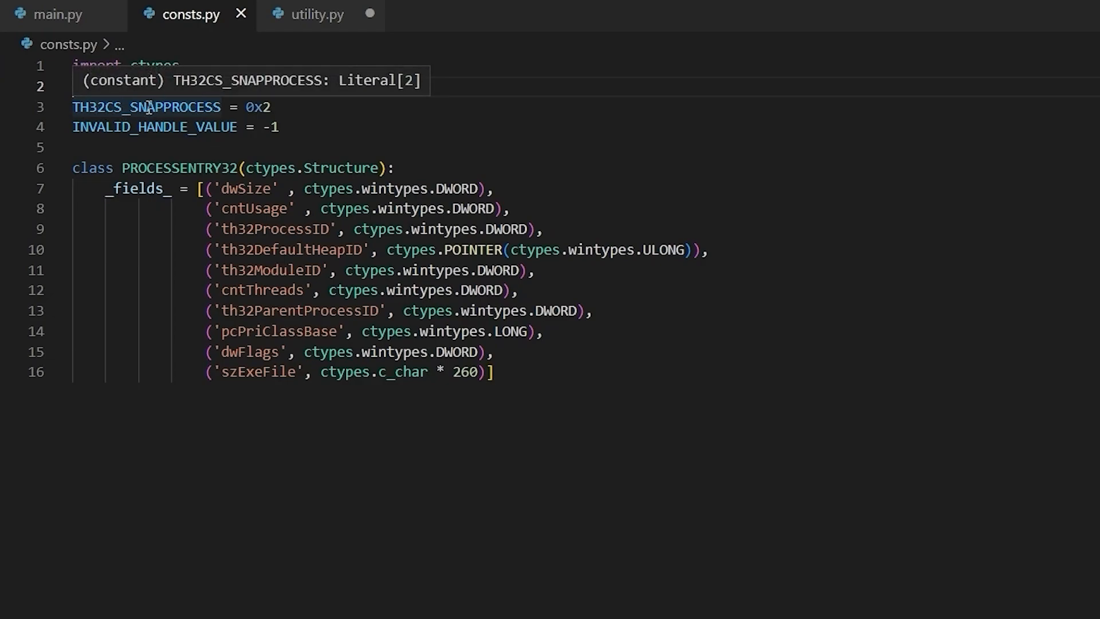
{"action": "left_click", "coordinate": [316, 13]}
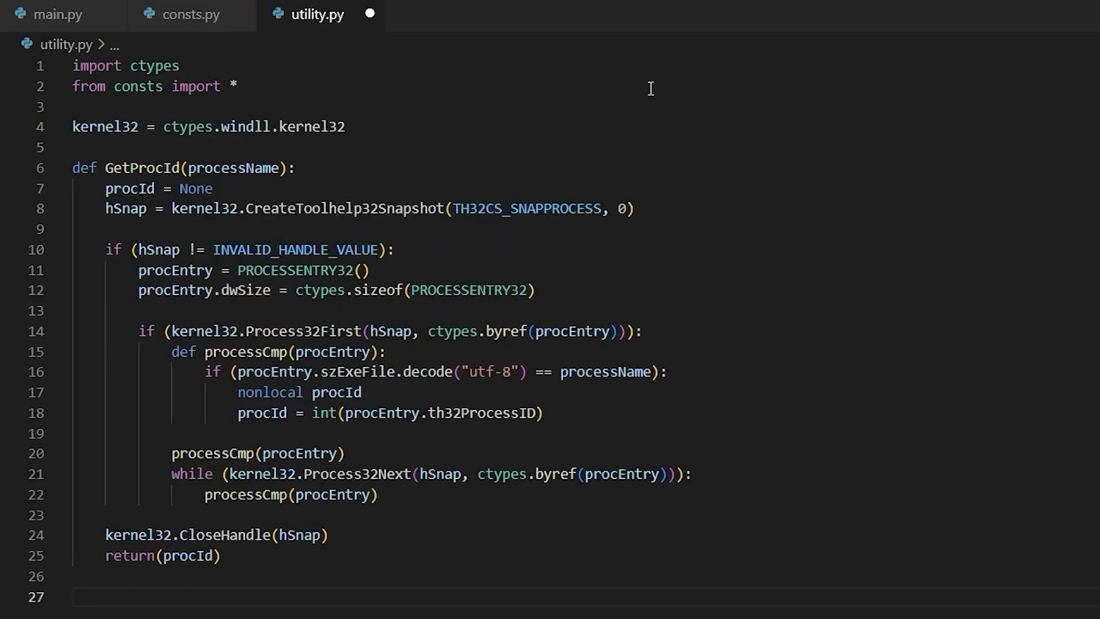
{"action": "mouse_move", "coordinate": [672, 166]}
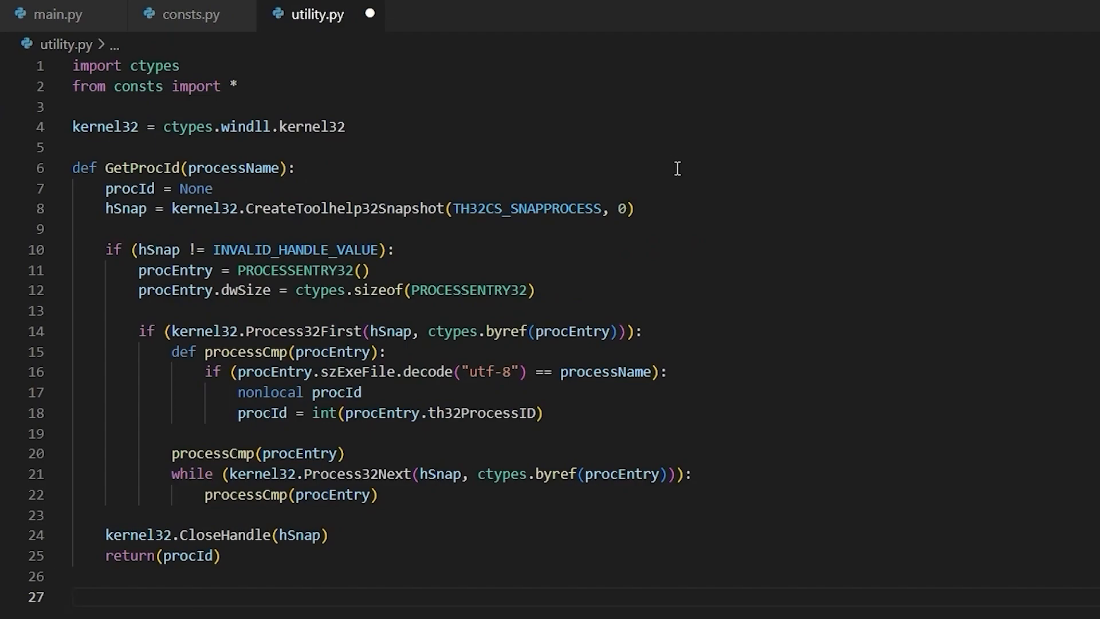
{"action": "mouse_move", "coordinate": [323, 260]}
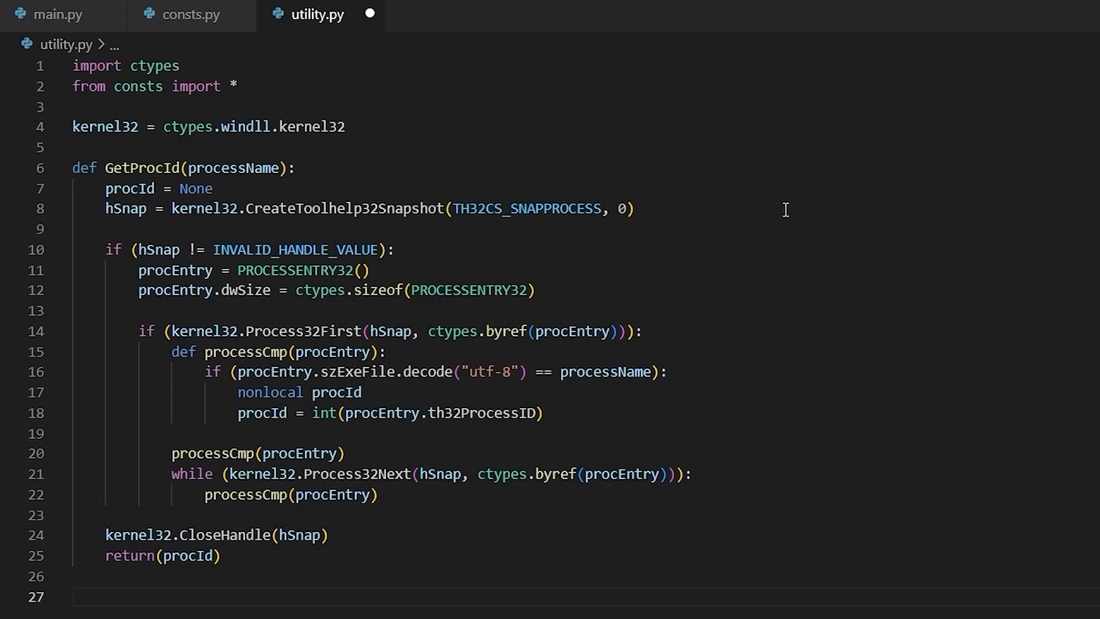
{"action": "mouse_move", "coordinate": [289, 269]}
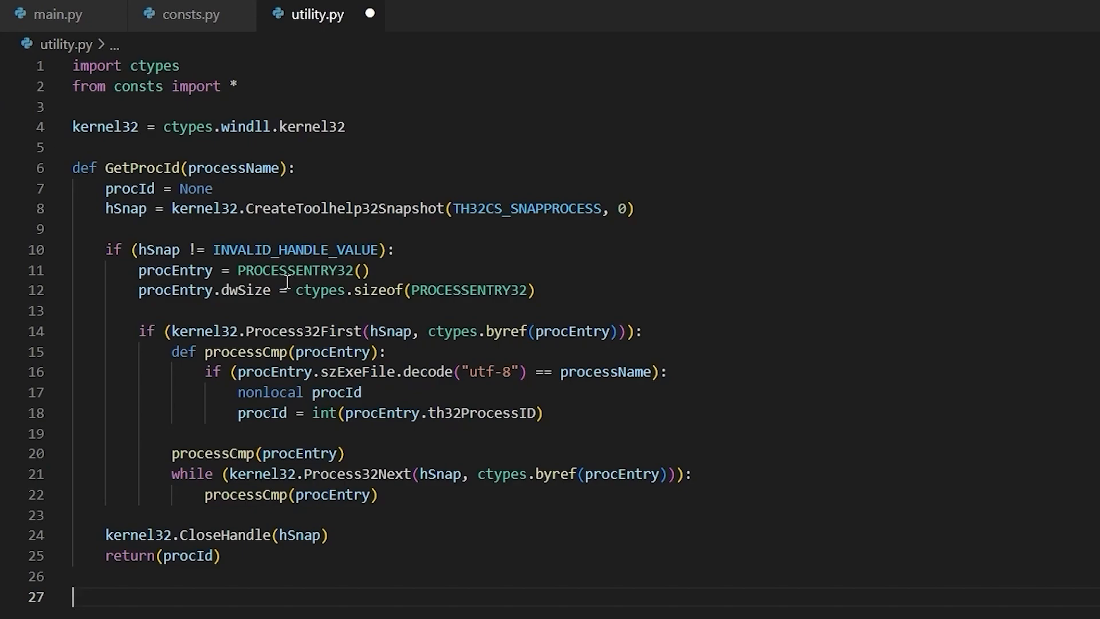
{"action": "left_click", "coordinate": [190, 14]}
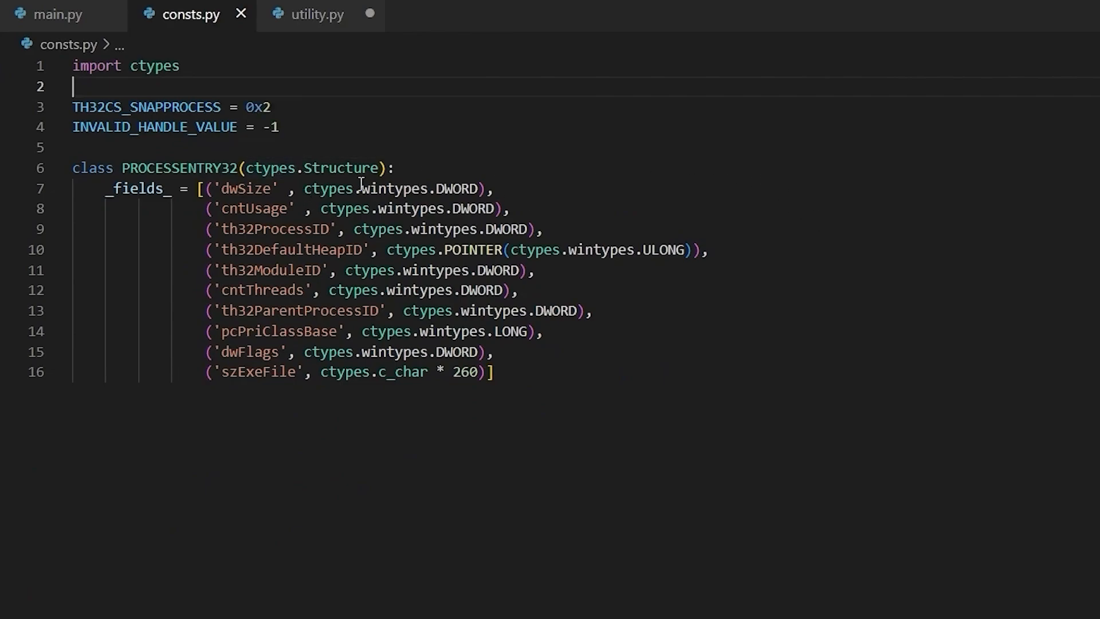
{"action": "mouse_move", "coordinate": [820, 241]}
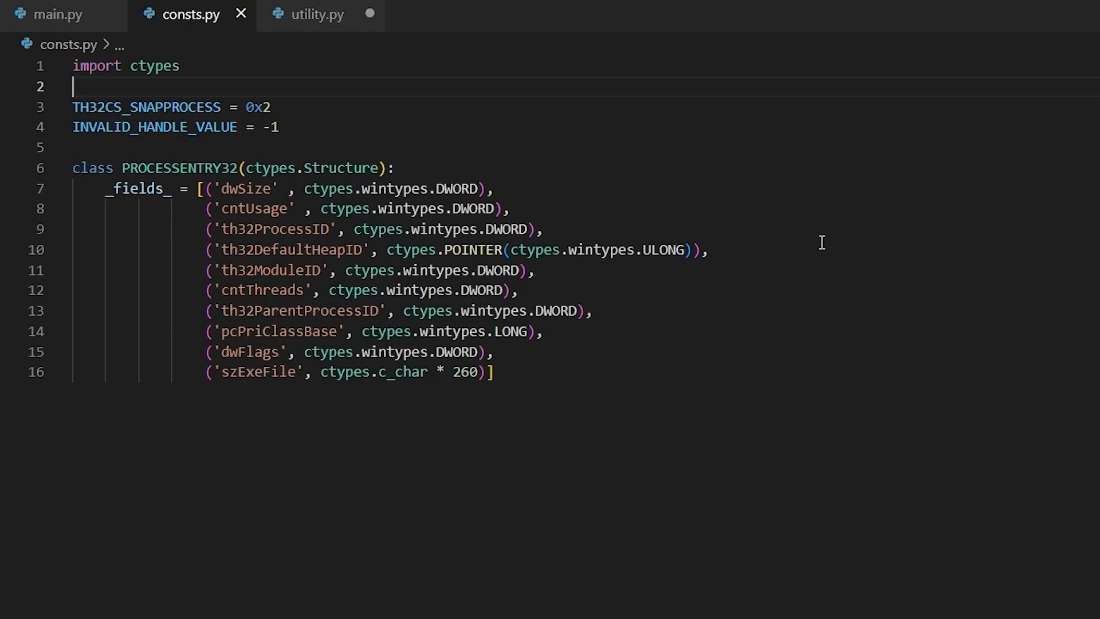
{"action": "mouse_move", "coordinate": [686, 157]}
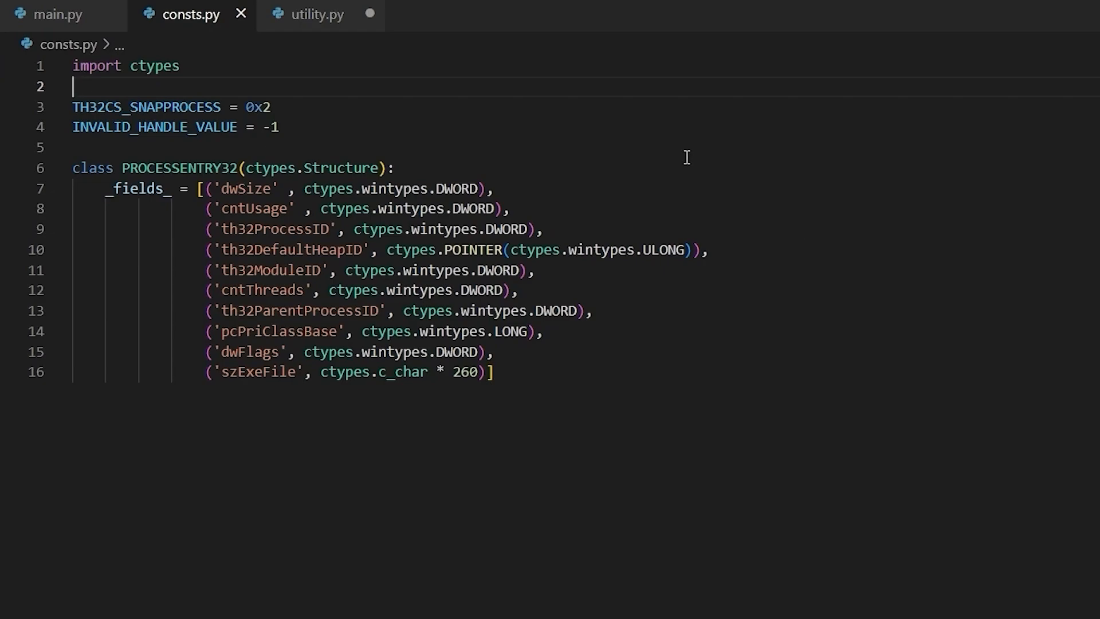
{"action": "mouse_move", "coordinate": [102, 197]}
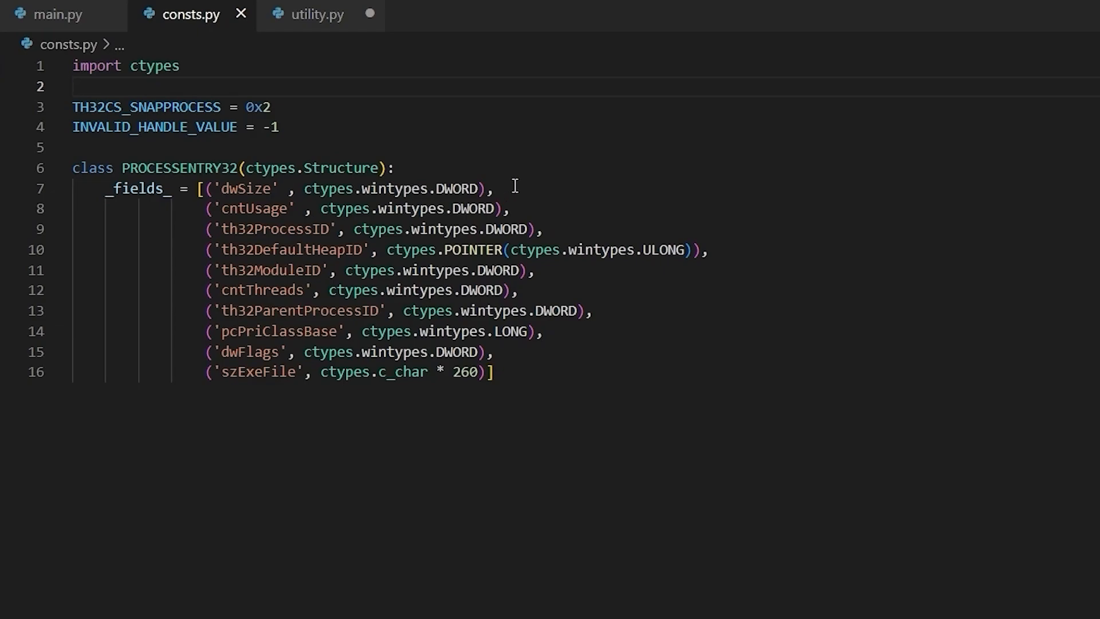
{"action": "mouse_move", "coordinate": [833, 222]}
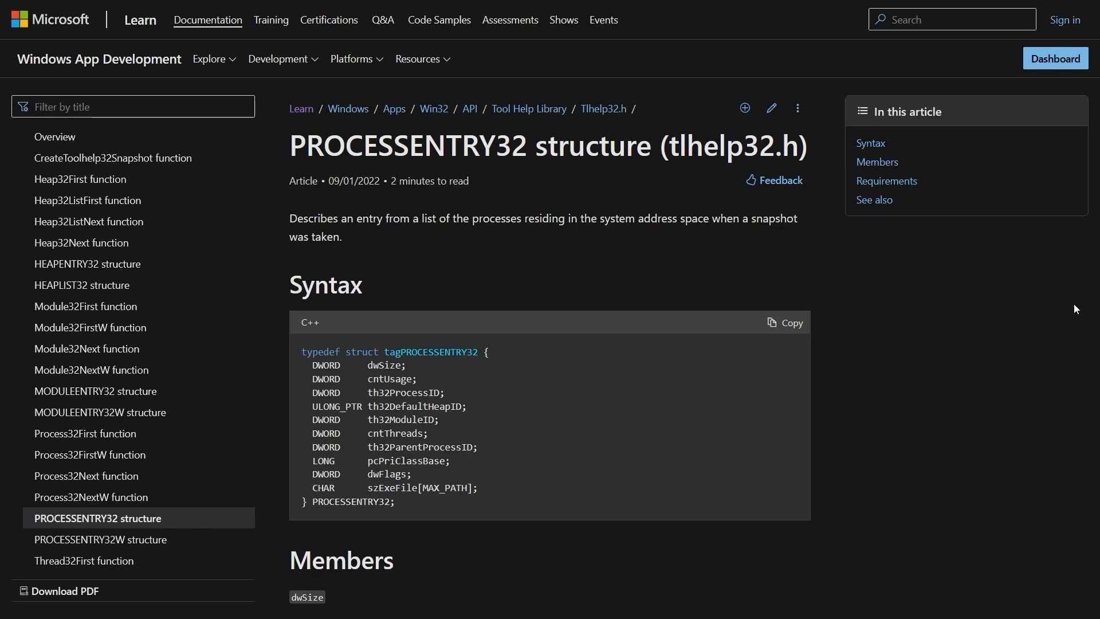
{"action": "mouse_move", "coordinate": [557, 377]}
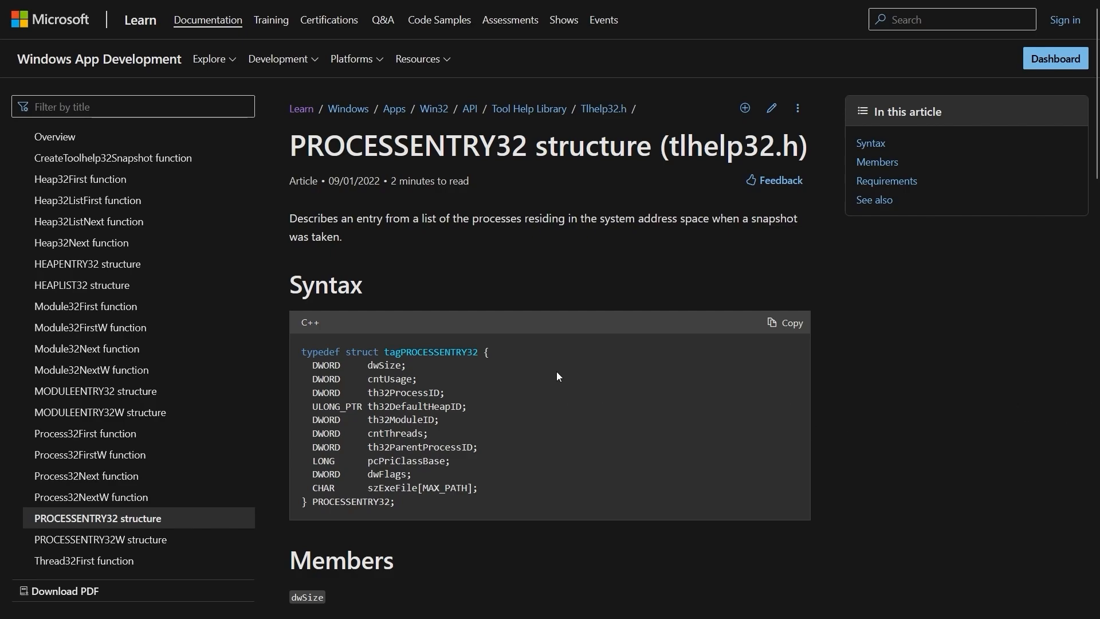
{"action": "mouse_move", "coordinate": [503, 407]}
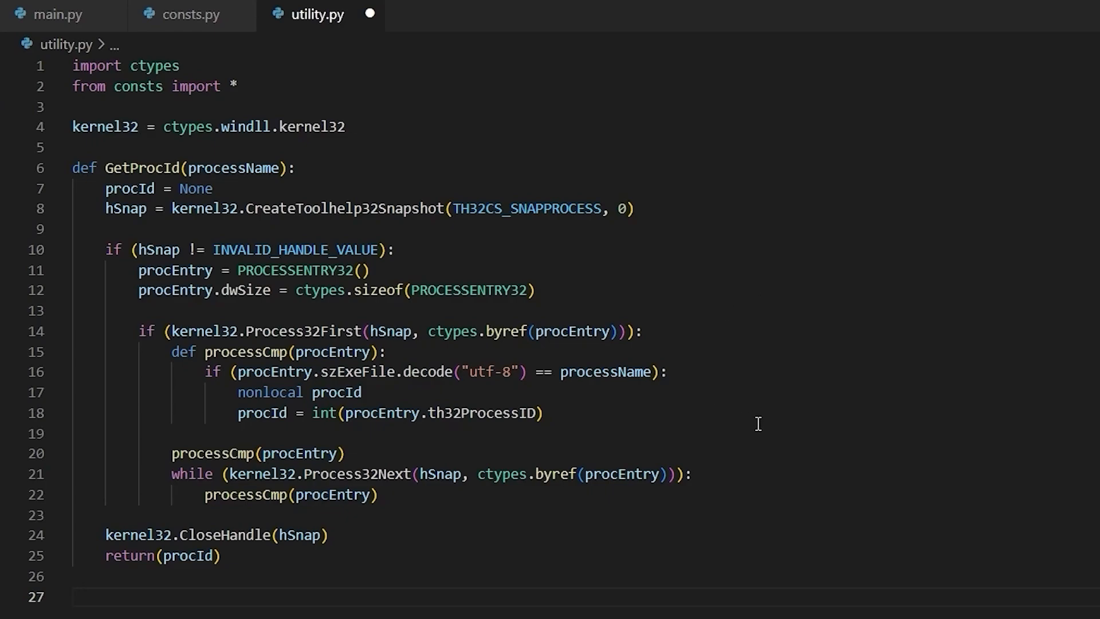
{"action": "mouse_move", "coordinate": [328, 345]}
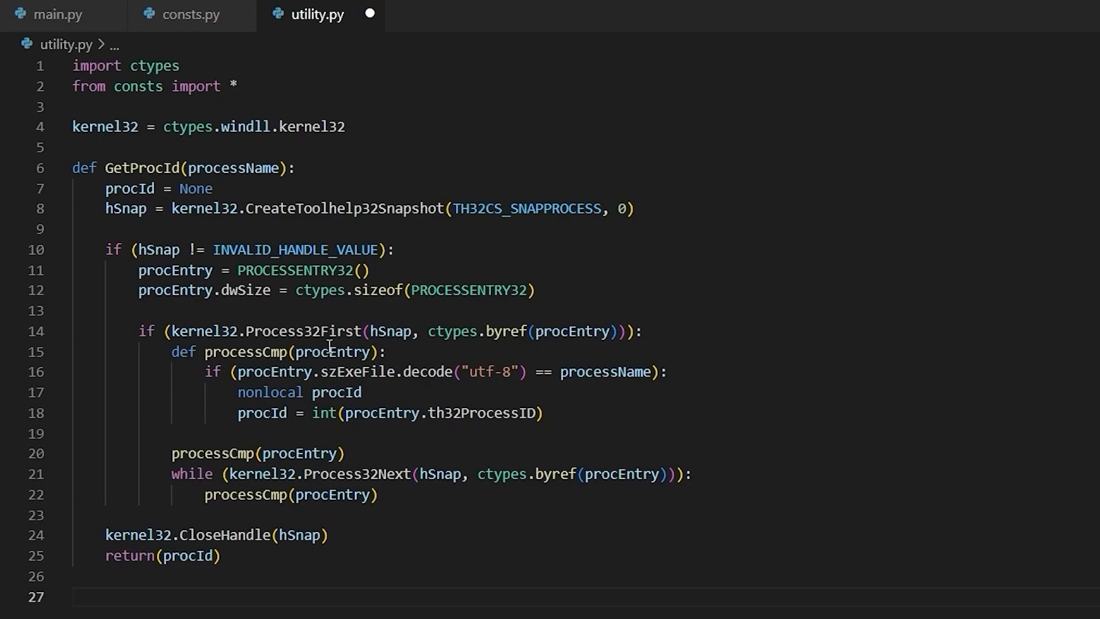
{"action": "mouse_move", "coordinate": [183, 480]}
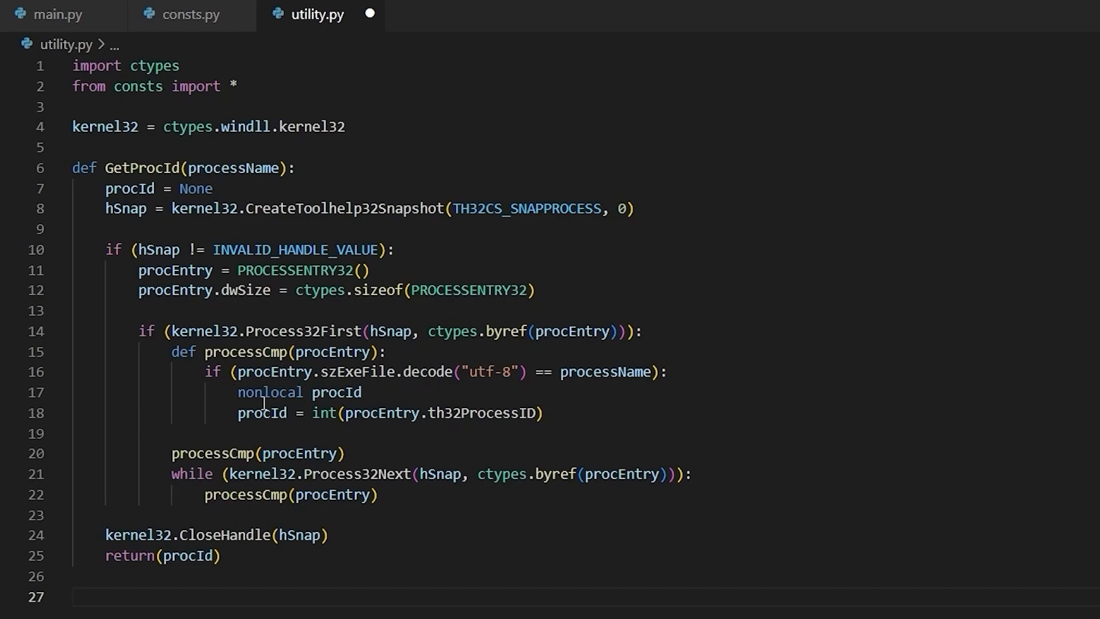
{"action": "mouse_move", "coordinate": [262, 413]}
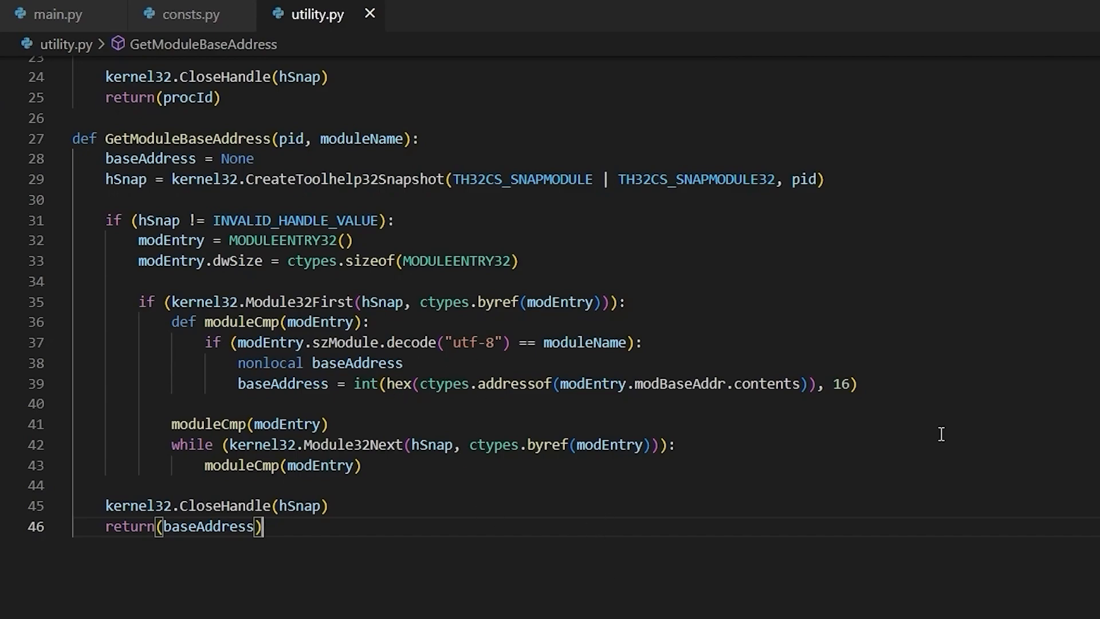
{"action": "mouse_move", "coordinate": [272, 159]}
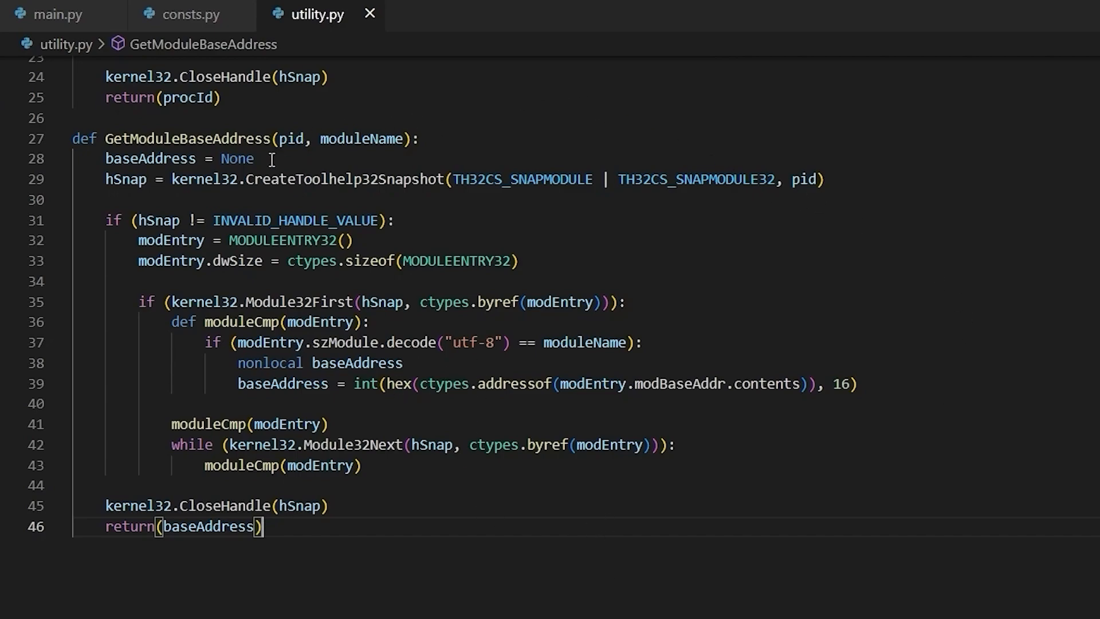
{"action": "mouse_move", "coordinate": [291, 179]}
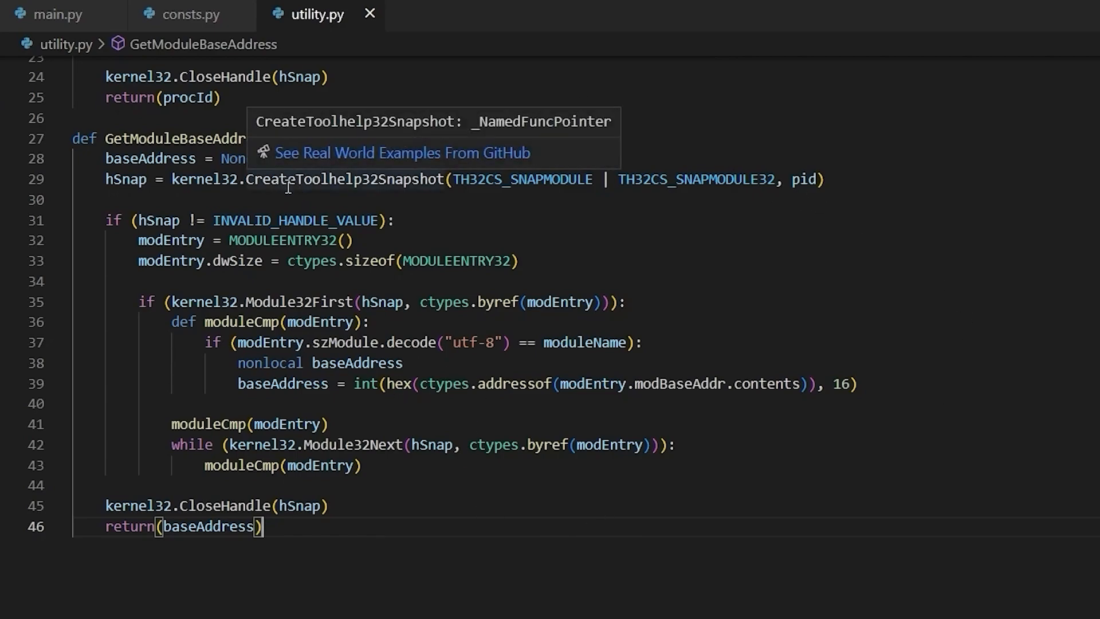
{"action": "mouse_move", "coordinate": [582, 150]}
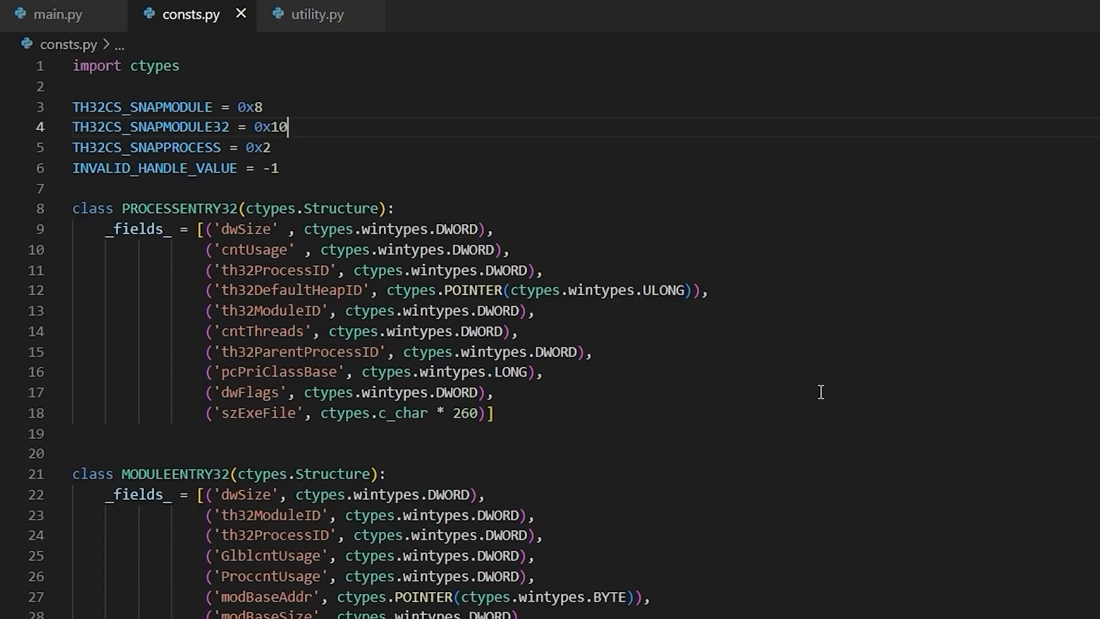
Scroll down the current file and move over to utility.py
{"action": "scroll", "scroll_direction": "down", "scroll_amount": 3}
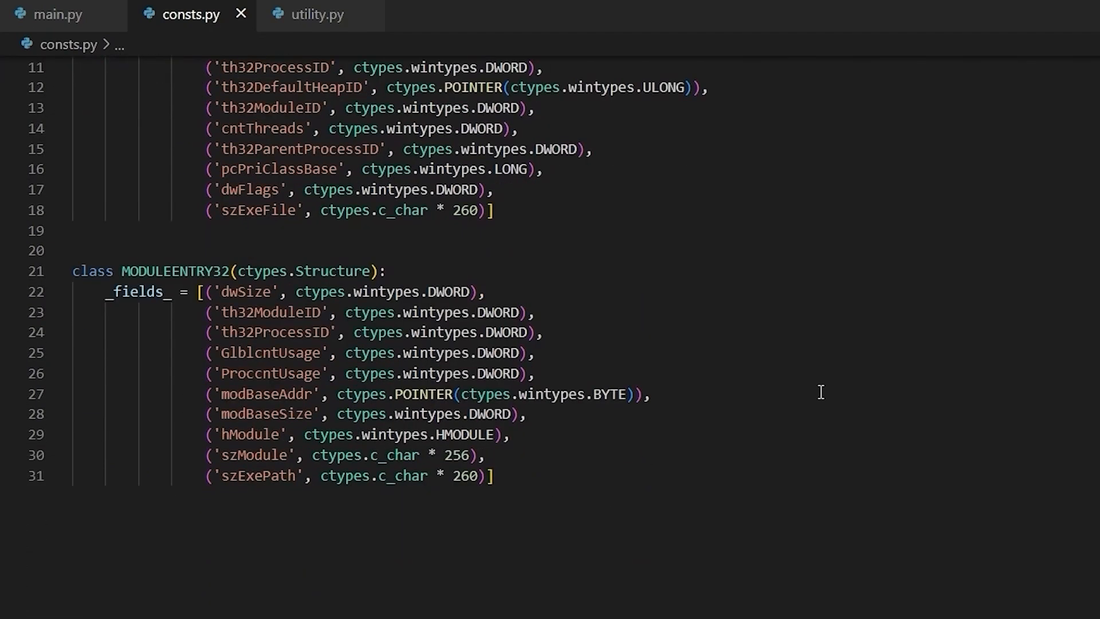
{"action": "left_click", "coordinate": [317, 14]}
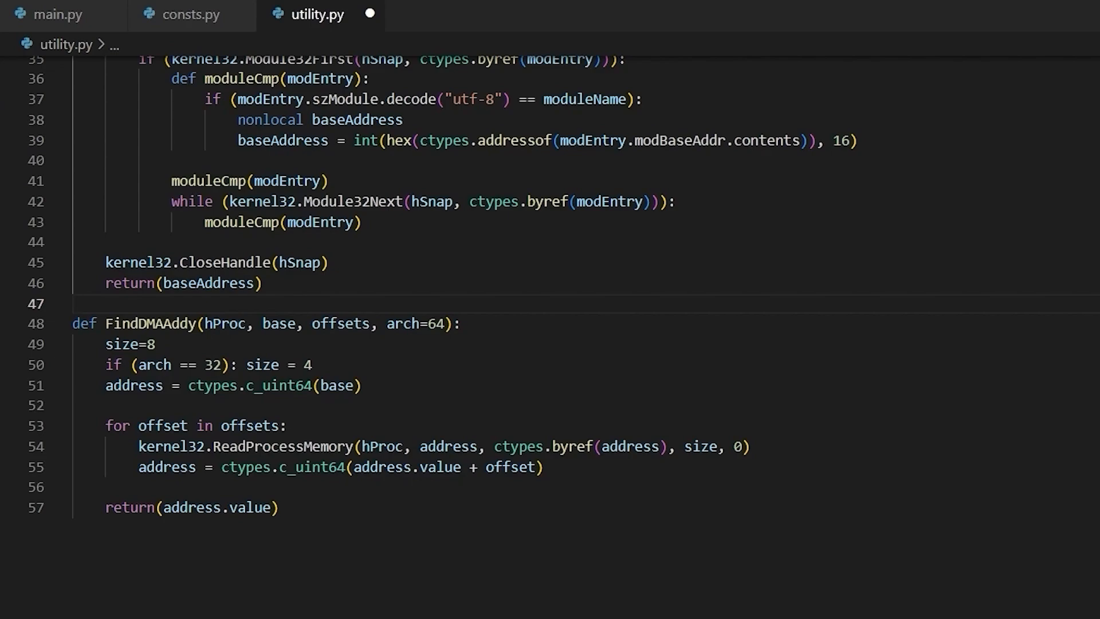
Place the cursor below GetModuleBaseAddress in utility.py for FindDMAAddy
{"action": "left_click", "coordinate": [73, 303]}
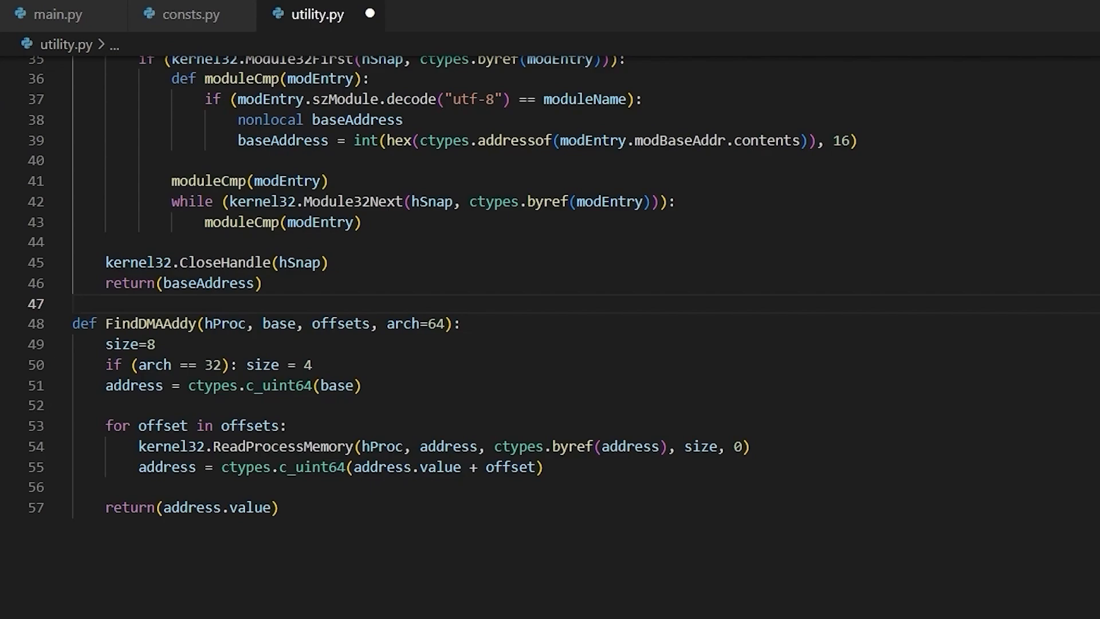
{"action": "mouse_move", "coordinate": [419, 342]}
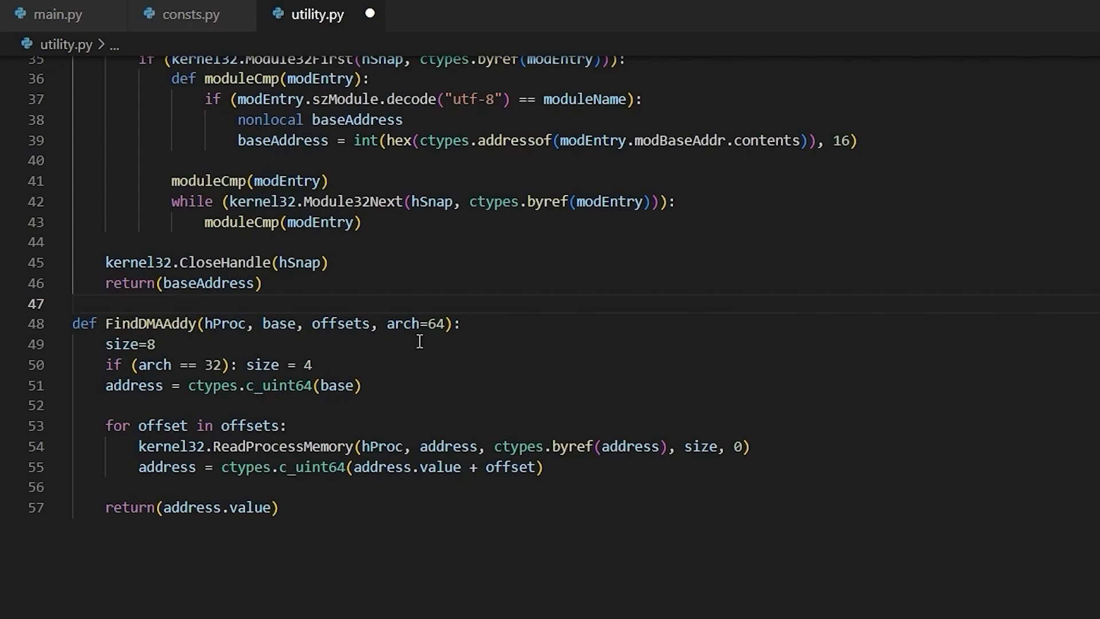
{"action": "mouse_move", "coordinate": [431, 350]}
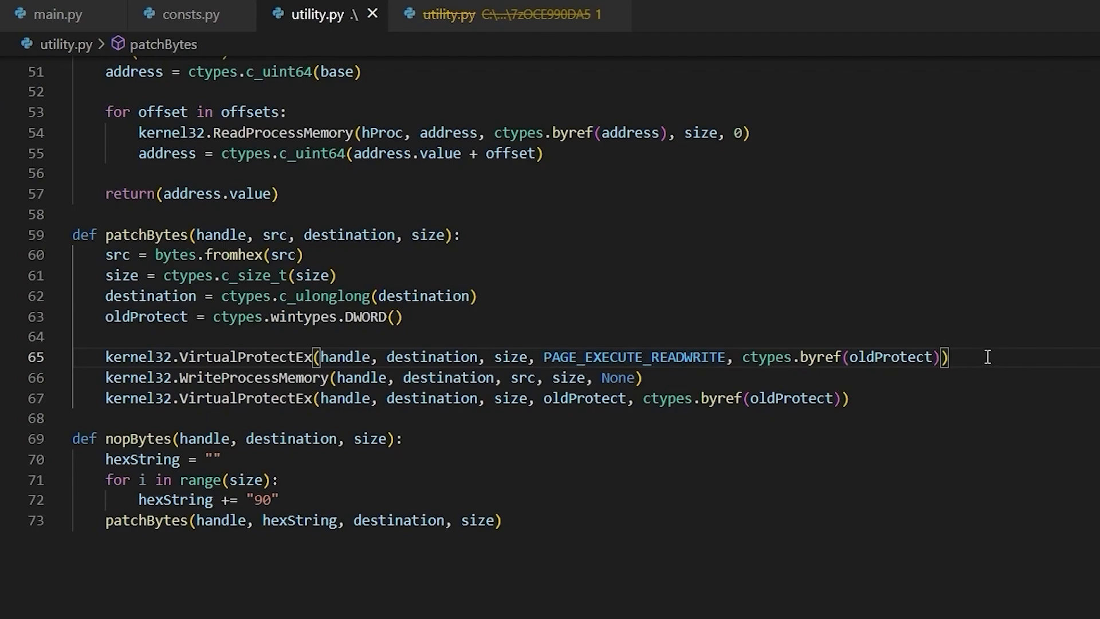
{"action": "mouse_move", "coordinate": [398, 445]}
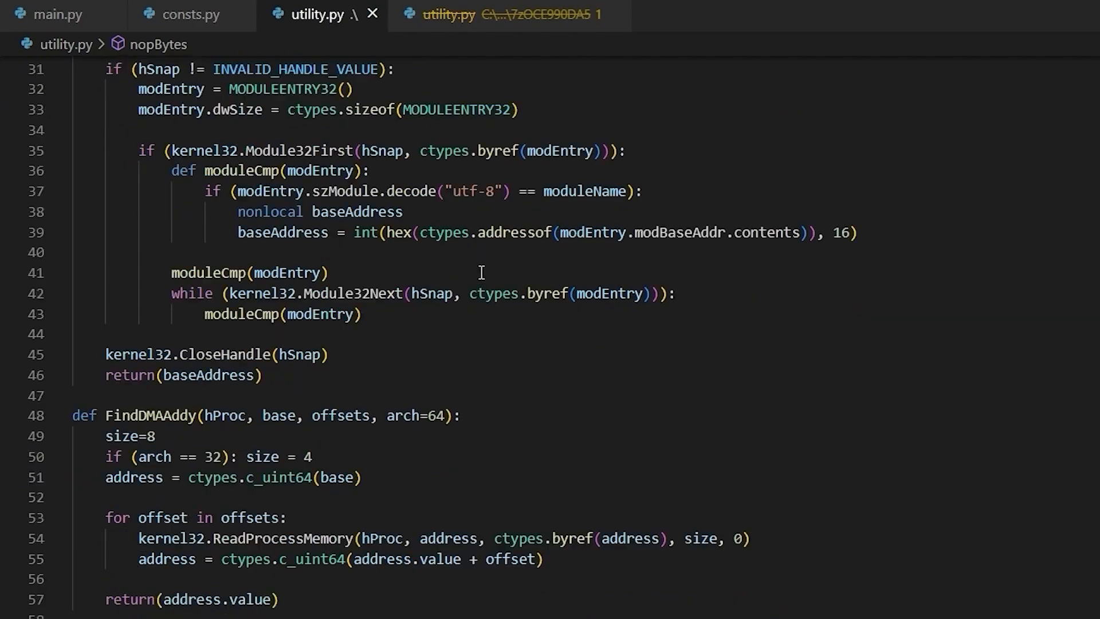
Finish patchBytes and nopBytes in utility.py, then add PAGE_EXECUTE_READWRITE = 0x40 to consts.py
{"action": "scroll", "scroll_direction": "down", "scroll_amount": 3}
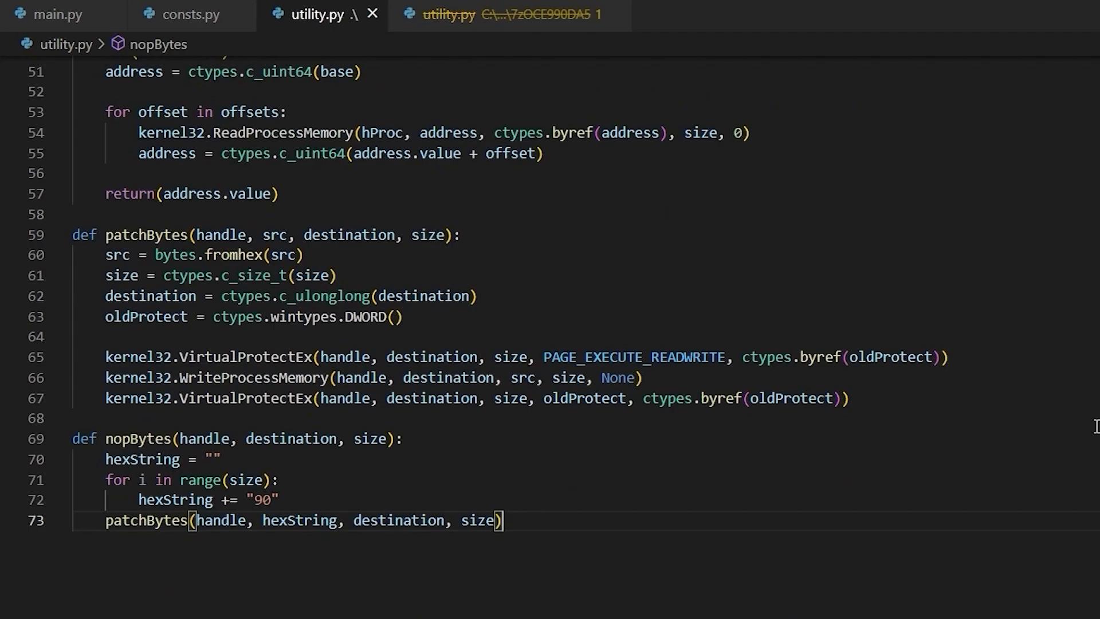
{"action": "mouse_move", "coordinate": [1017, 334]}
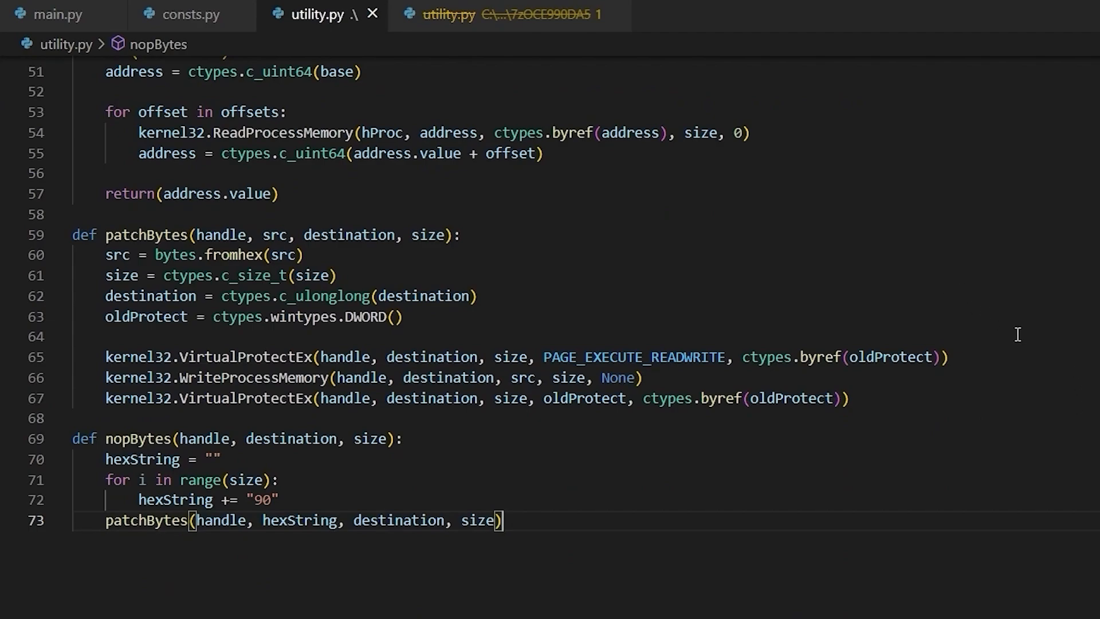
{"action": "left_click", "coordinate": [188, 14]}
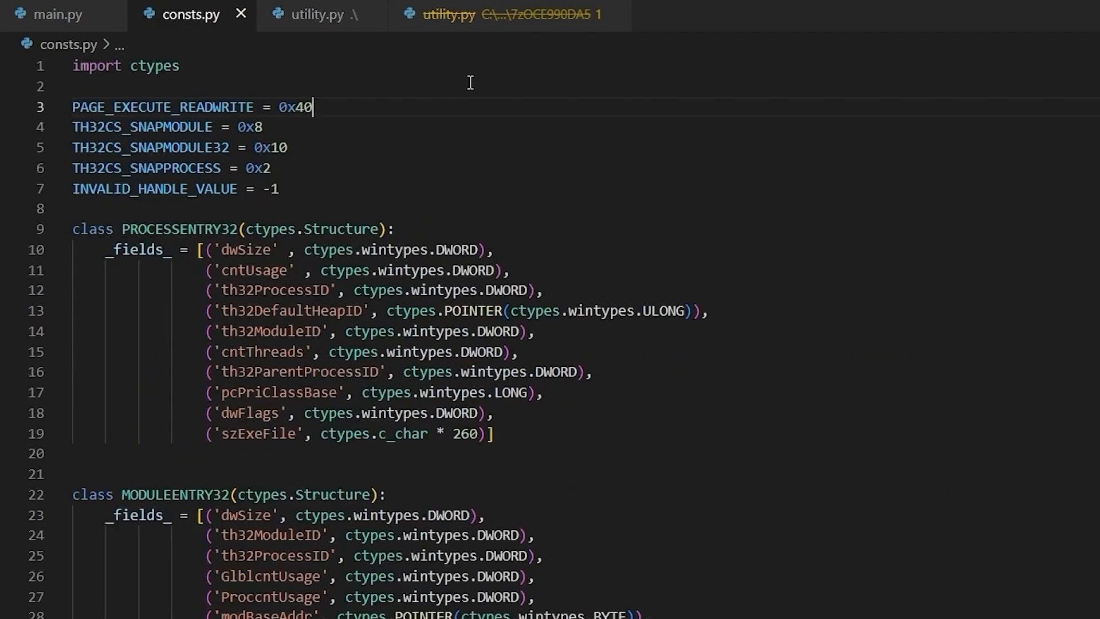
{"action": "mouse_move", "coordinate": [896, 309]}
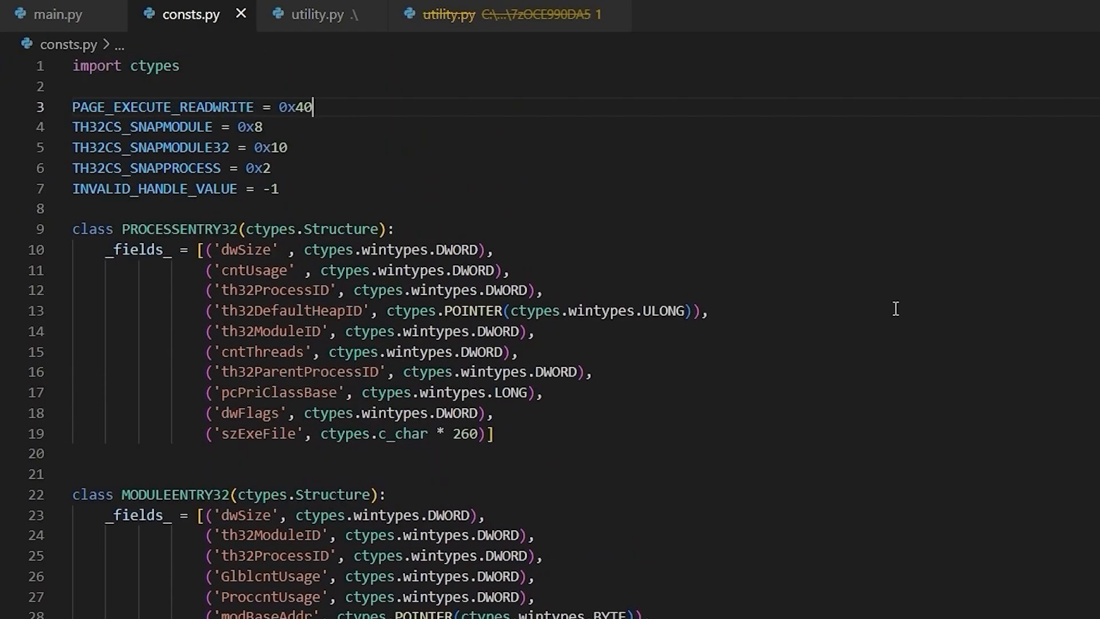
{"action": "left_click", "coordinate": [317, 13]}
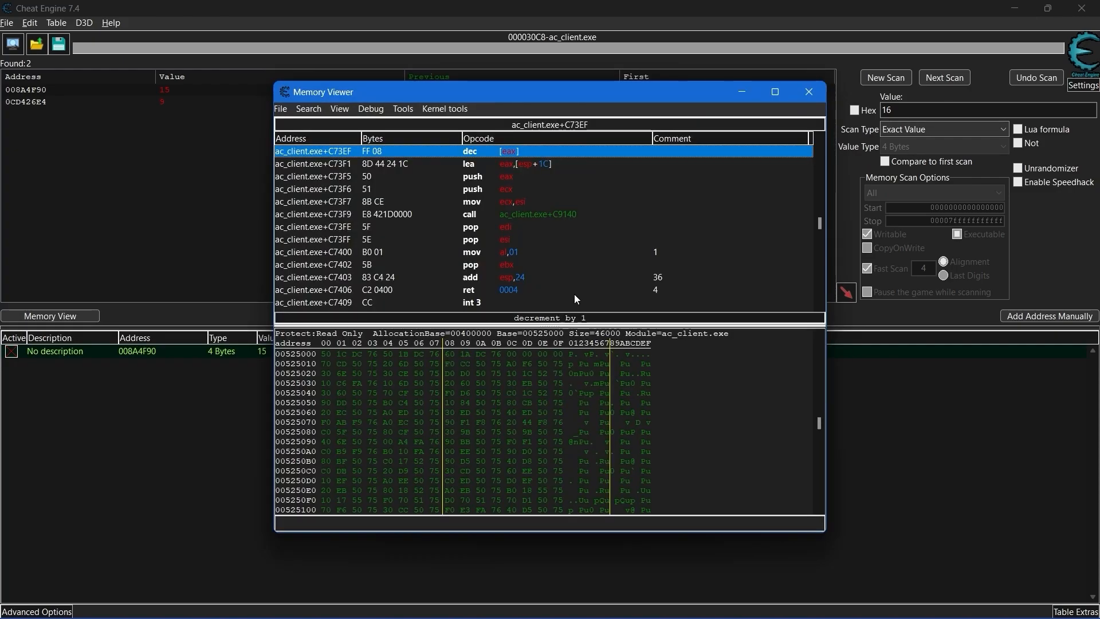
Find the ammo decrement at ac_client.exe+C73EF and save a pointer scan with offsets 140, B8, 0
{"action": "left_click", "coordinate": [775, 92]}
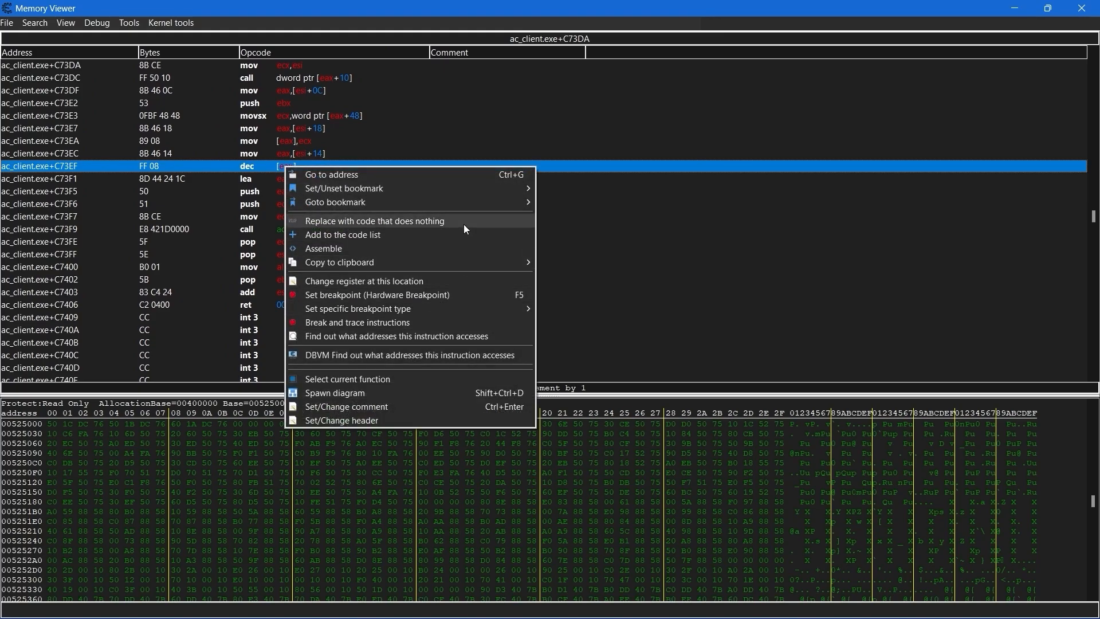
{"action": "left_click", "coordinate": [374, 220]}
{"action": "type", "text": "ammo"}
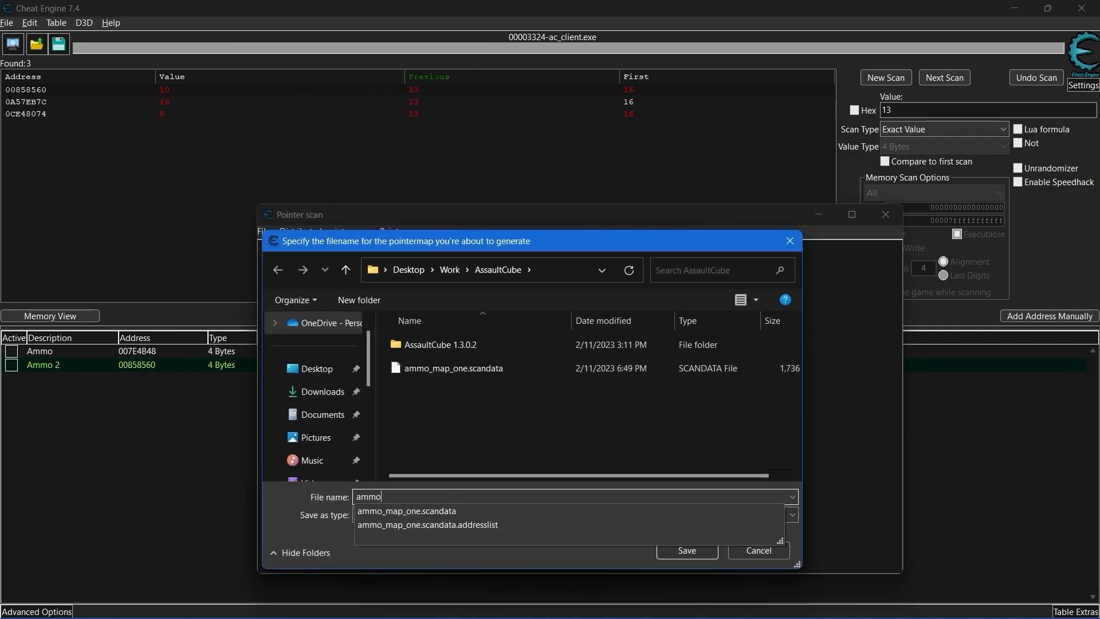
{"action": "left_click", "coordinate": [757, 550]}
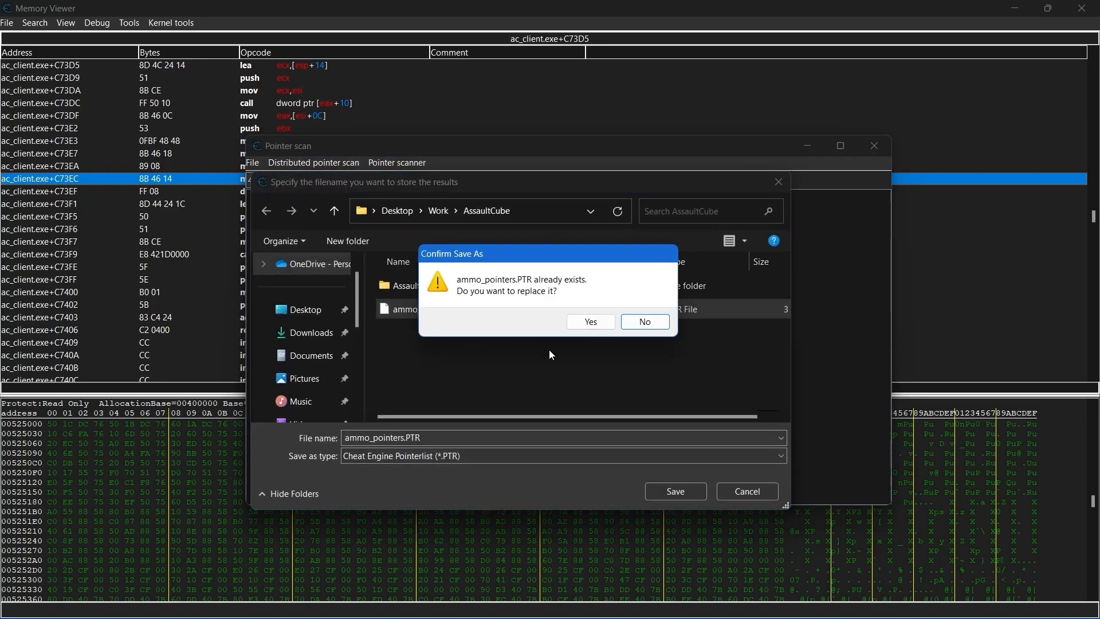
{"action": "left_click", "coordinate": [590, 321]}
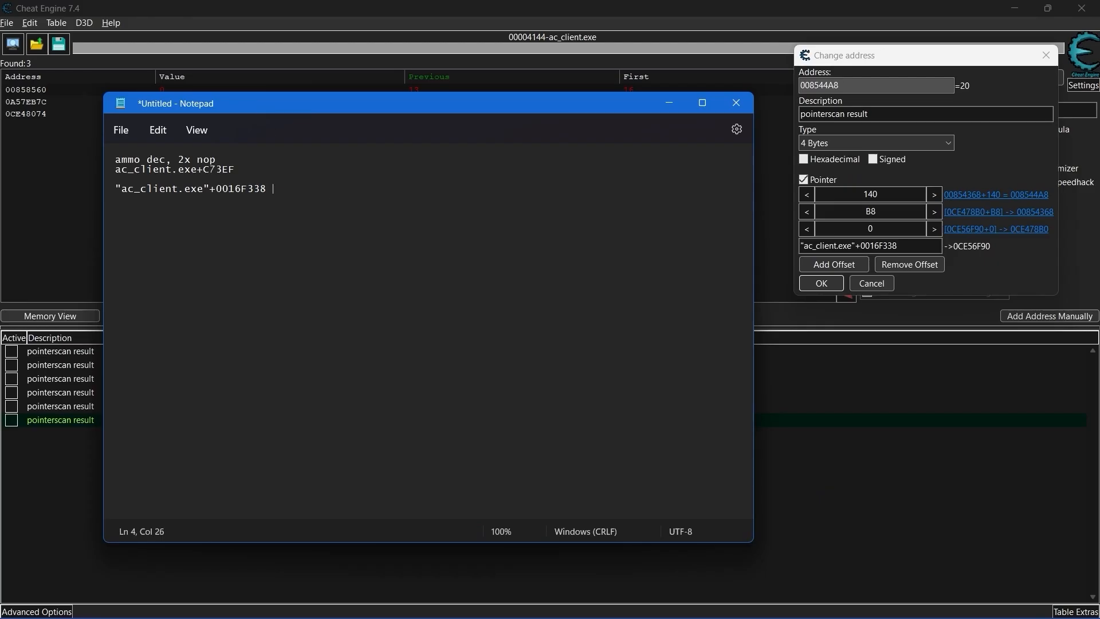
{"action": "type", "text": "140, B8, 0"}
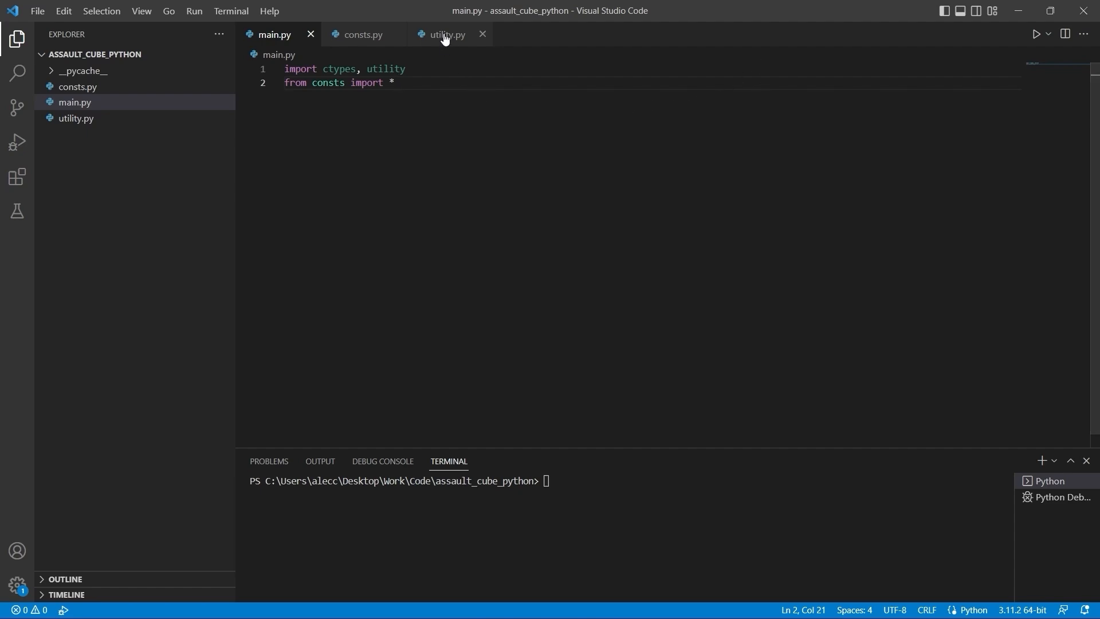
Glance at utility.py, then return to the main.py editor
{"action": "left_click", "coordinate": [444, 35]}
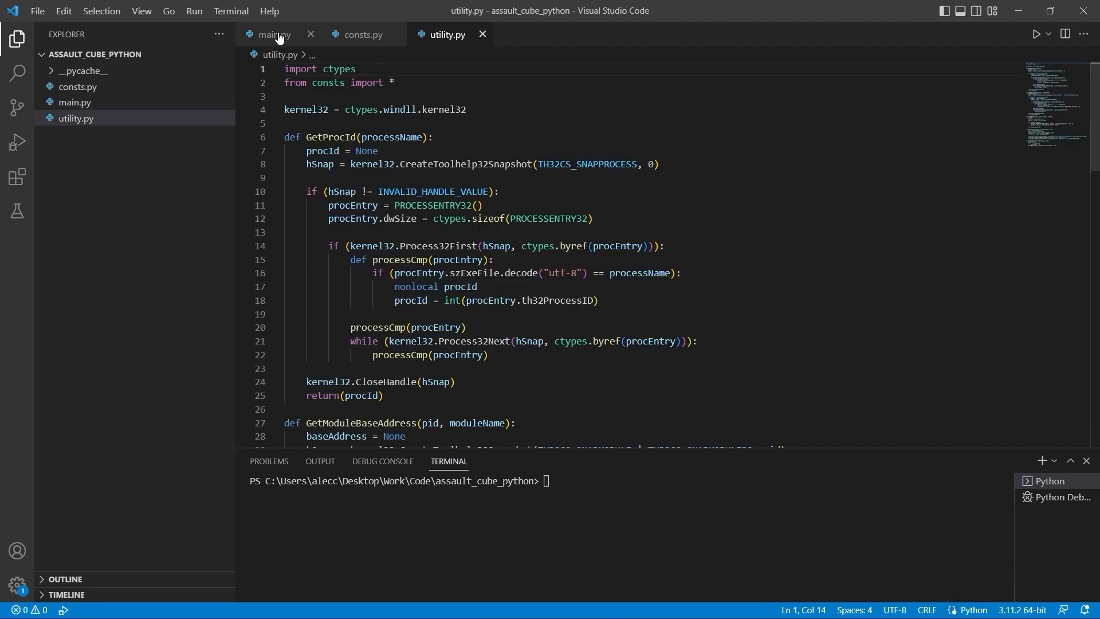
{"action": "left_click", "coordinate": [274, 35]}
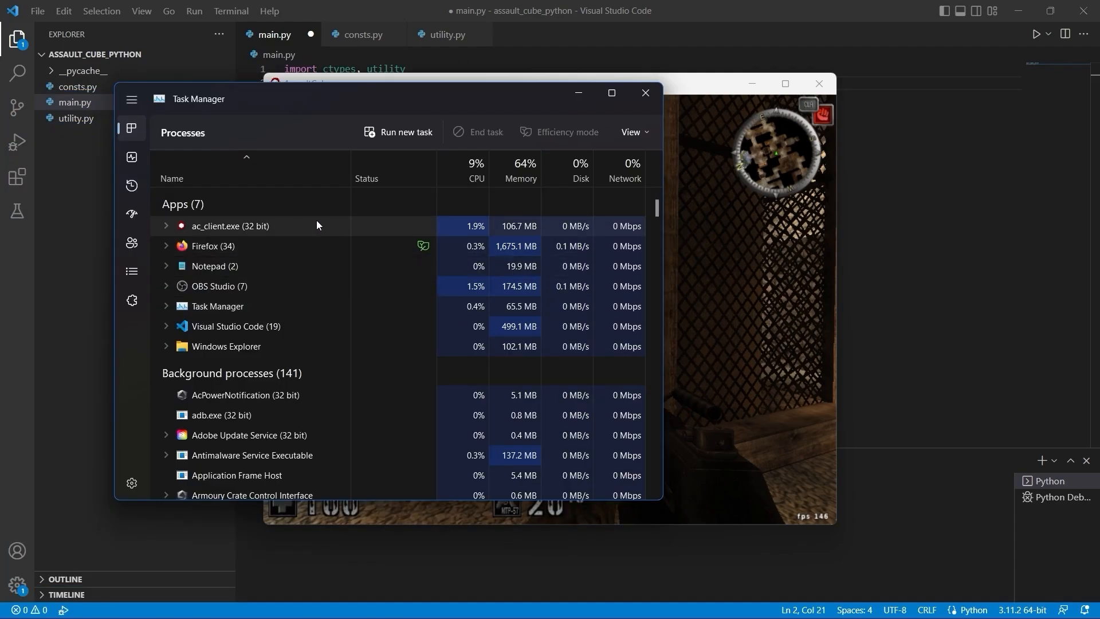
{"action": "mouse_move", "coordinate": [815, 252]}
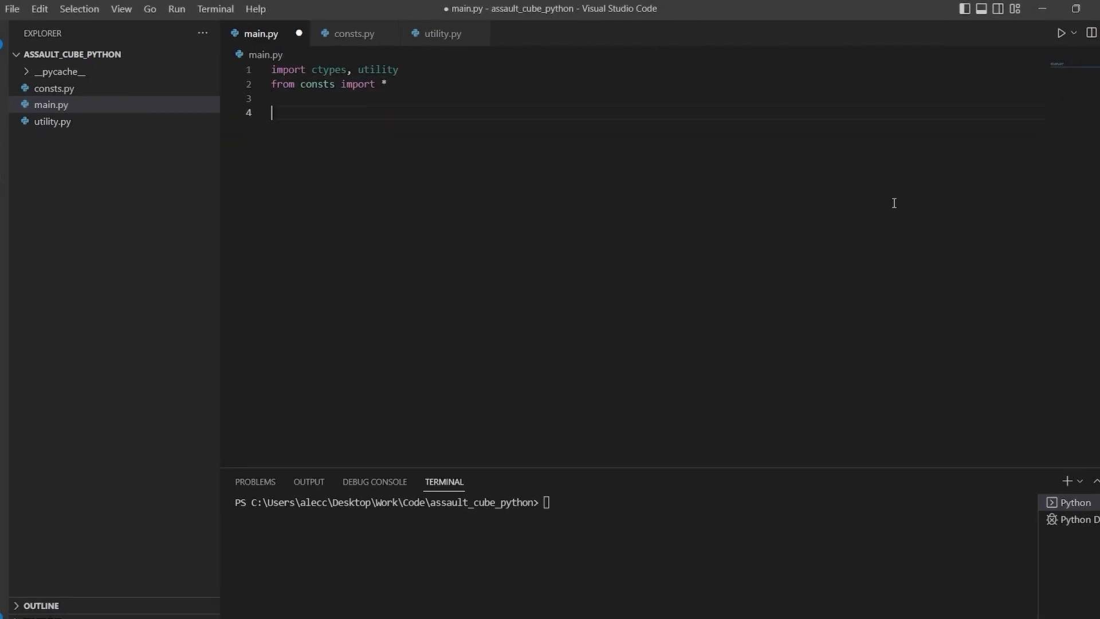
Assign pid = utility.GetProcId("ac_client.exe") in main.py
{"action": "type", "text": "utility.ge"}
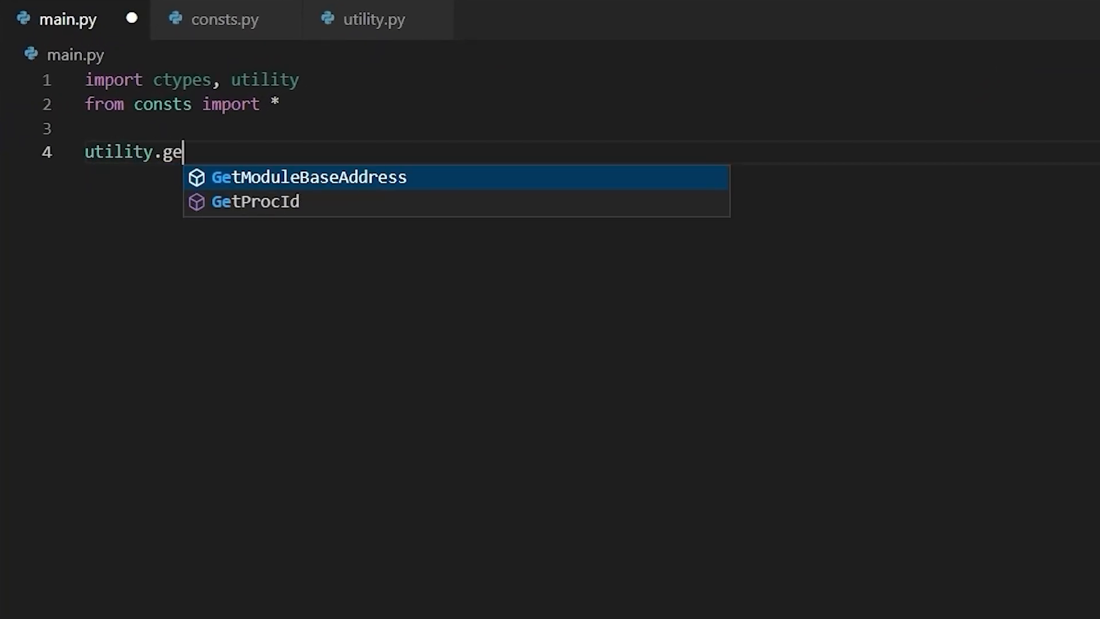
{"action": "left_click", "coordinate": [256, 201]}
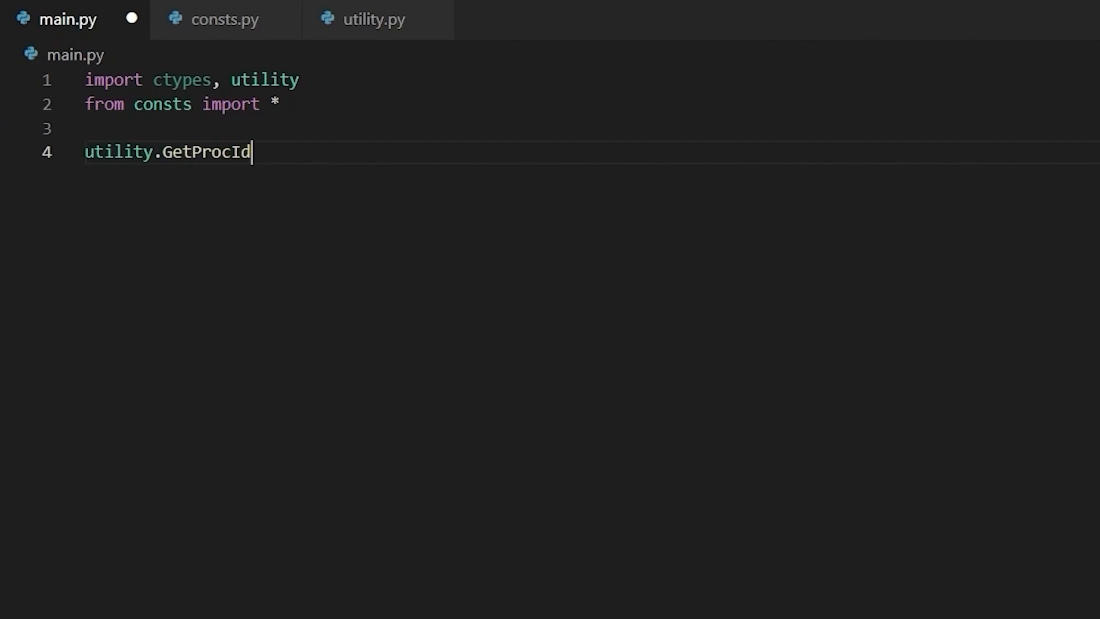
{"action": "type", "text": "(\"\")"}
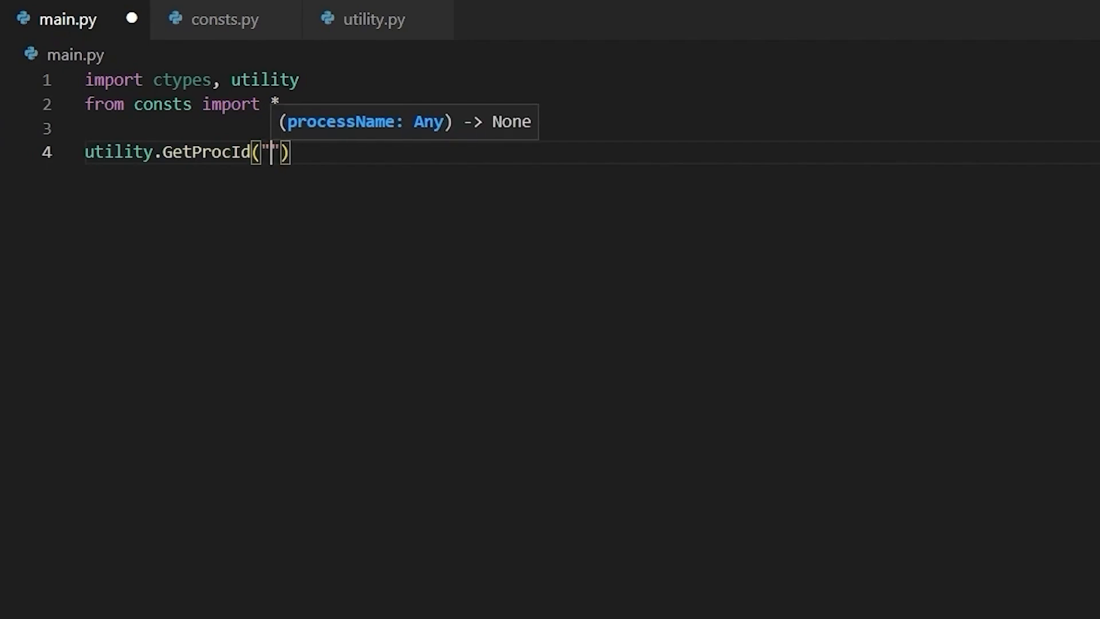
{"action": "type", "text": "ac_client.exe"}
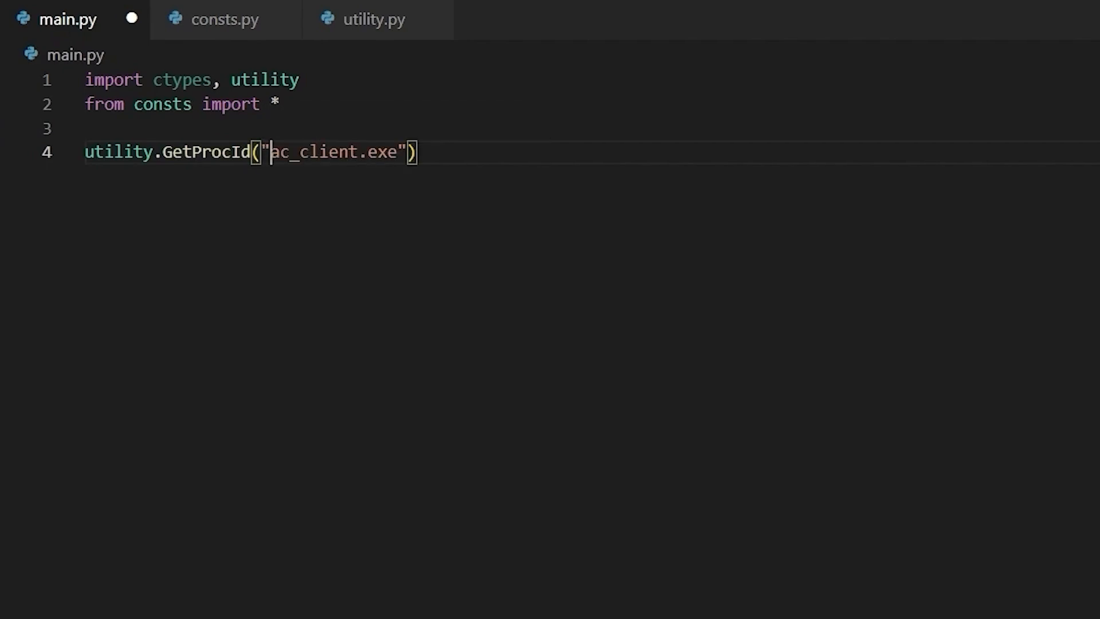
{"action": "type", "text": "pid ="}
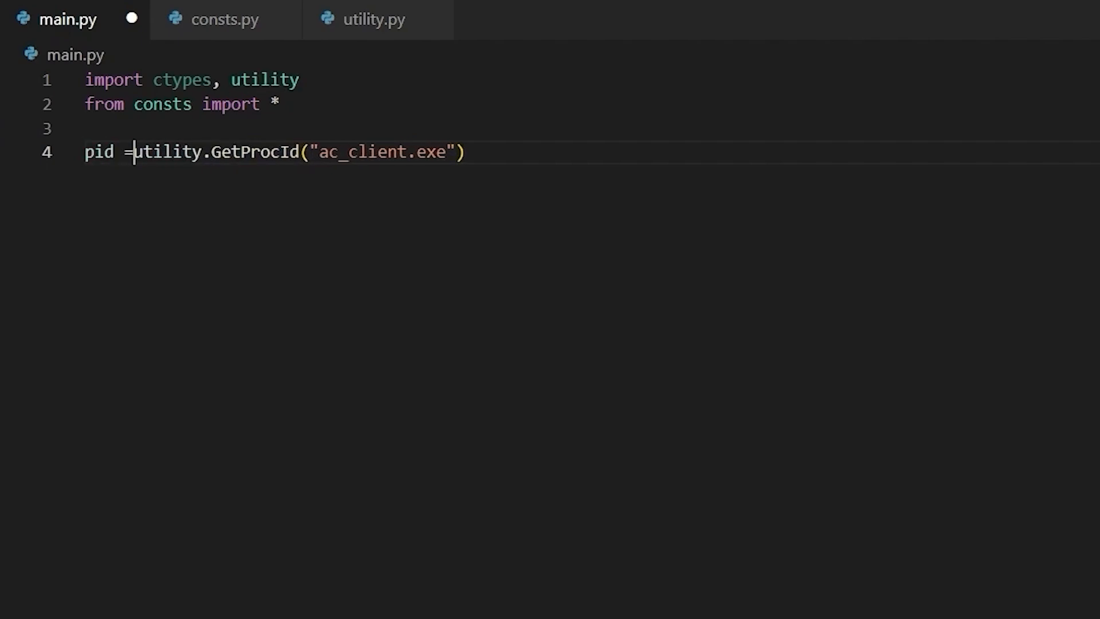
{"action": "key", "text": "enter"}
{"action": "type", "text": "from ctypes import wintypes"}
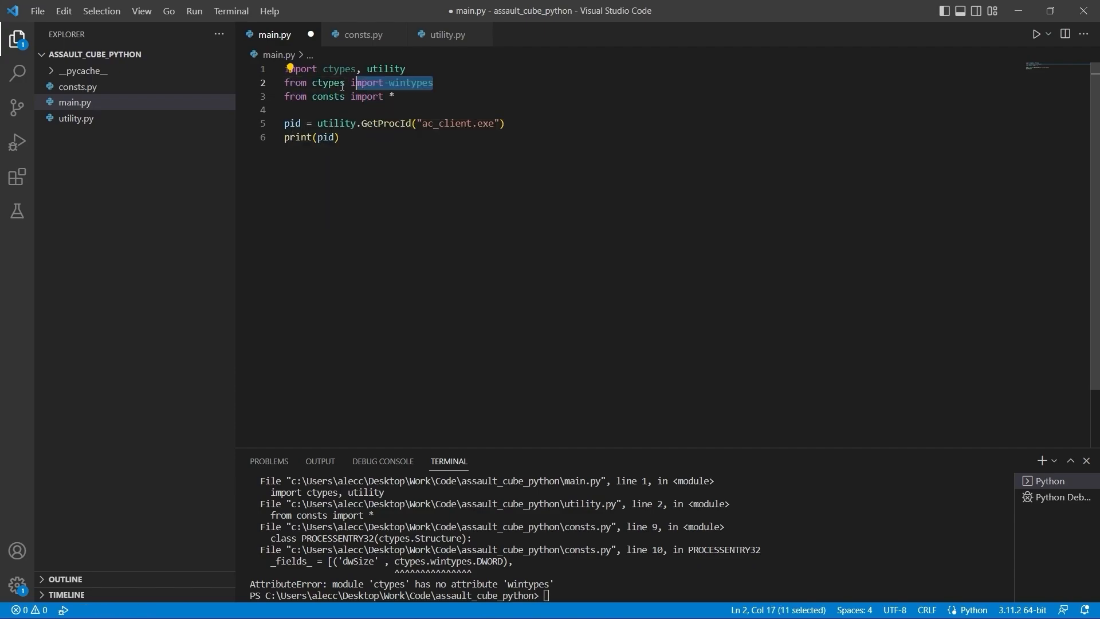
Run main.py and confirm the printed PID 7196 matches Task Manager's Details list
{"action": "left_click", "coordinate": [446, 34]}
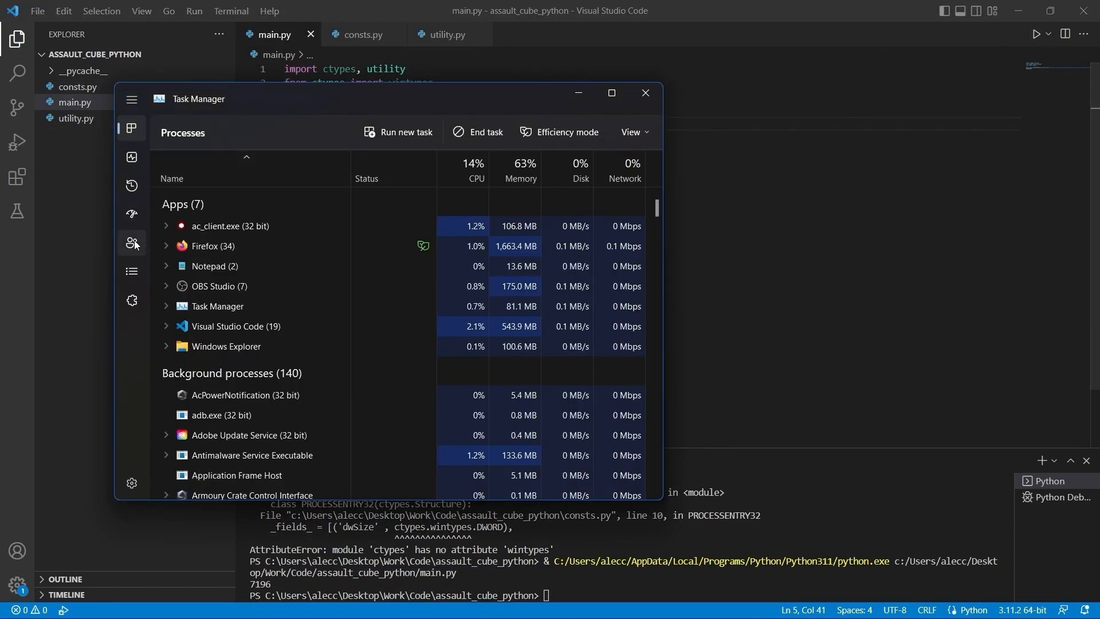
{"action": "left_click", "coordinate": [131, 271]}
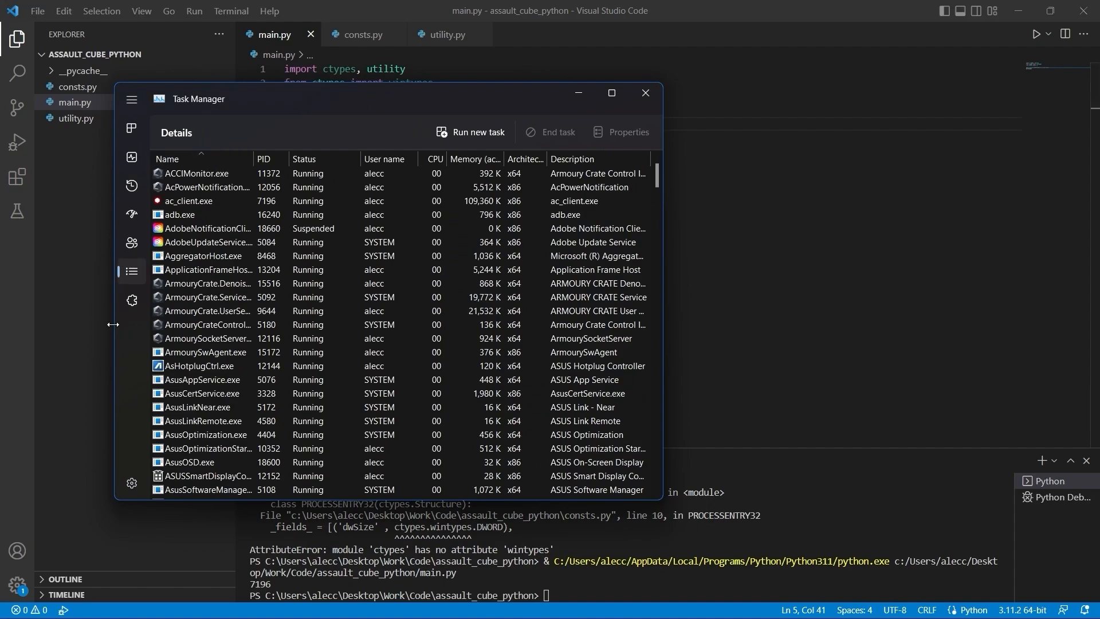
{"action": "left_click", "coordinate": [643, 93]}
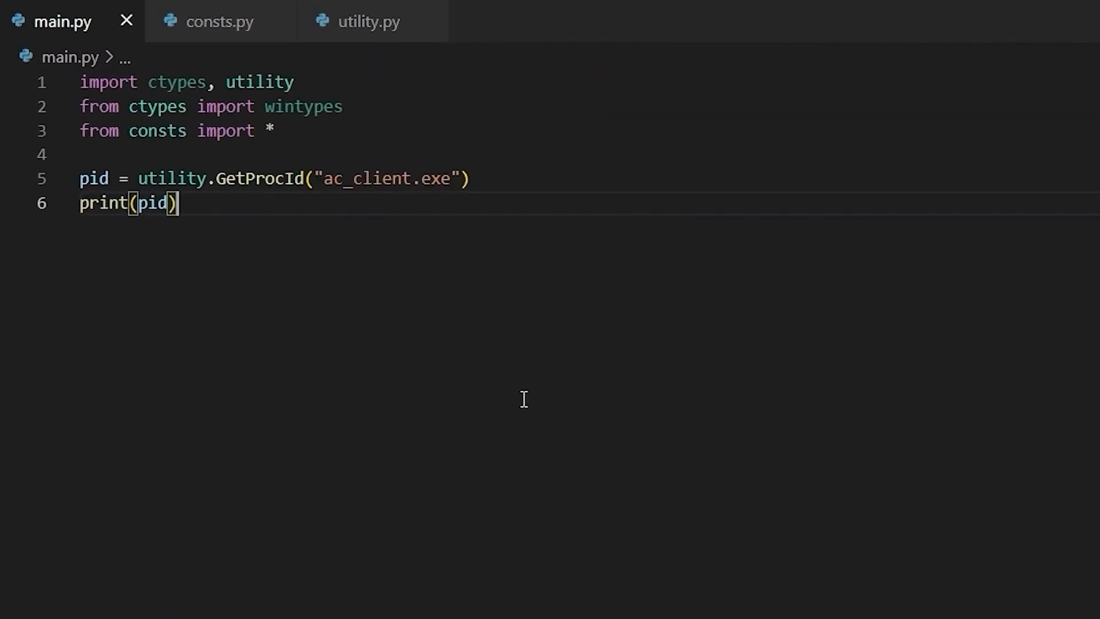
Add kernel32 = ctypes.windll.kernel32 to main.py and PROCESS_ALL_ACCESS = (0x000F0000 | 0x00100000 | 0xFFFF) to consts.py
{"action": "double_click", "coordinate": [157, 131]}
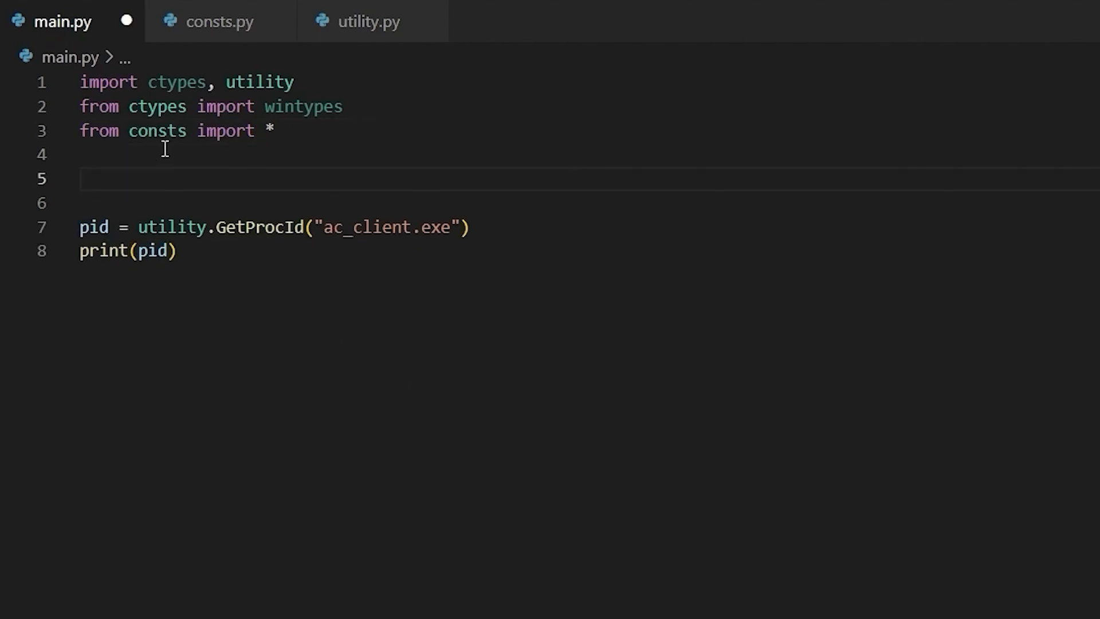
{"action": "type", "text": "kernel32 = ctypes.windll.kernel32"}
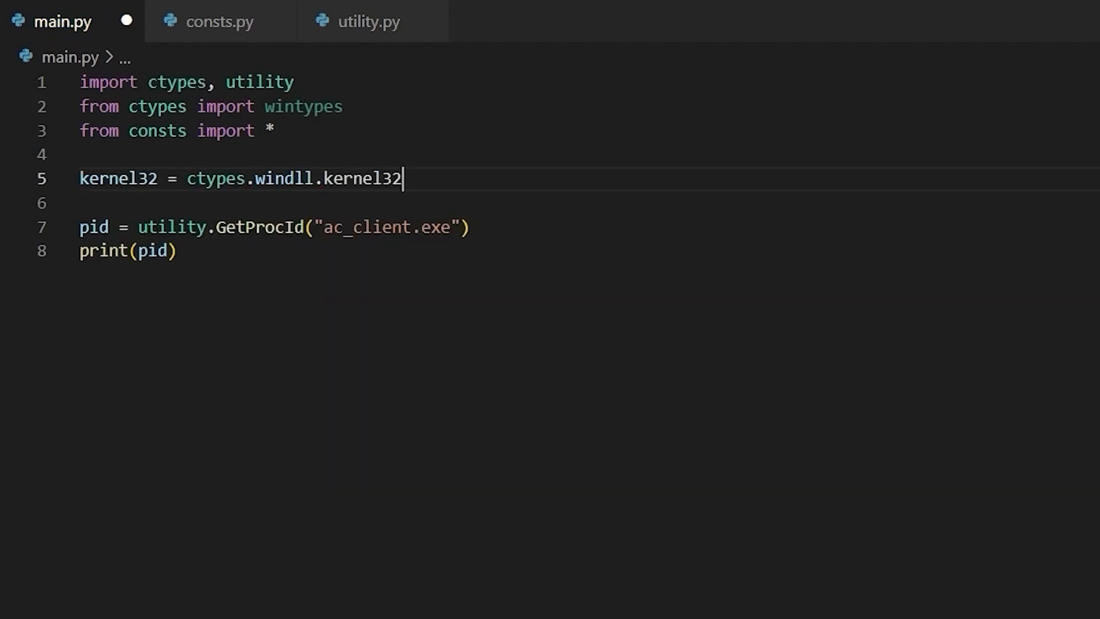
{"action": "mouse_move", "coordinate": [238, 20]}
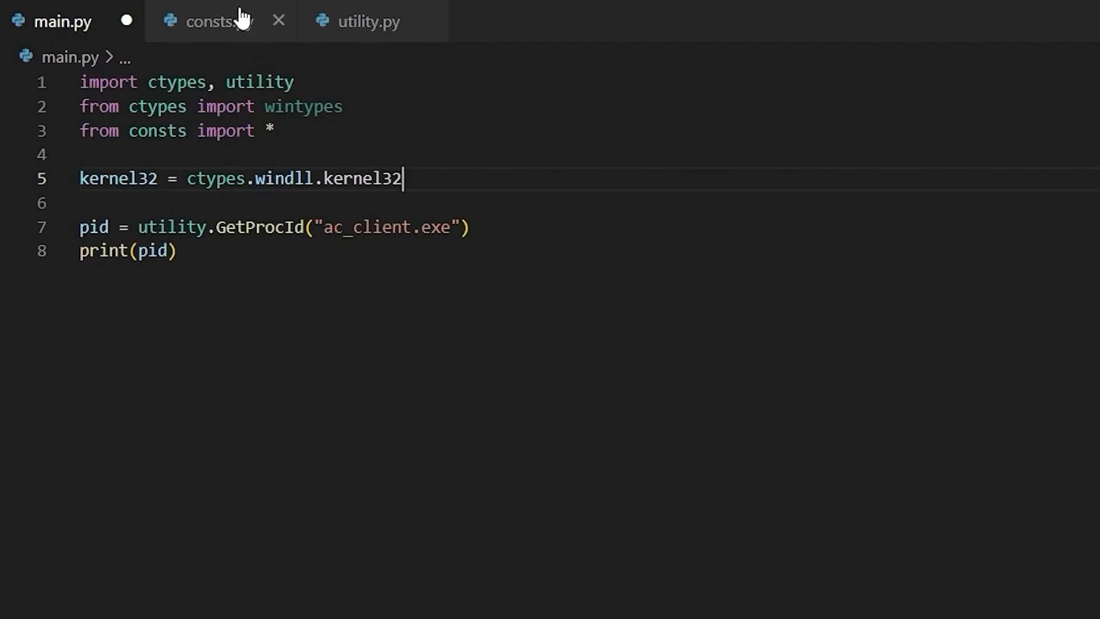
{"action": "left_click", "coordinate": [210, 21]}
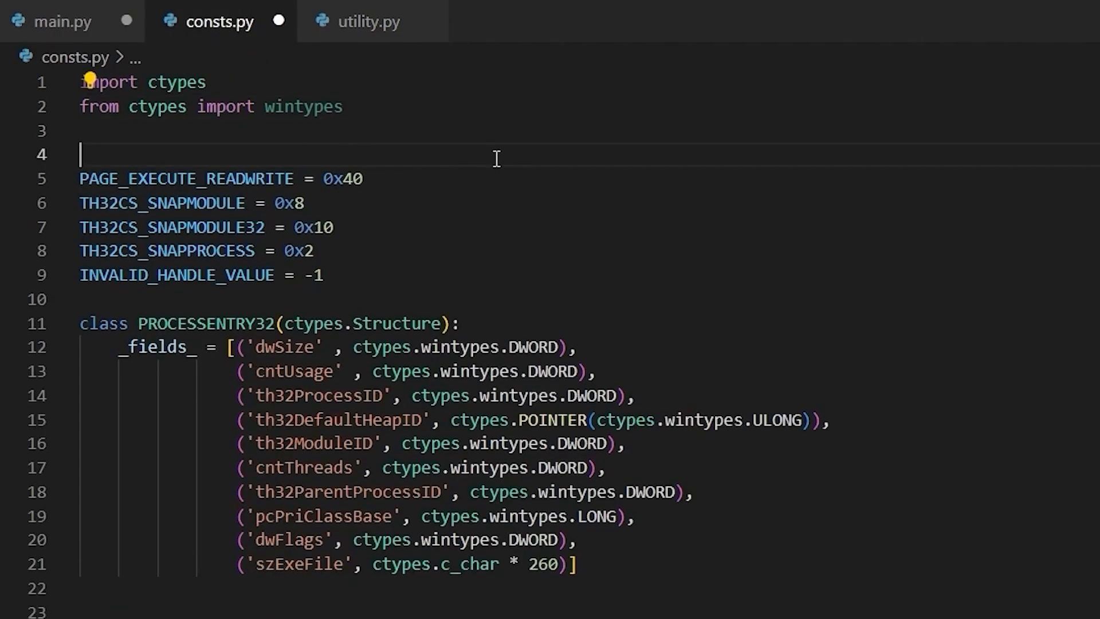
{"action": "type", "text": "PROCESS_ALL_ACCESS"}
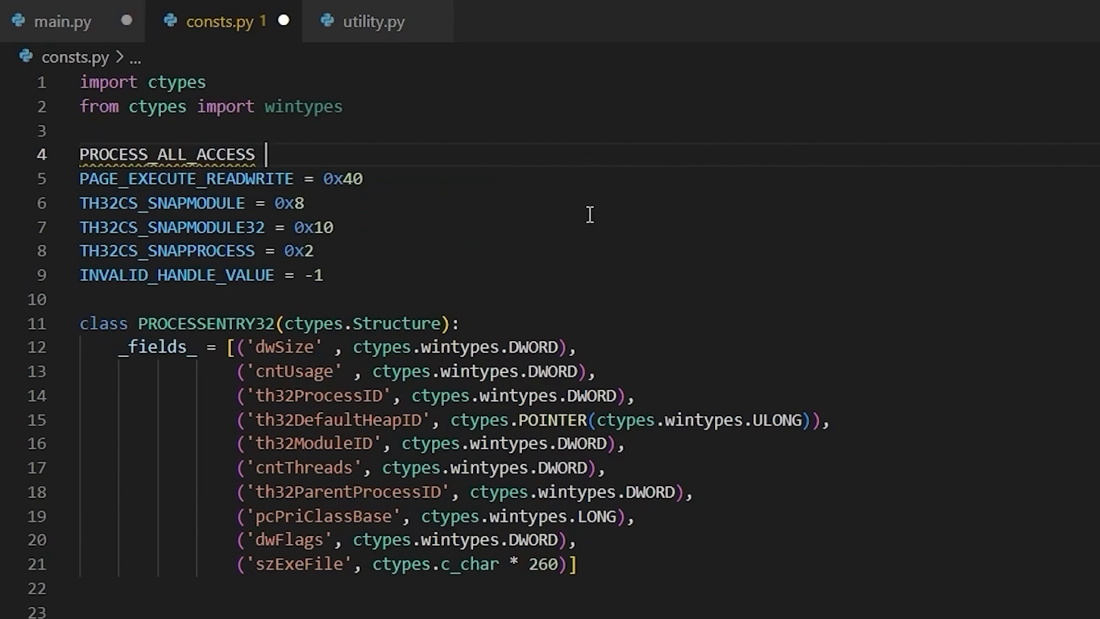
{"action": "type", "text": "= (0x000F0000 | 0x00100000 | 0xFFFF)"}
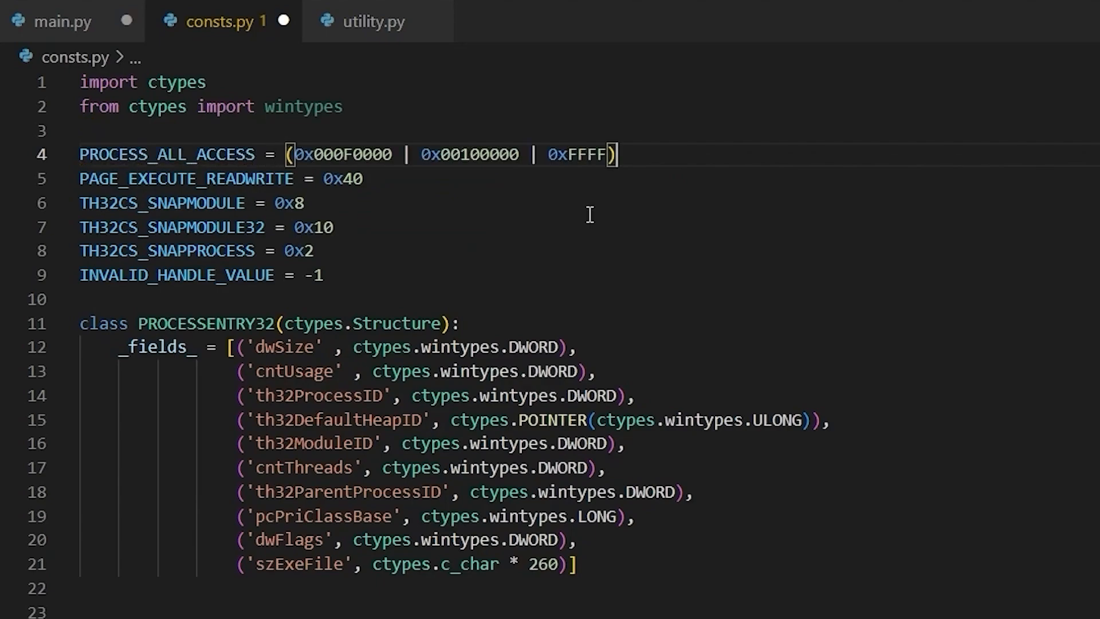
{"action": "left_click", "coordinate": [62, 21]}
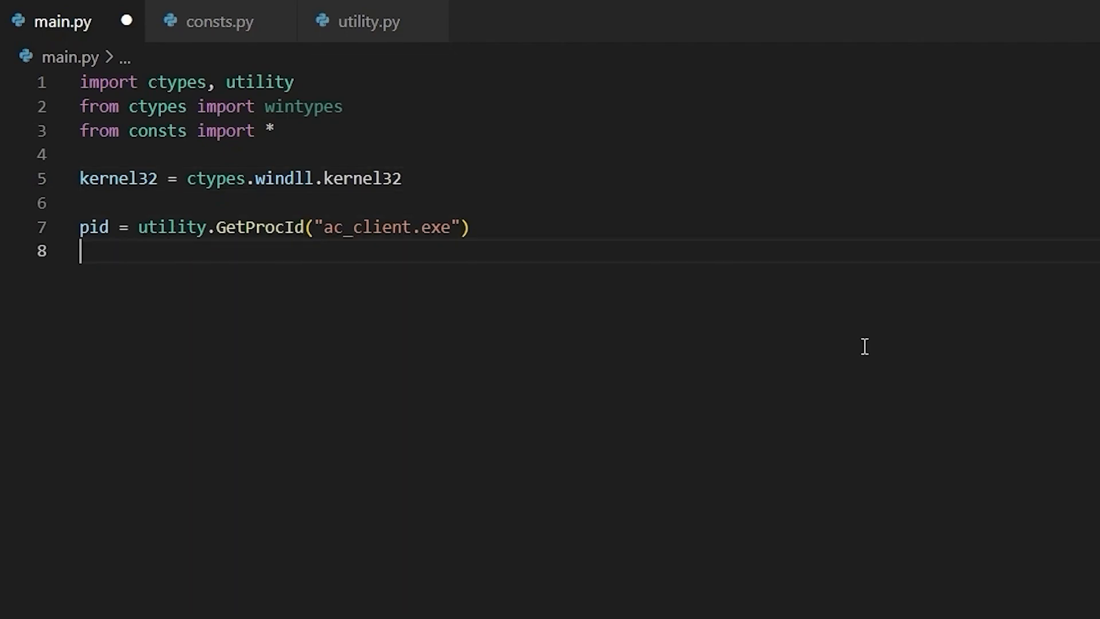
Open the process handle with kernel32.OpenProcess and fetch the module base address
{"action": "type", "text": "kernel32.OpenProcess(PROCESS_ALL_ACCESS, 0, ctypes.wintypes.D"}
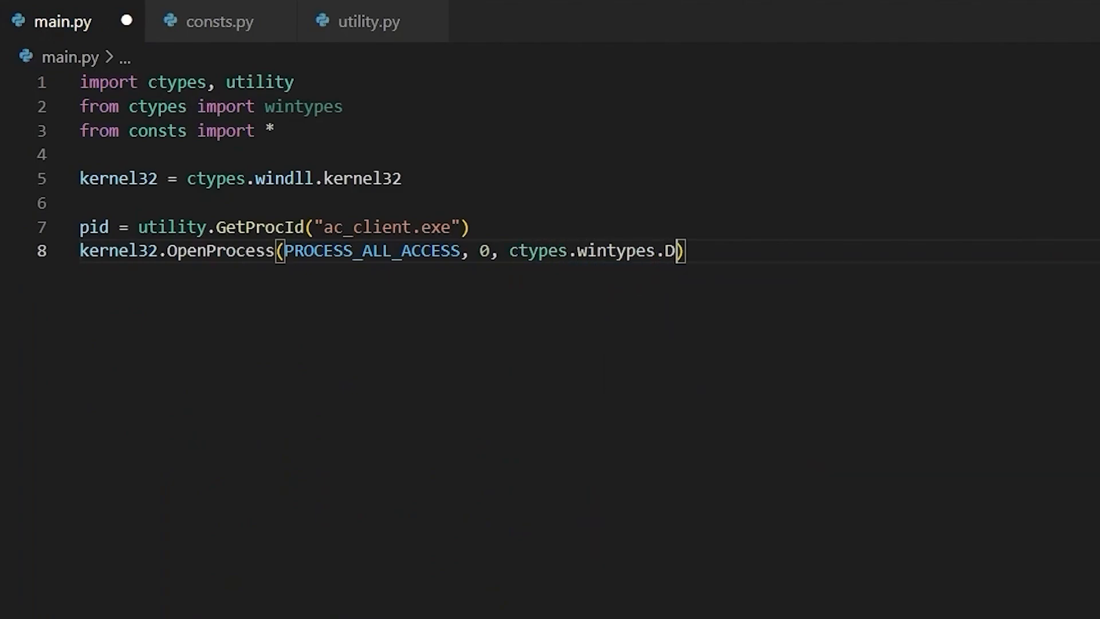
{"action": "type", "text": "WORD(pid)"}
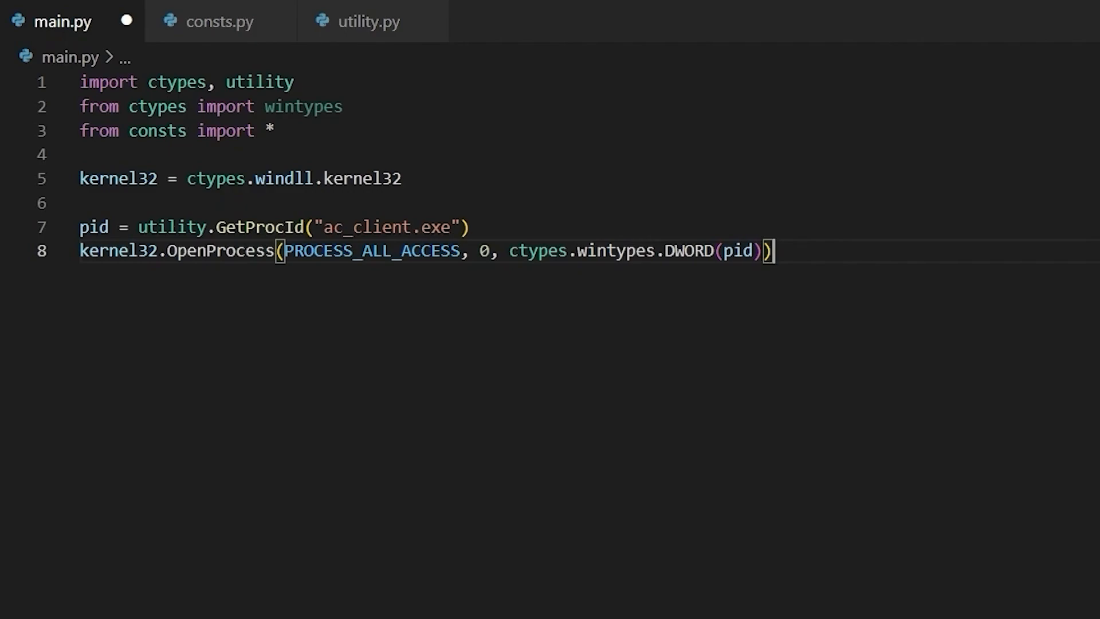
{"action": "type", "text": "utility.gem"}
{"action": "type", "text": "handle = "}
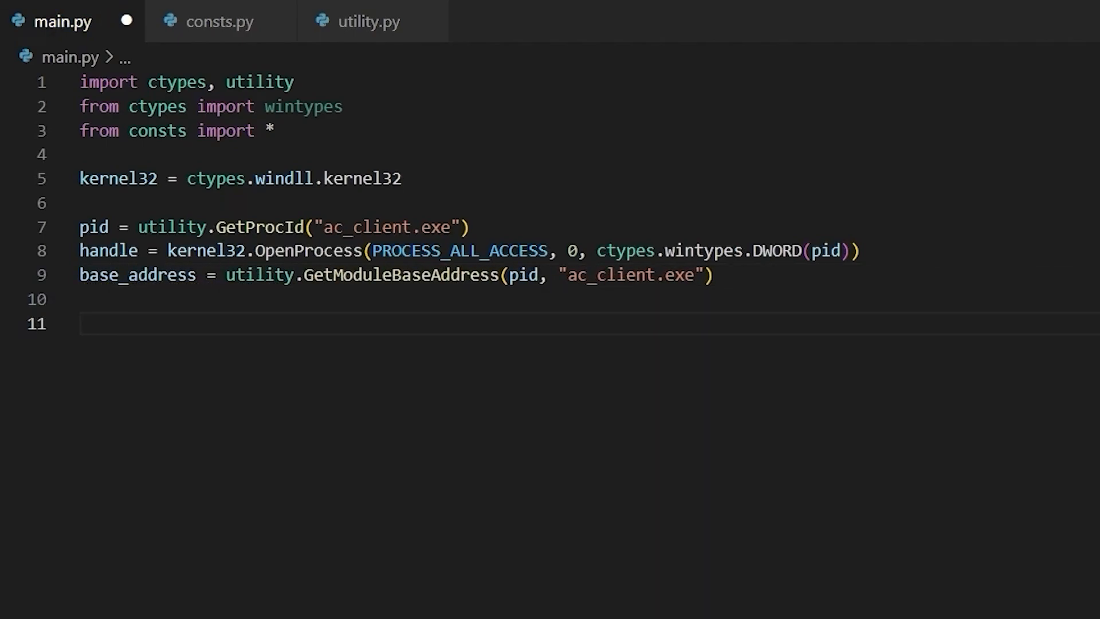
Set ammo_decrement = base_address + 0xC73EF and NOP 2 bytes there with utility.nopBytes
{"action": "type", "text": "am"}
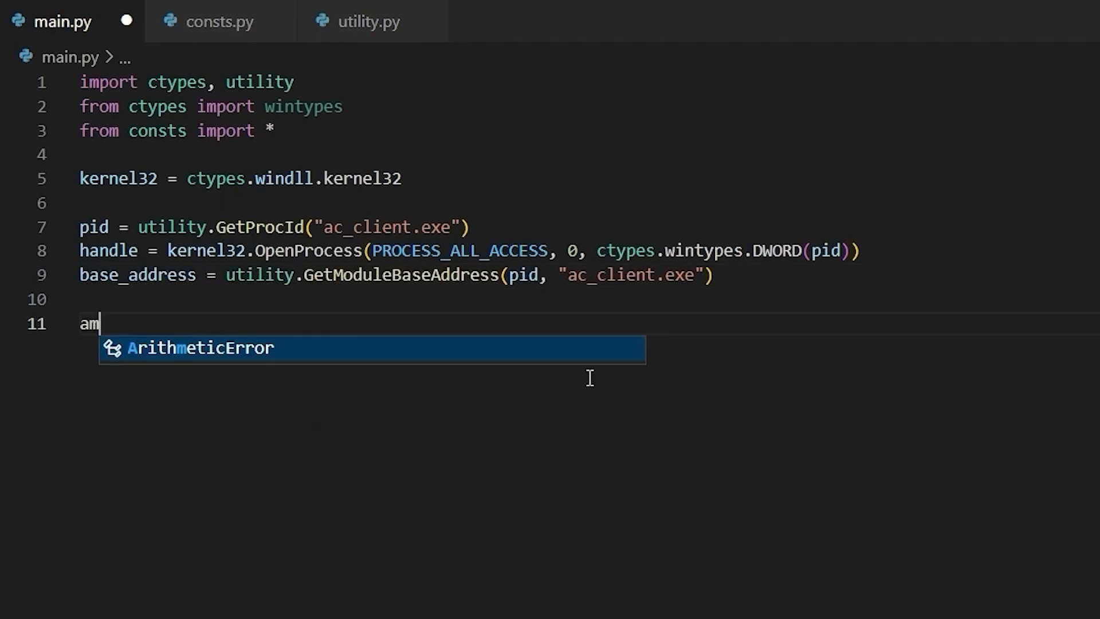
{"action": "type", "text": "mo_decrement = base_address +"}
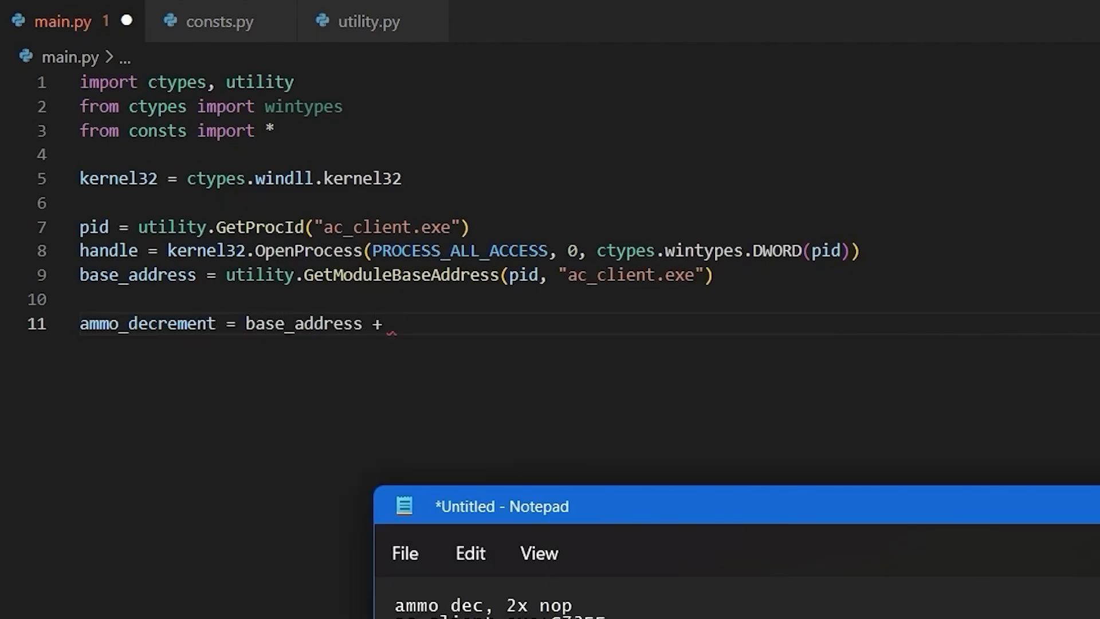
{"action": "type", "text": "0xC73EF"}
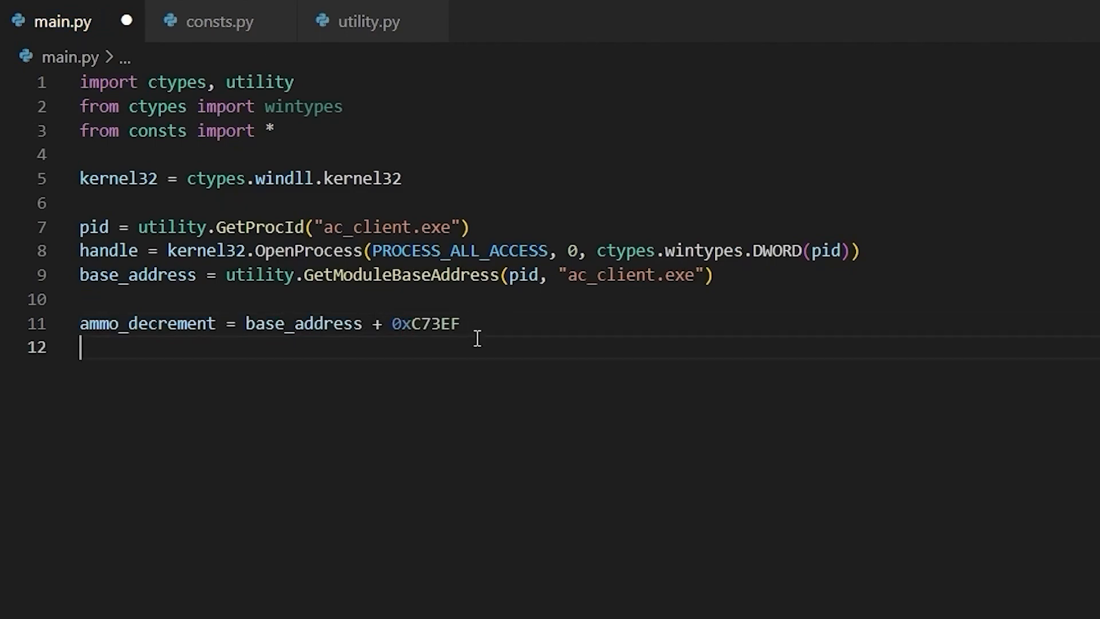
{"action": "type", "text": "utility.nopBytes("}
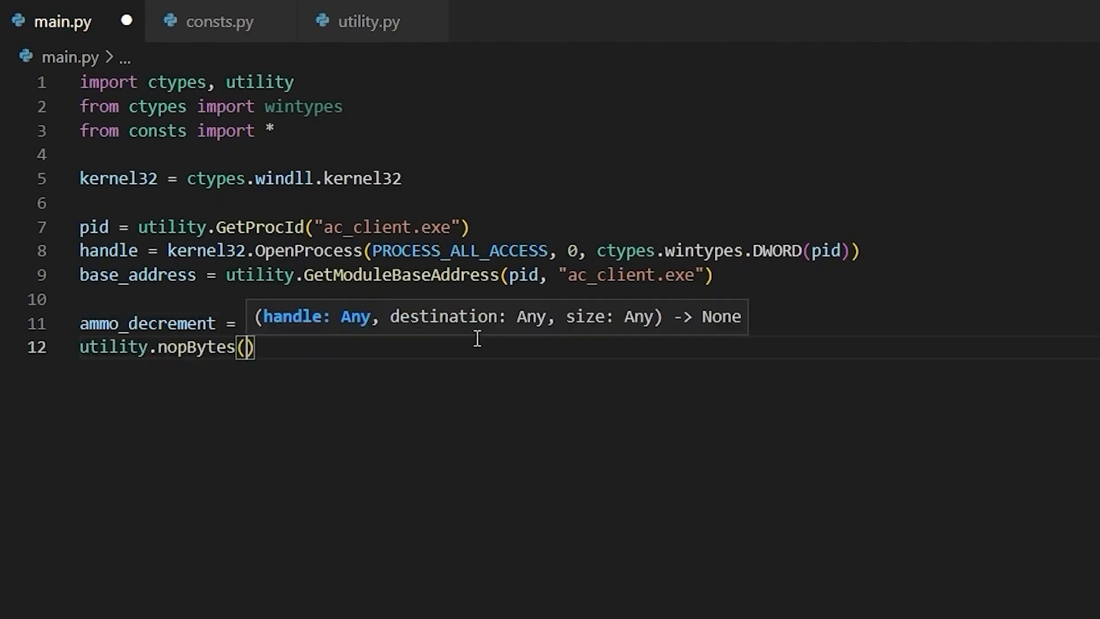
{"action": "type", "text": "handle,"}
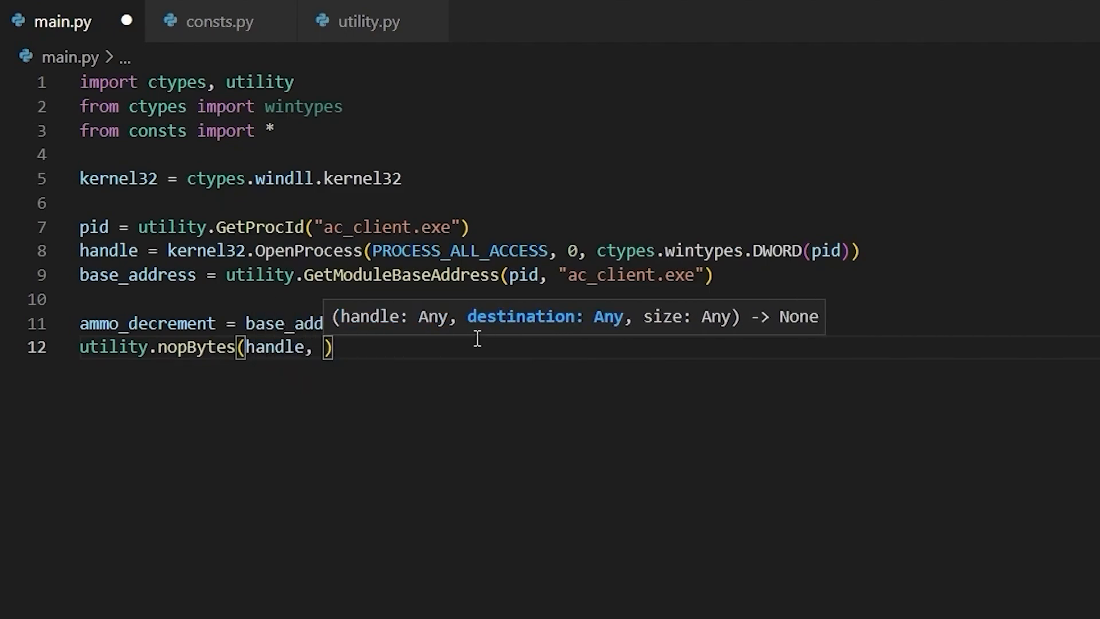
{"action": "type", "text": "ammo_decrement, 2"}
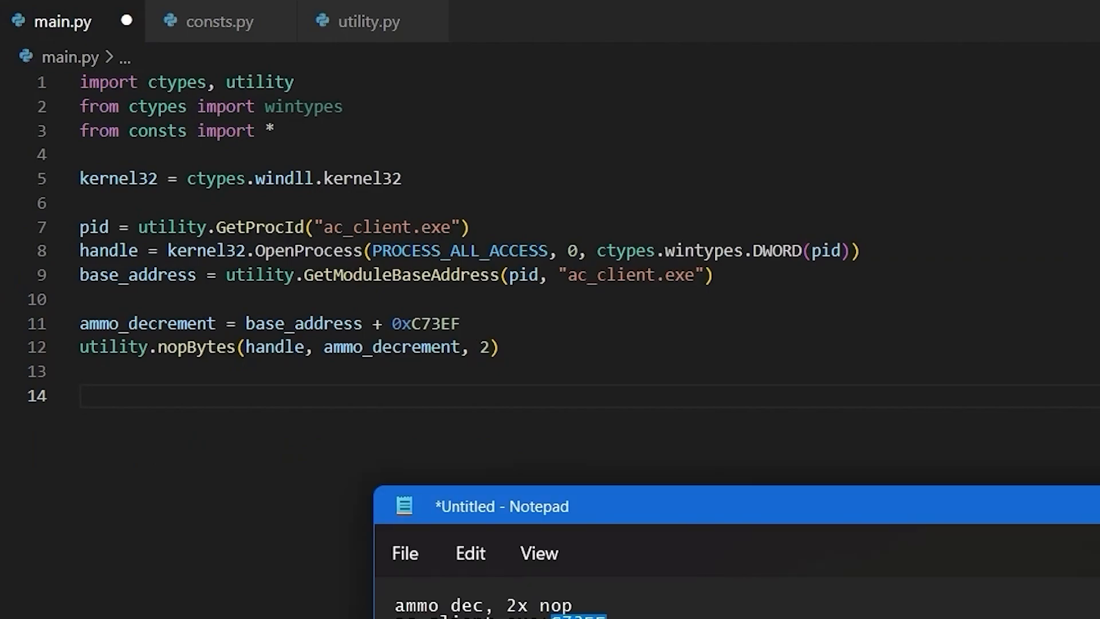
{"action": "mouse_move", "coordinate": [300, 428]}
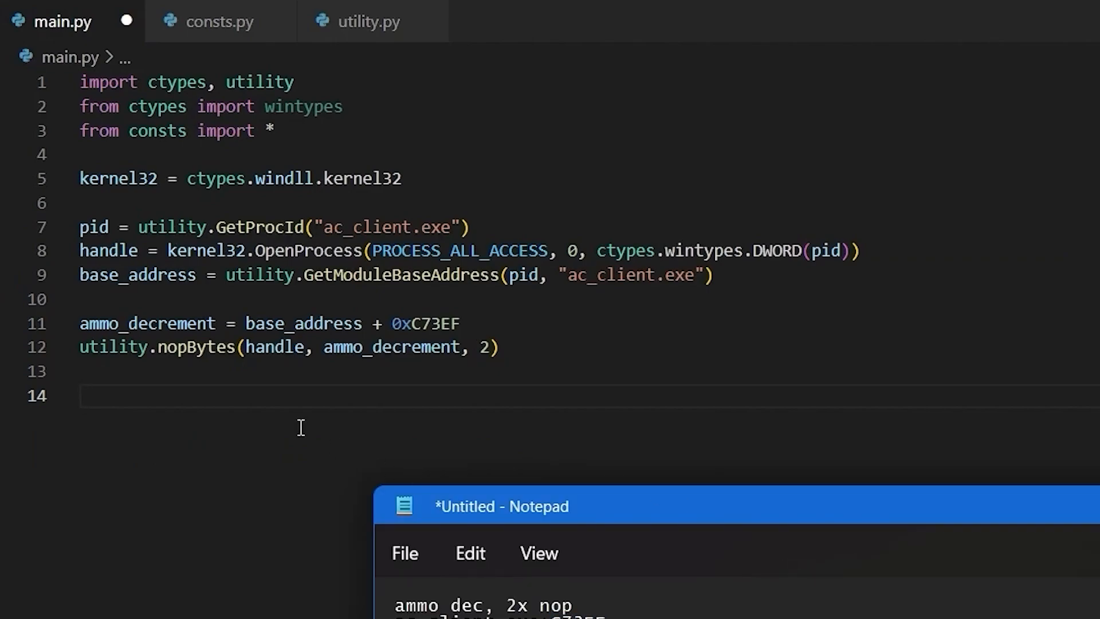
Resolve current_ammo_address via FindDMAAddy from base + 0x0016F338 with offsets 0x0, 0xB8, 0x140
{"action": "type", "text": "current_ammo_base = base_address"}
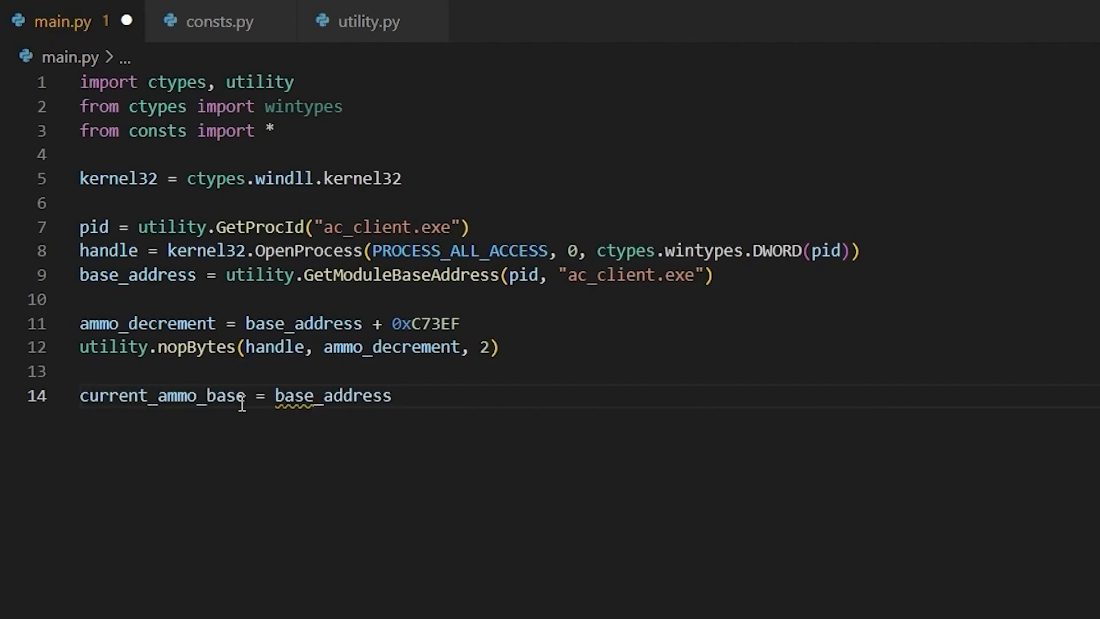
{"action": "type", "text": "+ 0x0016F338"}
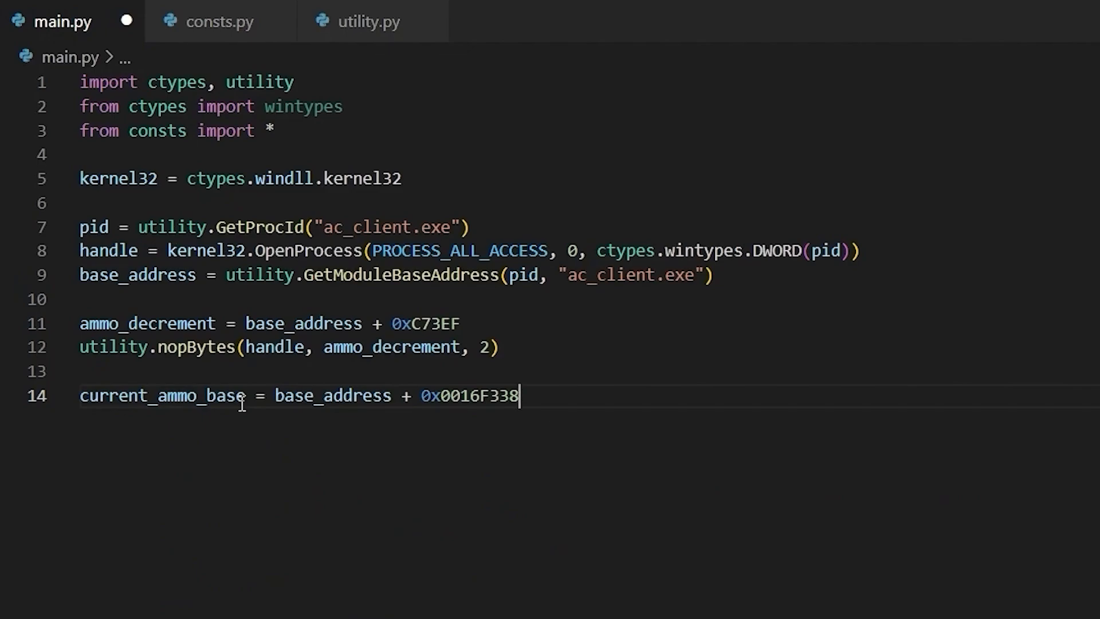
{"action": "type", "text": "current_ammo_ad"}
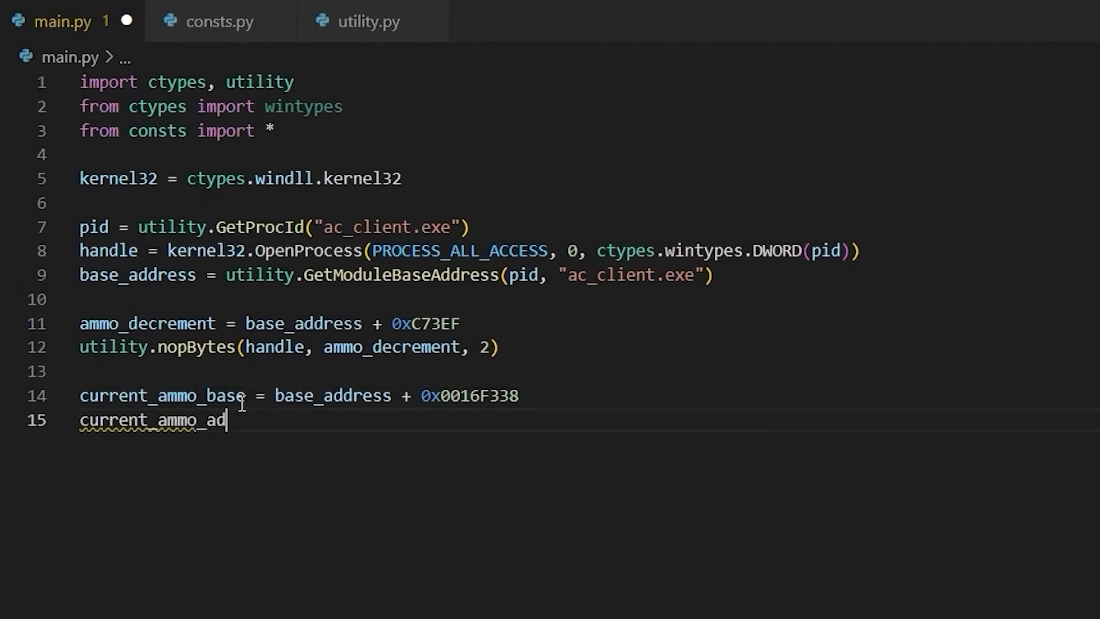
{"action": "type", "text": "dress = utility.FindDMAAddy("}
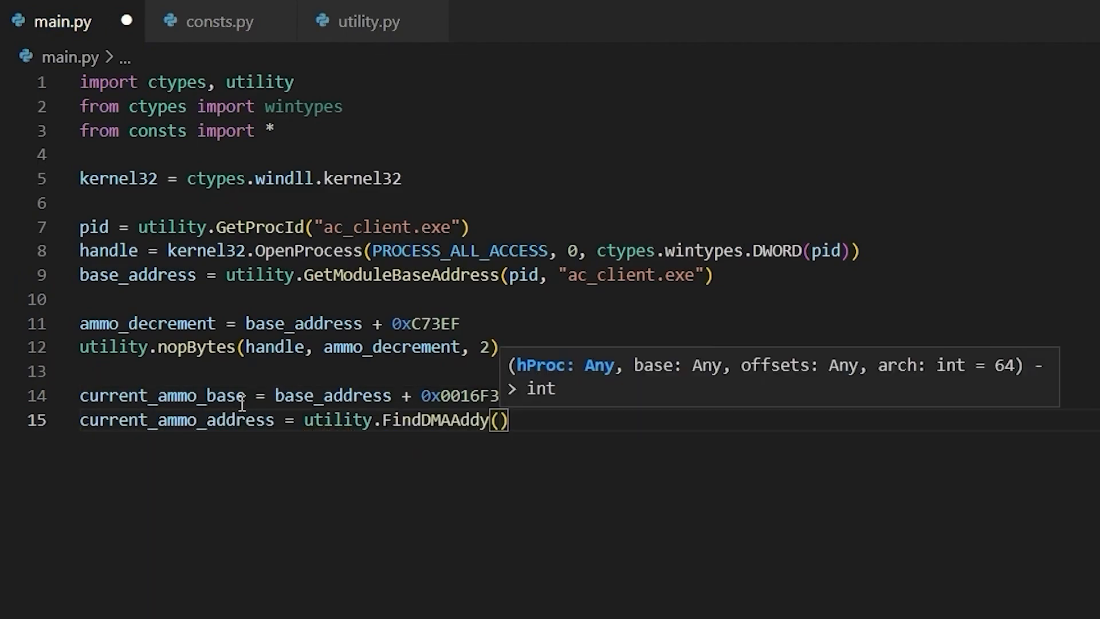
{"action": "type", "text": "handle, current_ammo_base"}
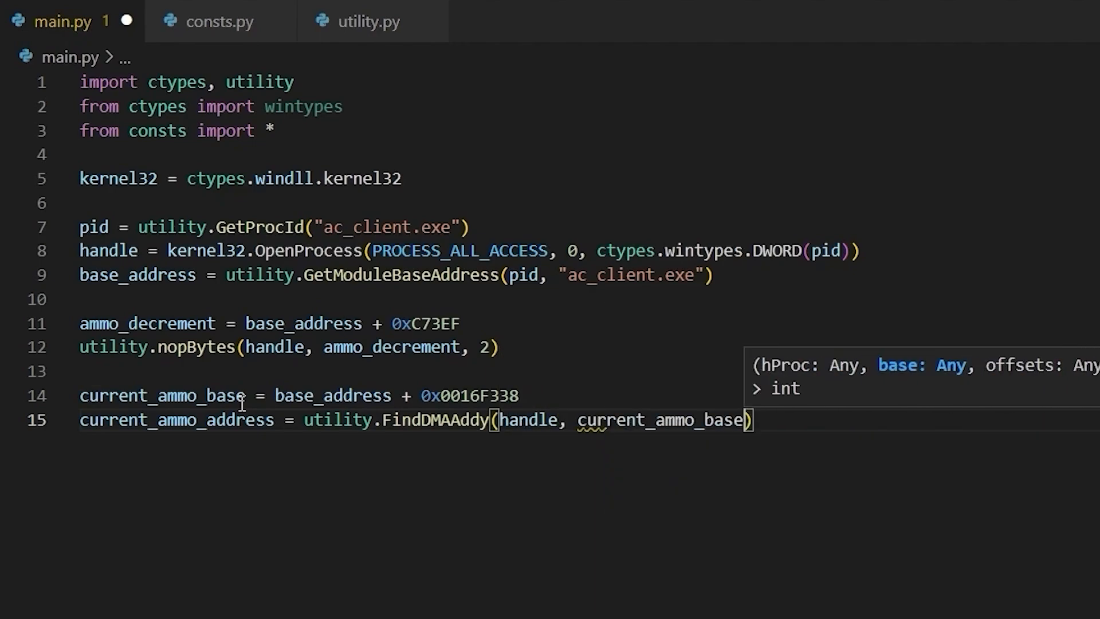
{"action": "type", "text": ", [], 32"}
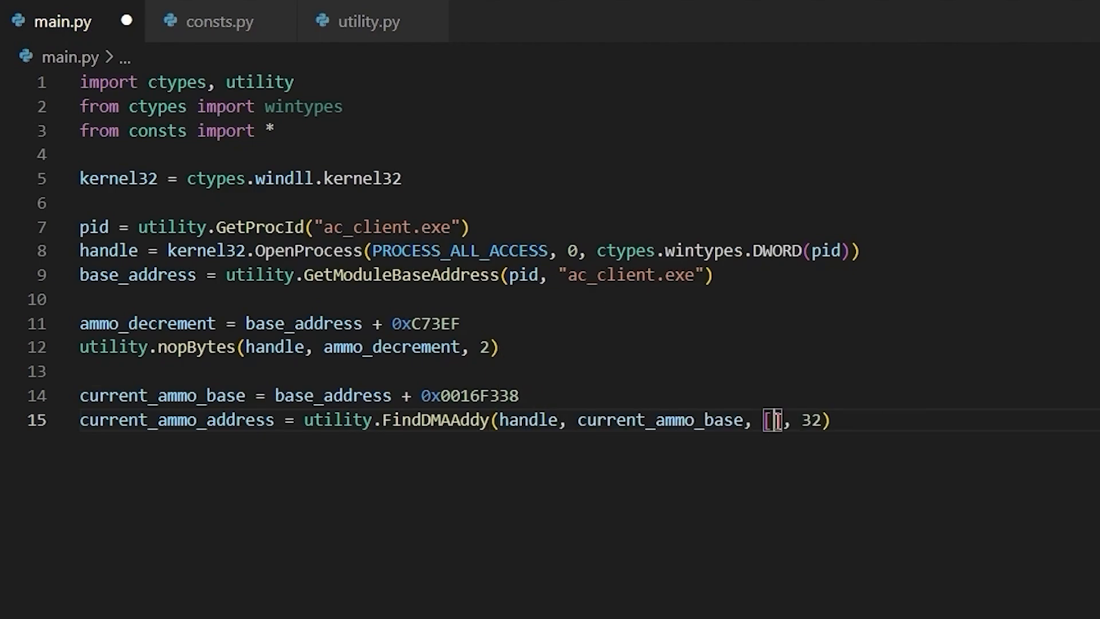
{"action": "type", "text": "0x0, 0xB8, 0x140"}
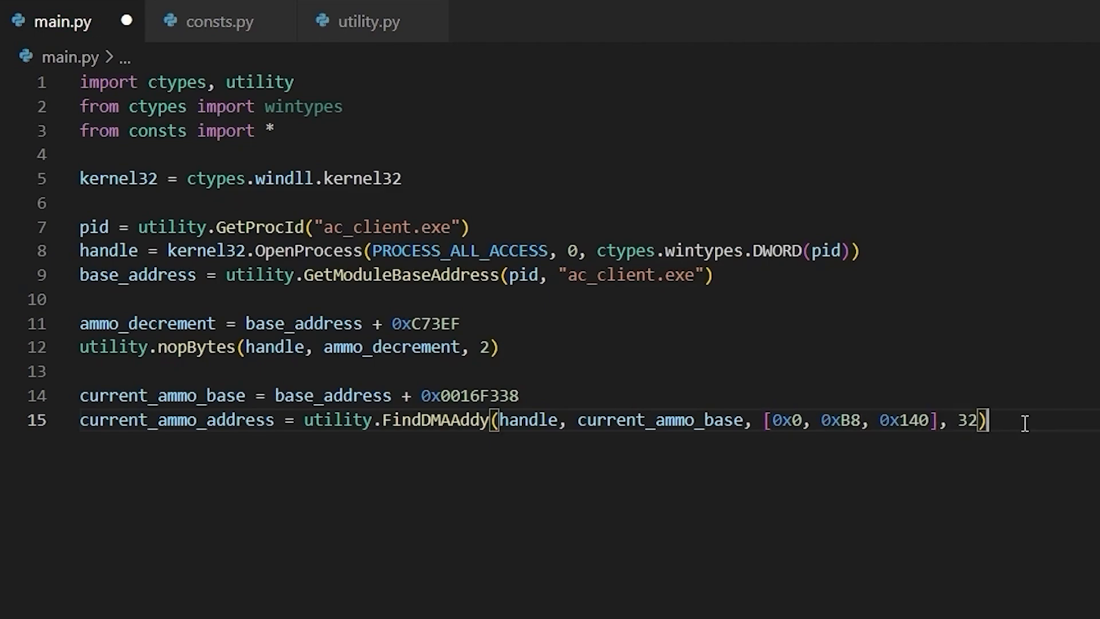
{"action": "key", "text": "Enter"}
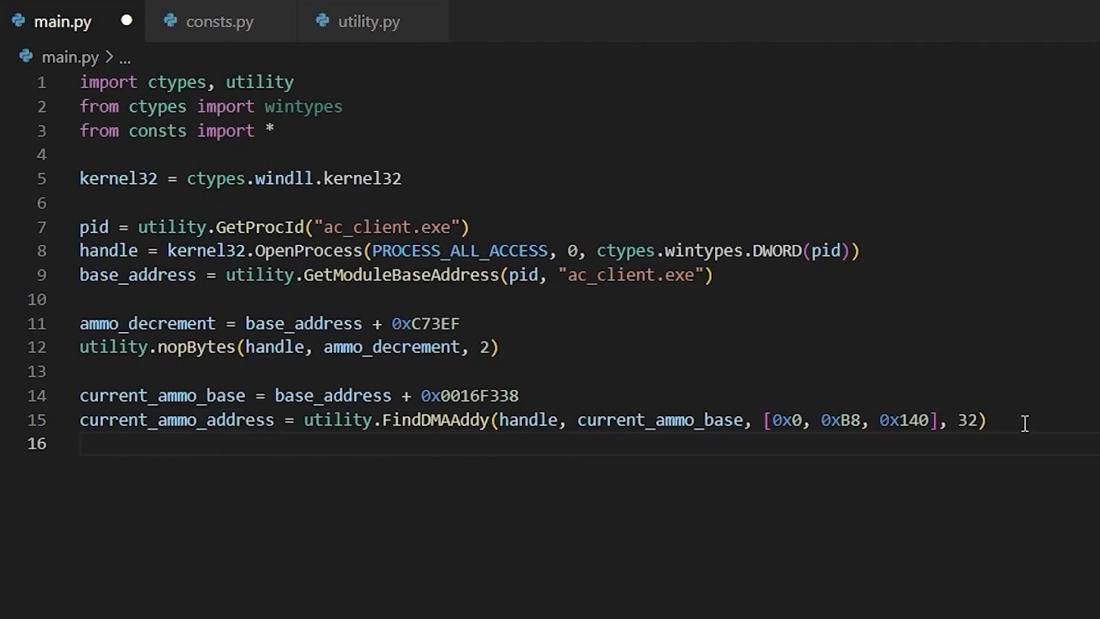
Write 1337 to the ammo address with WriteProcessMemory and begin kernel32.CloseHandle
{"action": "type", "text": "kernel32.WriteProcessMemory(handle, current_ammo_address, ctypes.byref(ctypes.c_int(1337)),"}
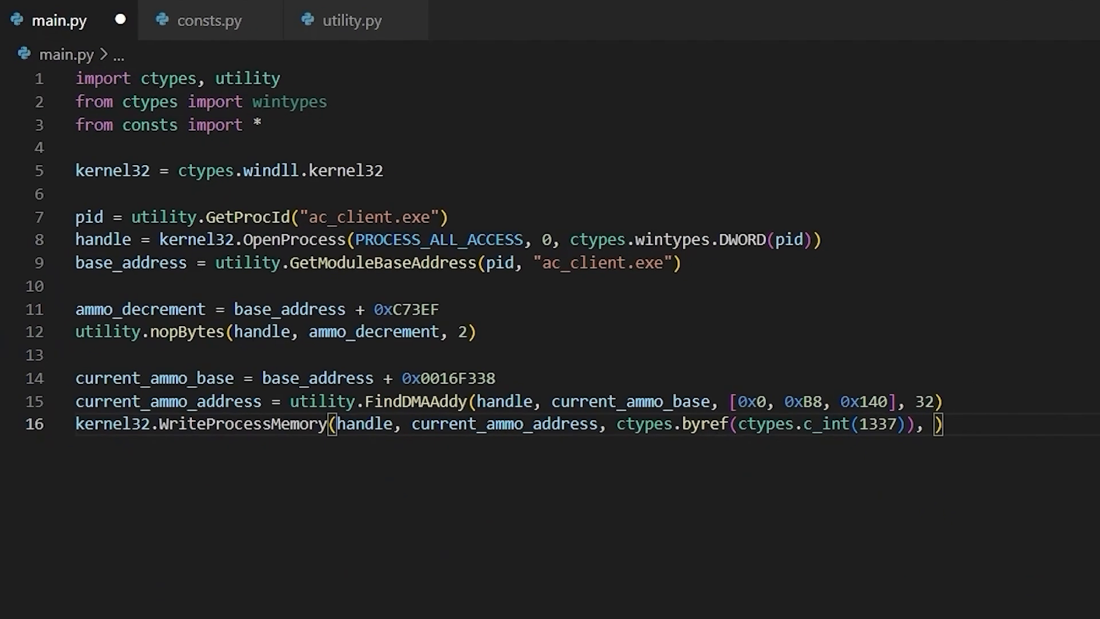
{"action": "type", "text": "ctypes.sizeof(ctypes.c_int), None)"}
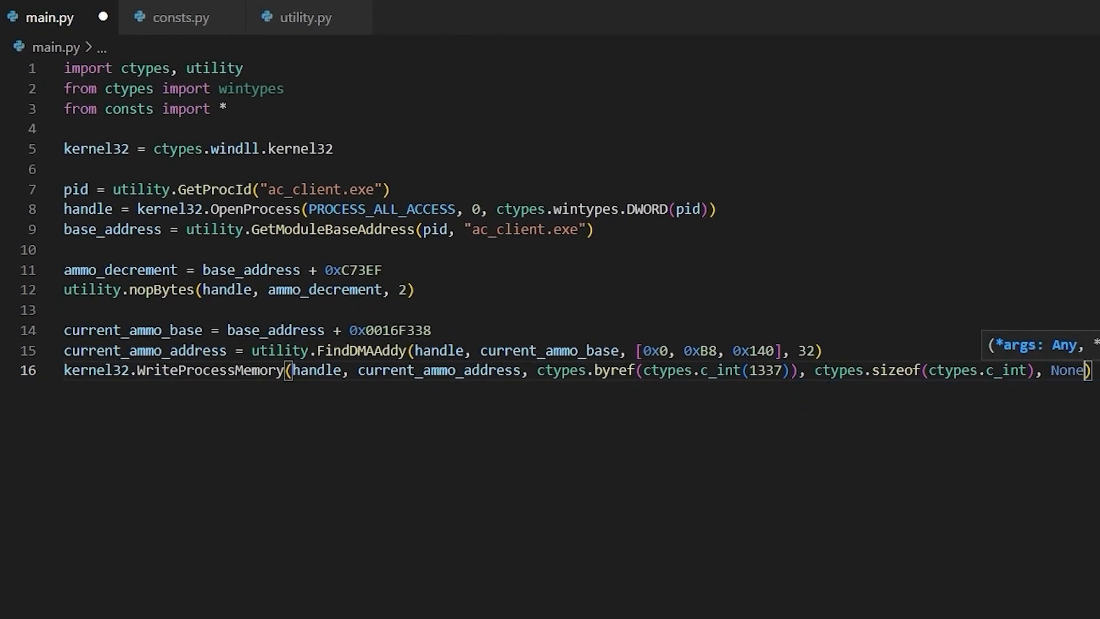
{"action": "key", "text": "enter"}
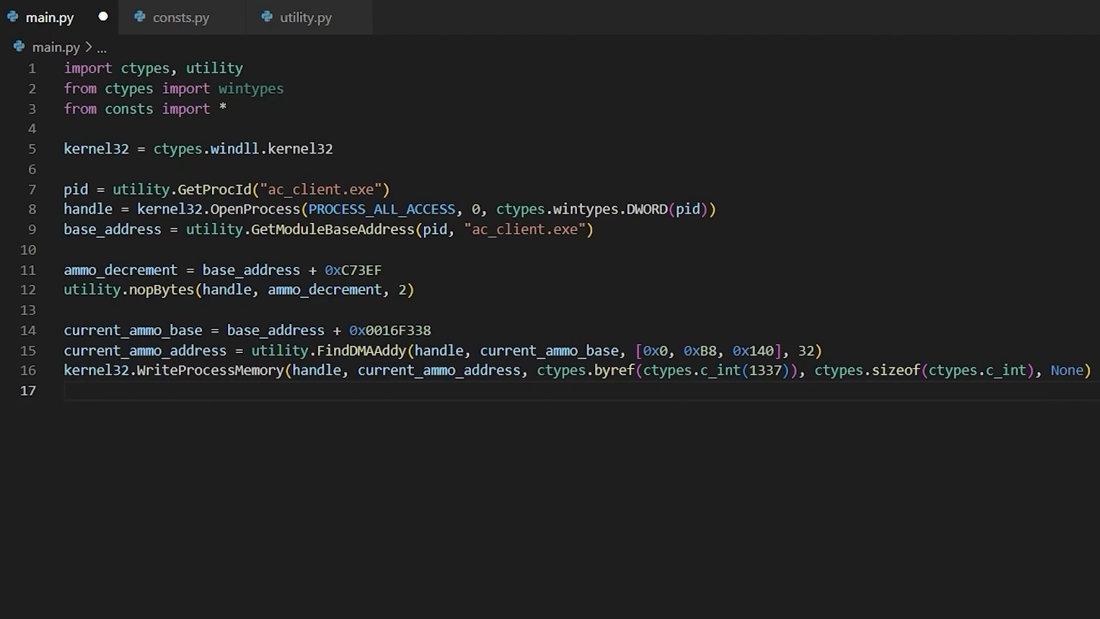
{"action": "type", "text": "k"}
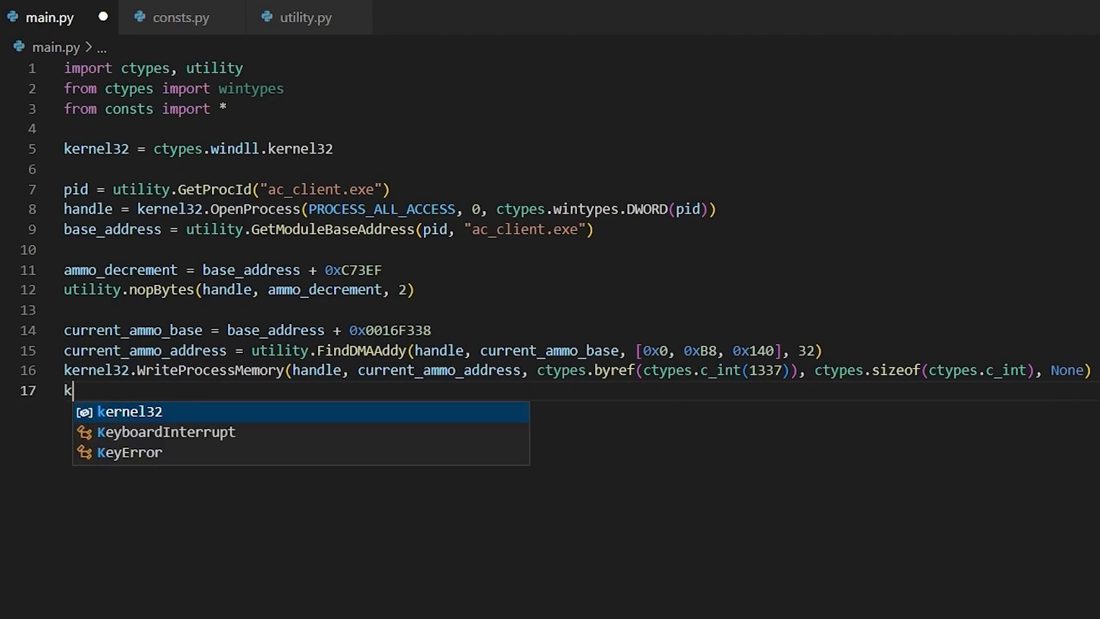
{"action": "type", "text": "ernel32.CloseHandle"}
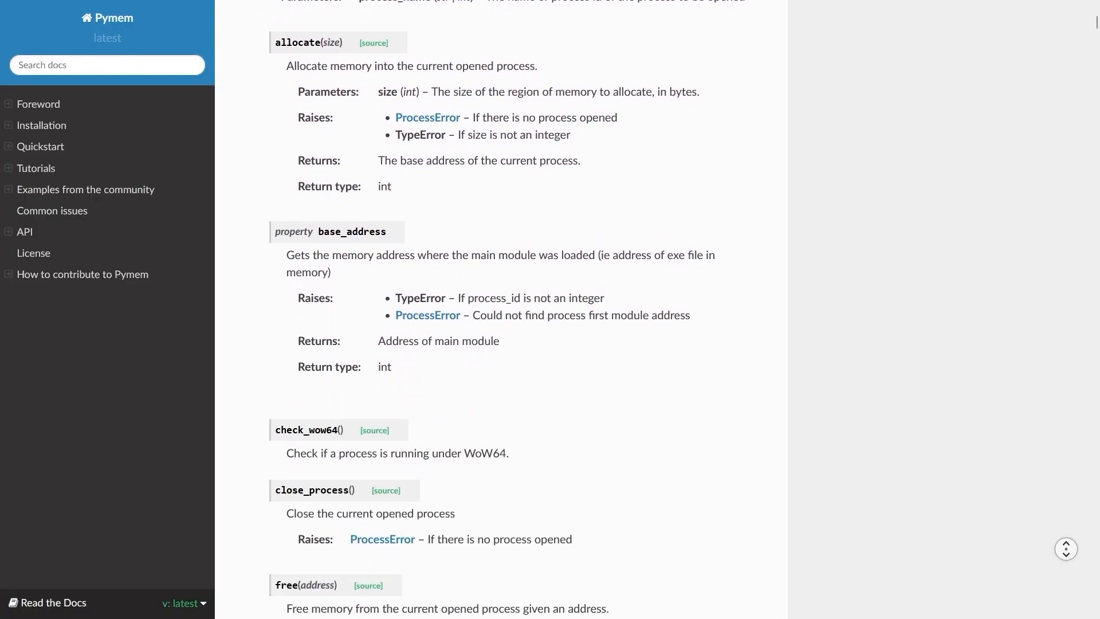
{"action": "scroll", "scroll_direction": "down", "scroll_amount": 3}
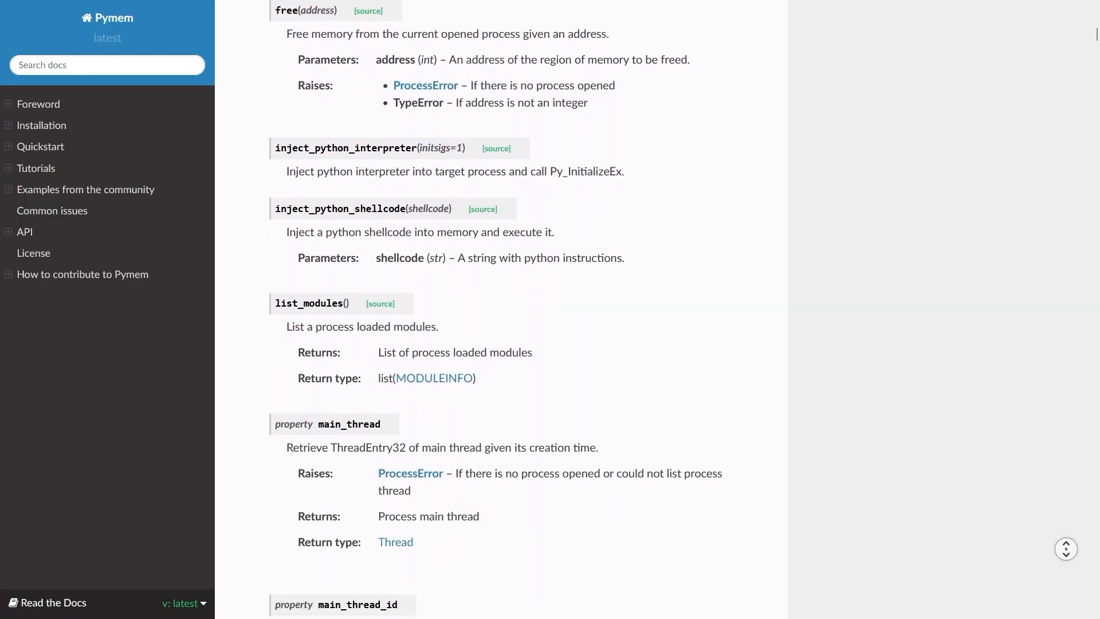
{"action": "scroll", "scroll_direction": "down", "scroll_amount": 3}
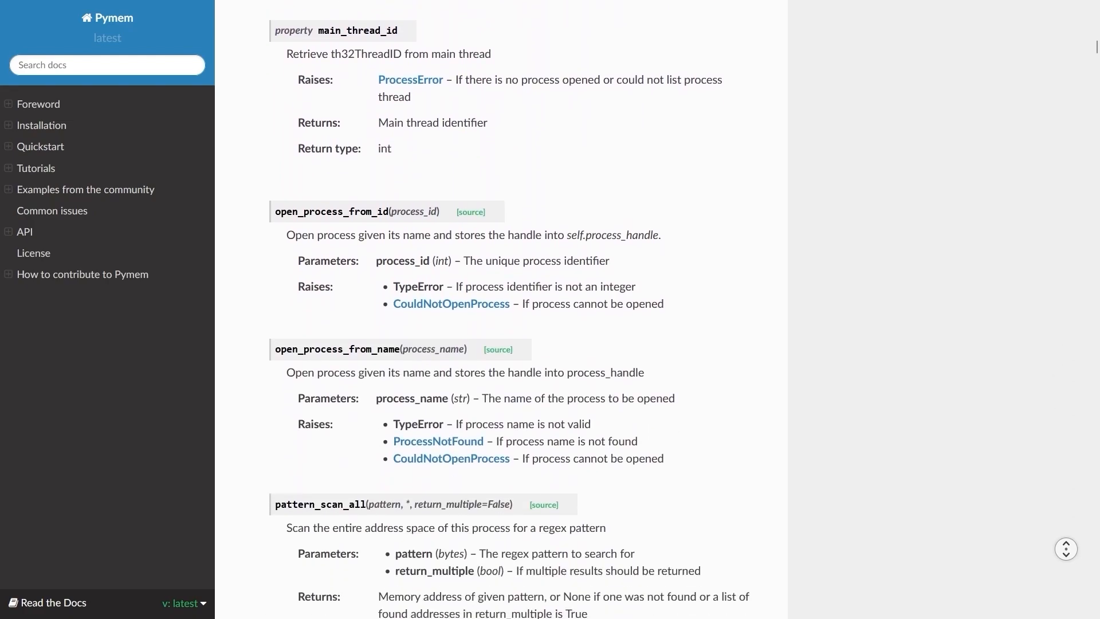
{"action": "scroll", "scroll_direction": "down", "scroll_amount": 3}
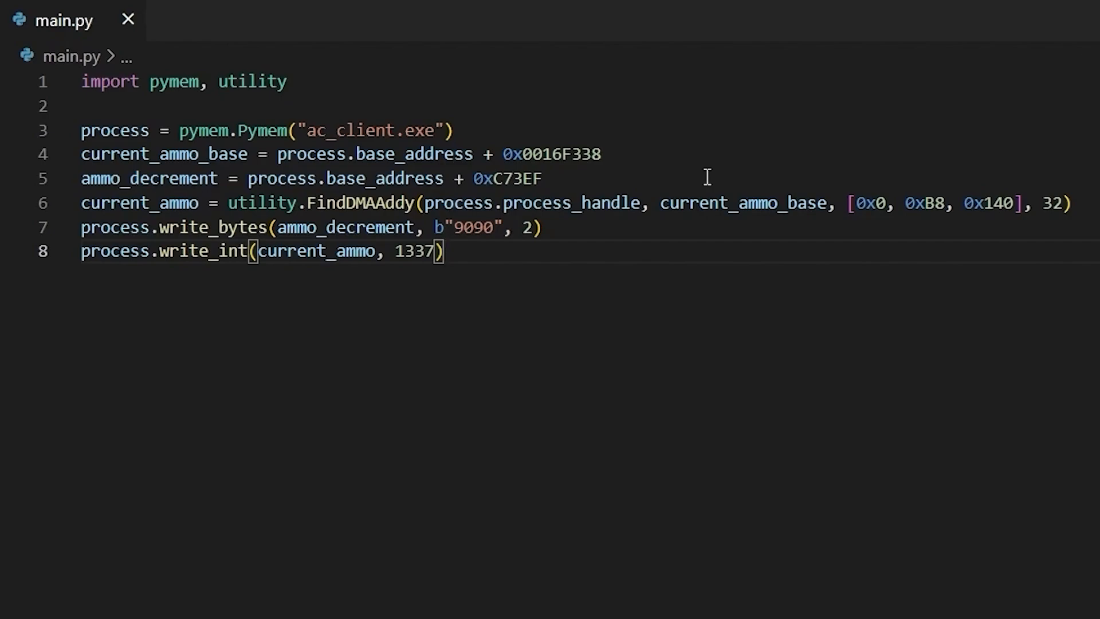
{"action": "mouse_move", "coordinate": [557, 147]}
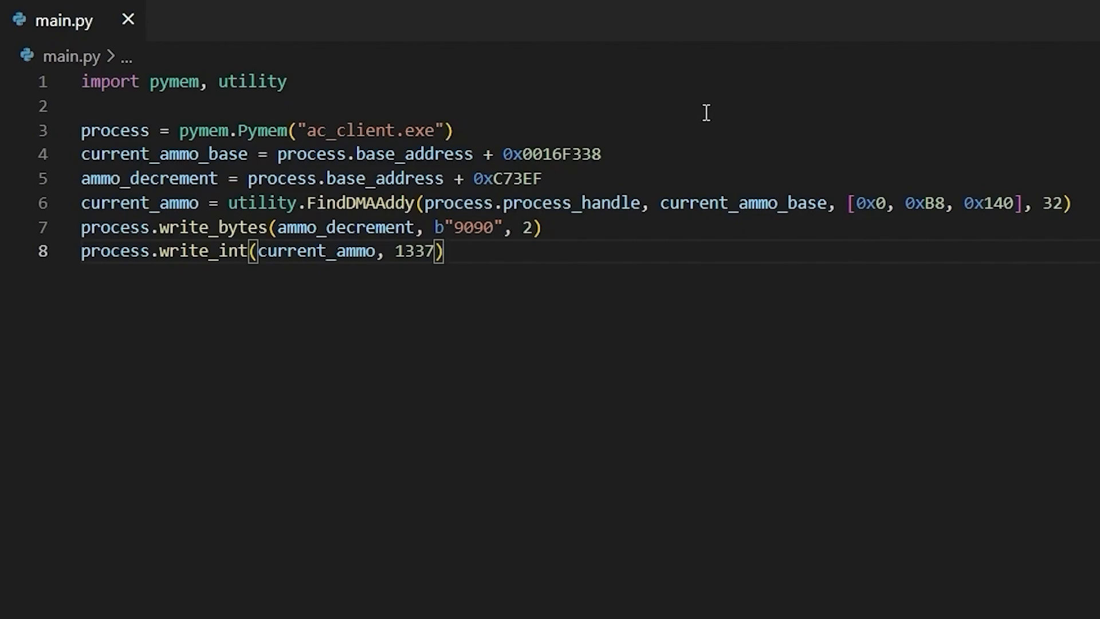
{"action": "mouse_move", "coordinate": [313, 119]}
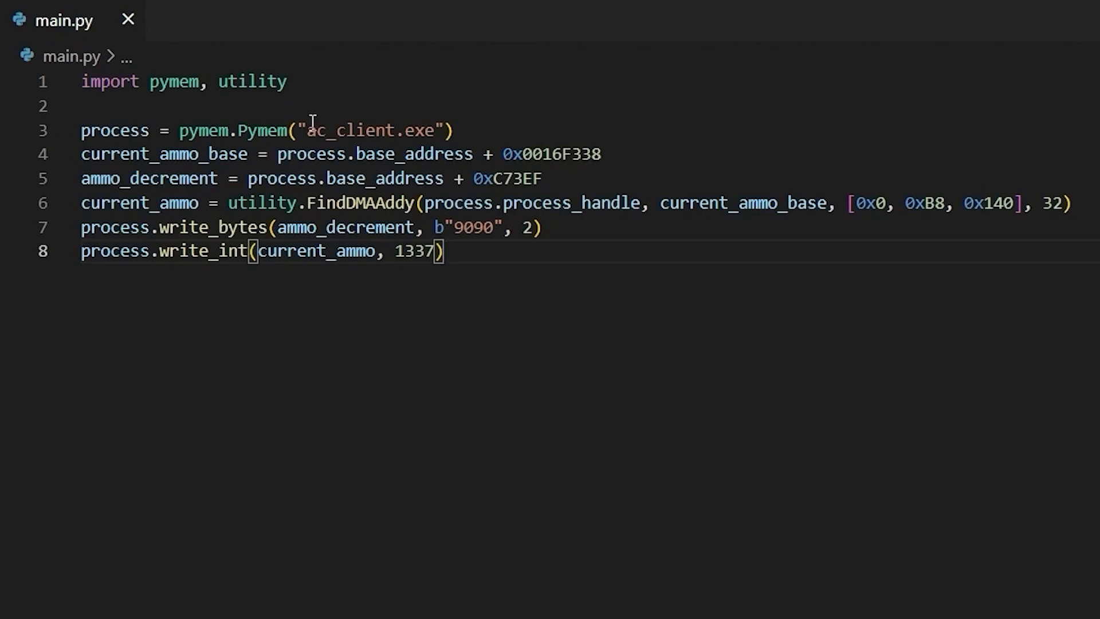
{"action": "mouse_move", "coordinate": [490, 125]}
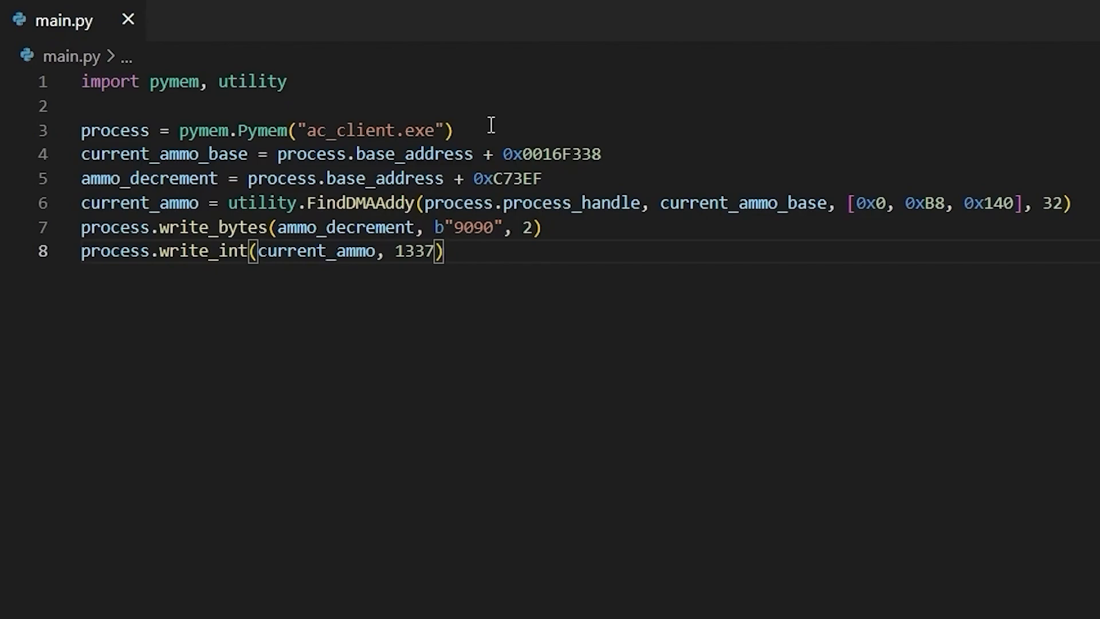
{"action": "mouse_move", "coordinate": [713, 77]}
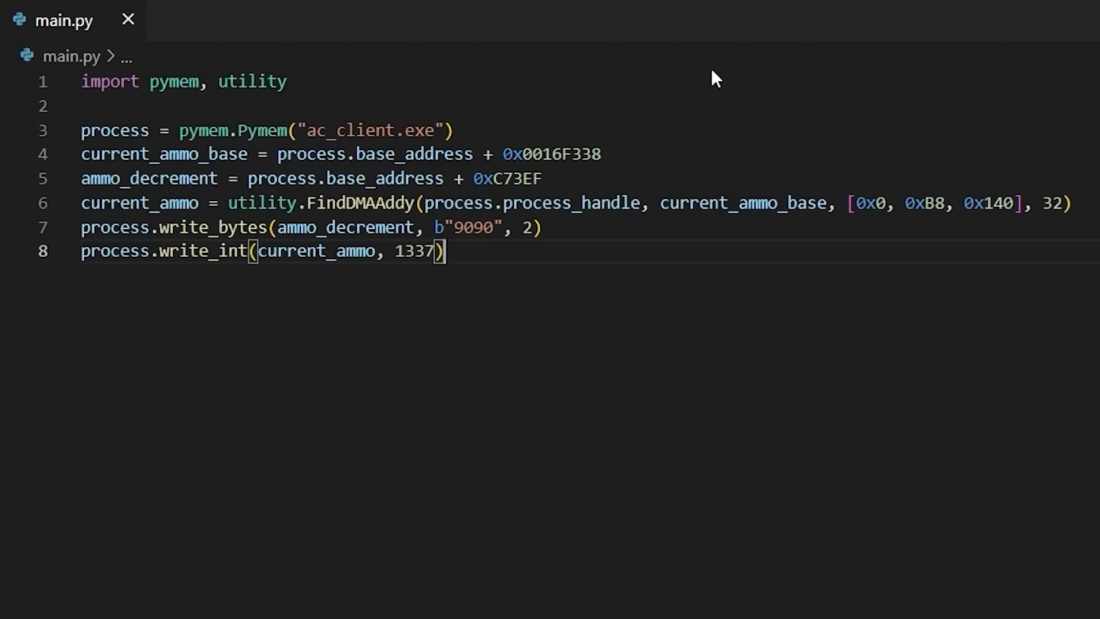
{"action": "mouse_move", "coordinate": [646, 115]}
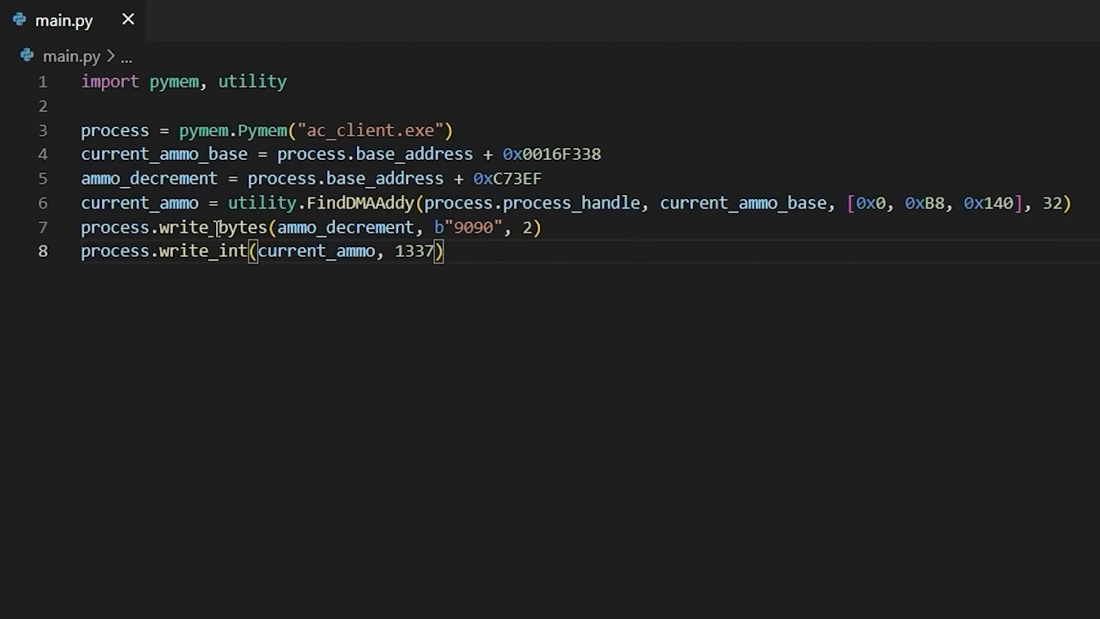
{"action": "mouse_move", "coordinate": [529, 307]}
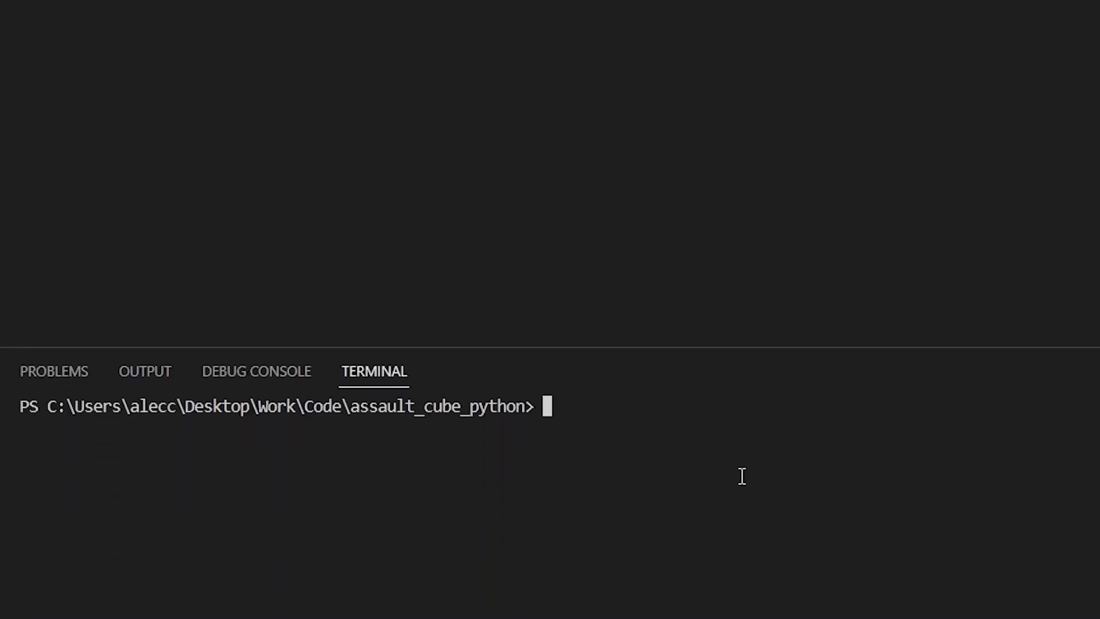
Start typing a pip install command in the integrated terminal
{"action": "type", "text": "pip in"}
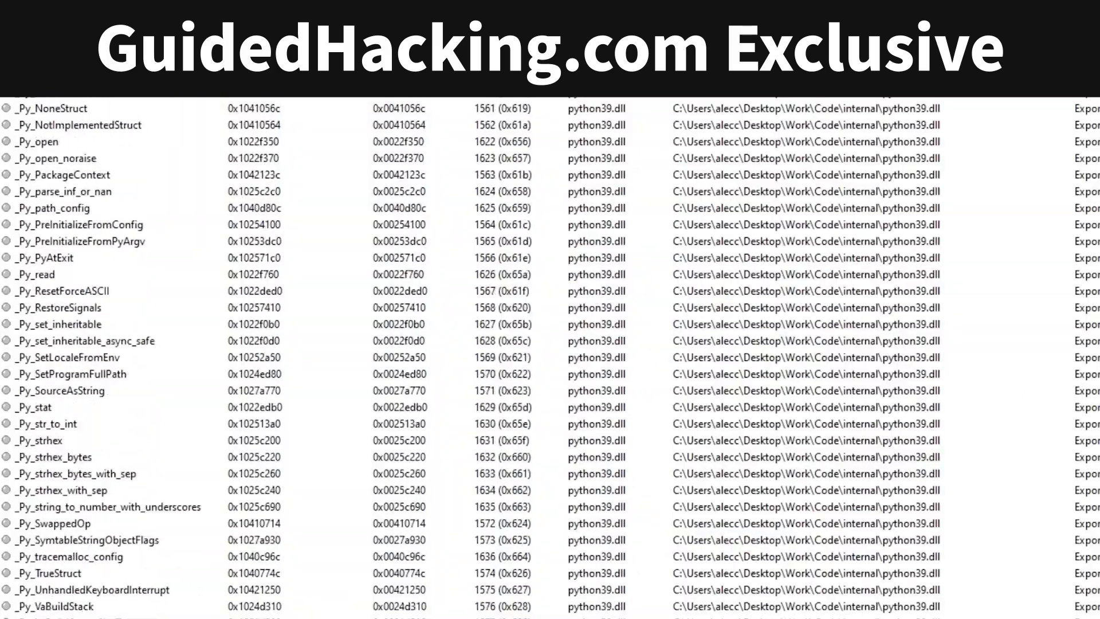
Scroll the PGH100 course page and subscribe to Guided Hacking's YouTube channel
{"action": "scroll", "scroll_direction": "down", "scroll_amount": 3}
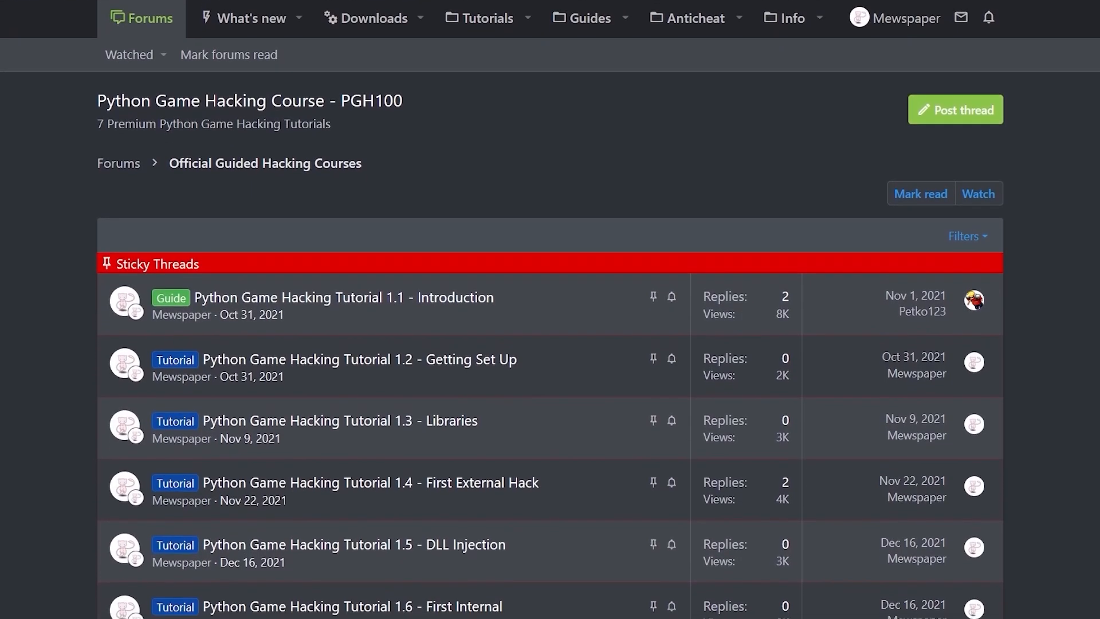
{"action": "scroll", "scroll_direction": "down", "scroll_amount": 3}
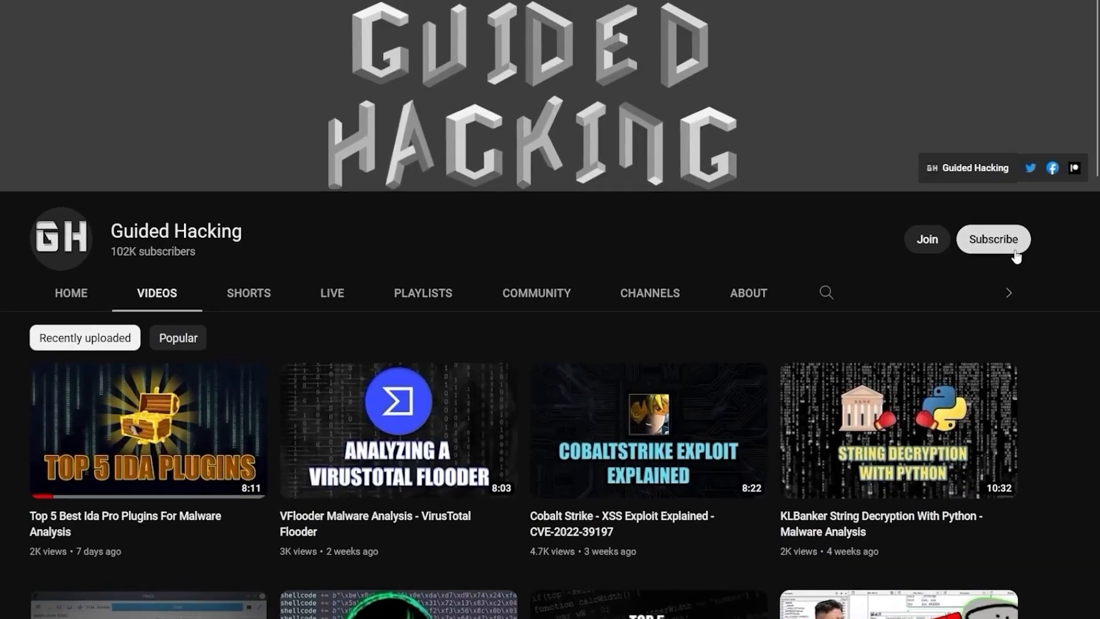
{"action": "left_click", "coordinate": [991, 238]}
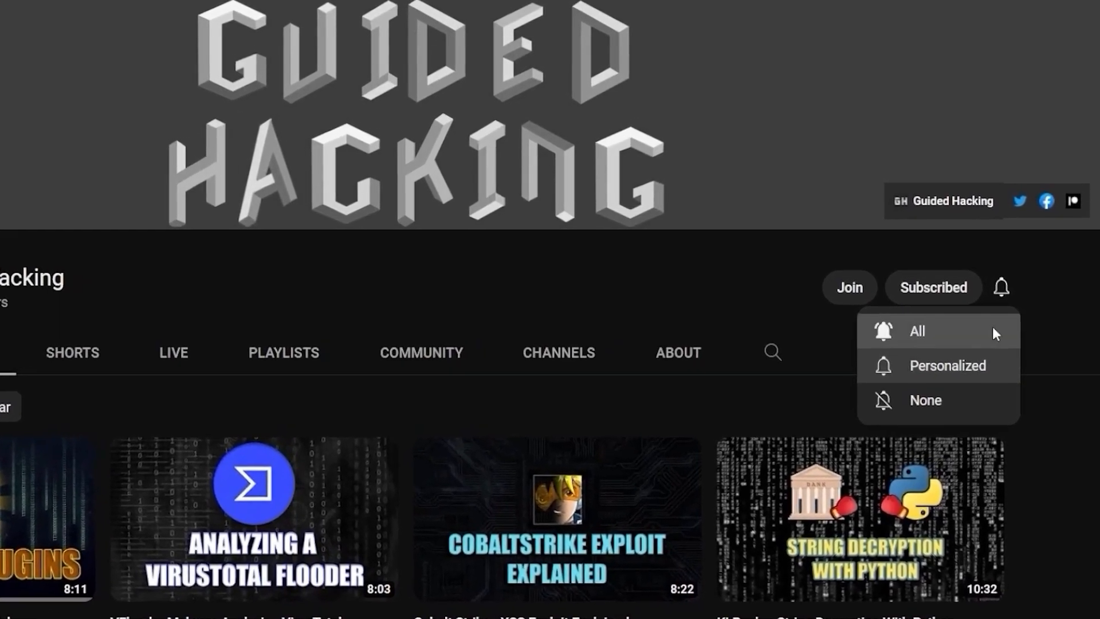